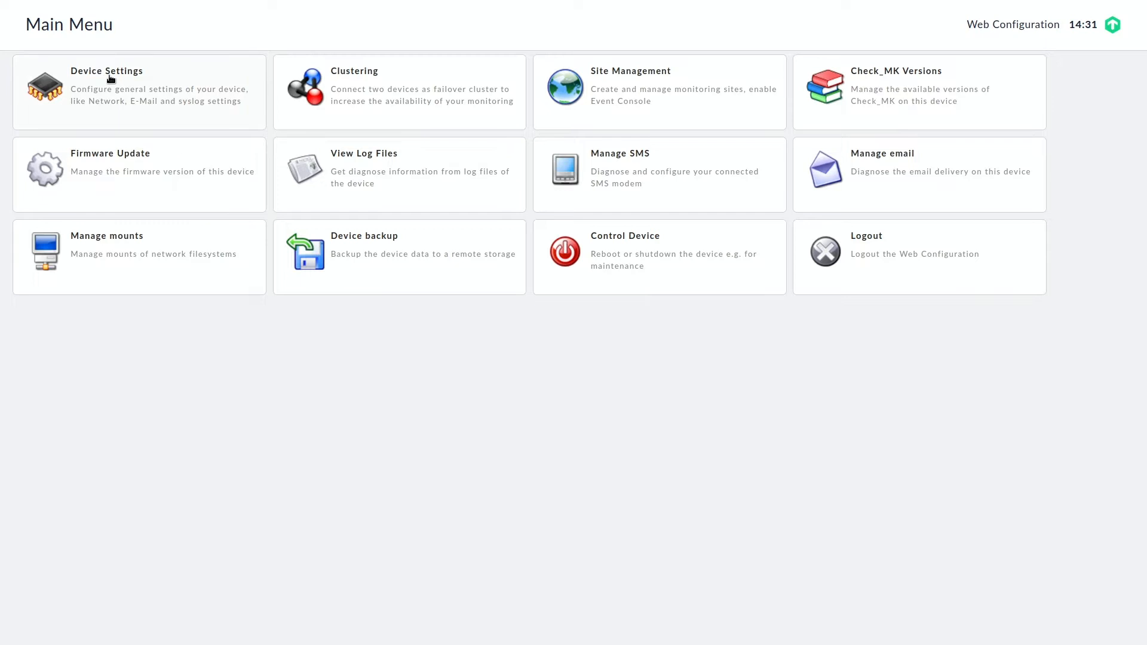
mouse_move(119, 95)
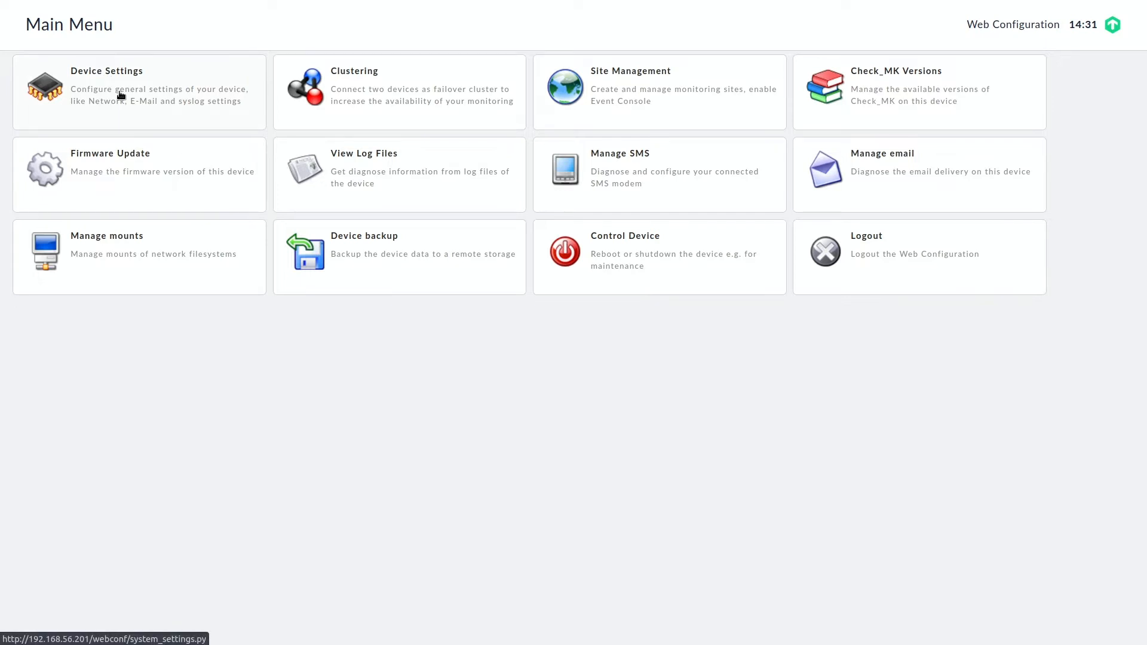
mouse_move(151, 96)
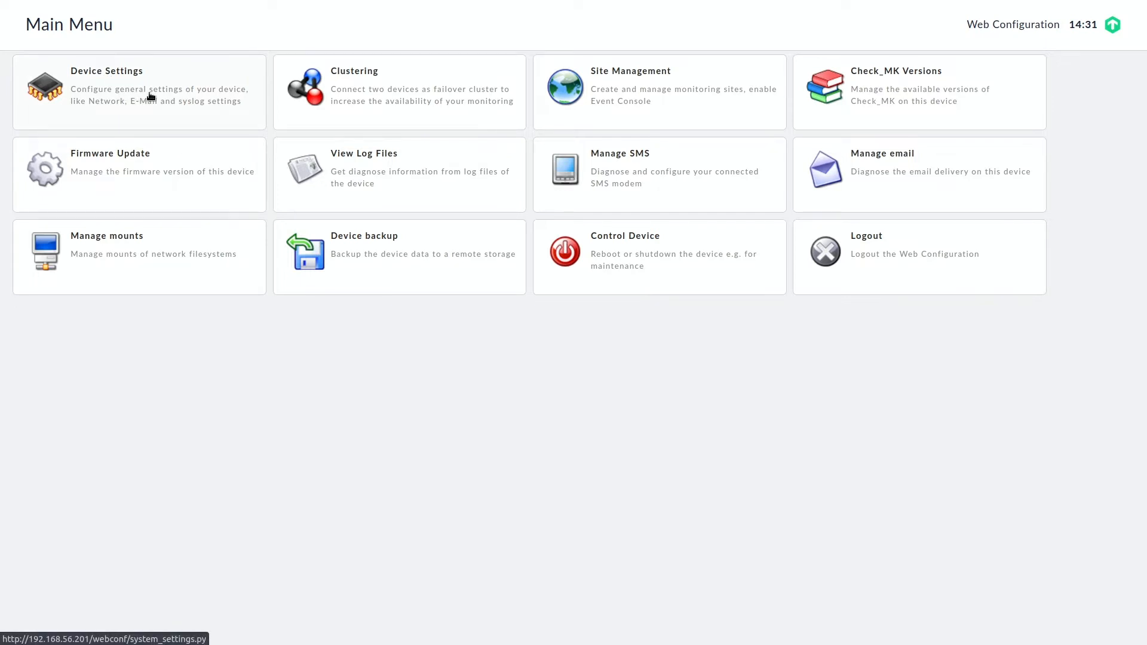
Go to Device Settings > Network Settings to show the simple IP, netmask and gateway form
left_click(139, 92)
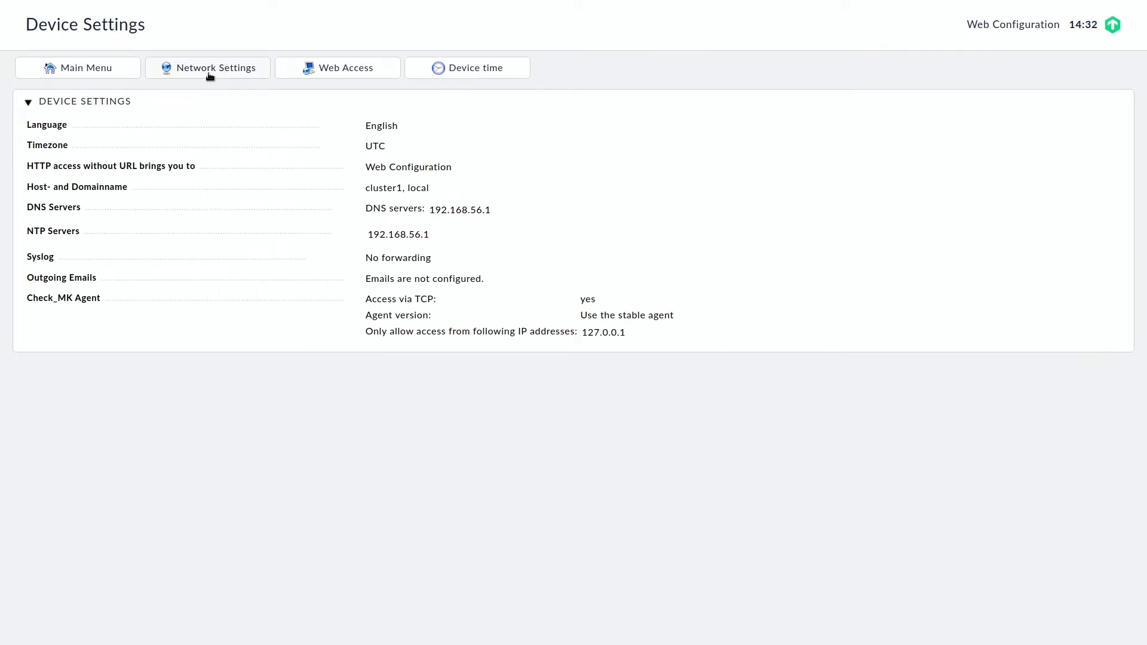
left_click(215, 67)
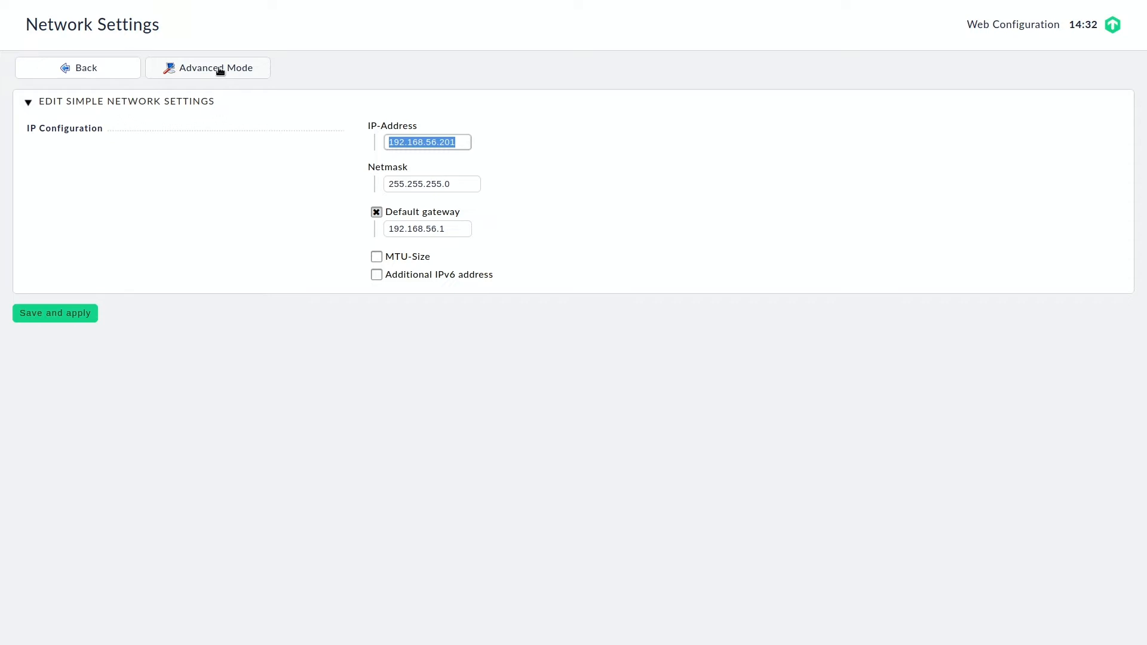
mouse_move(214, 66)
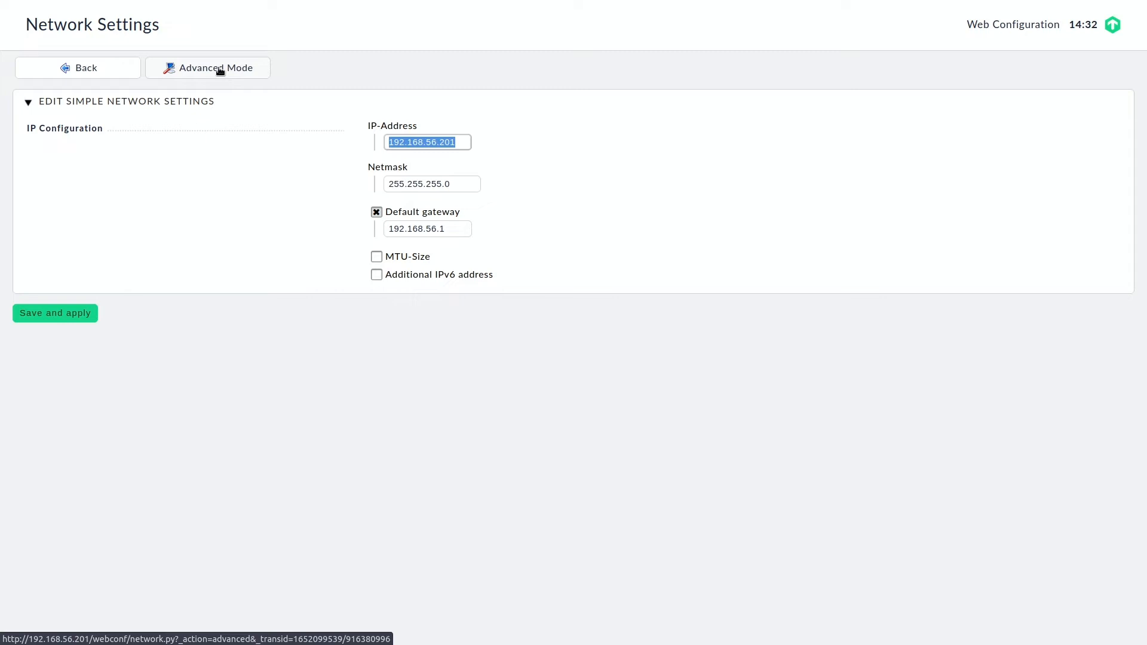
Enable Advanced Mode and confirm, listing the four network interfaces
left_click(207, 67)
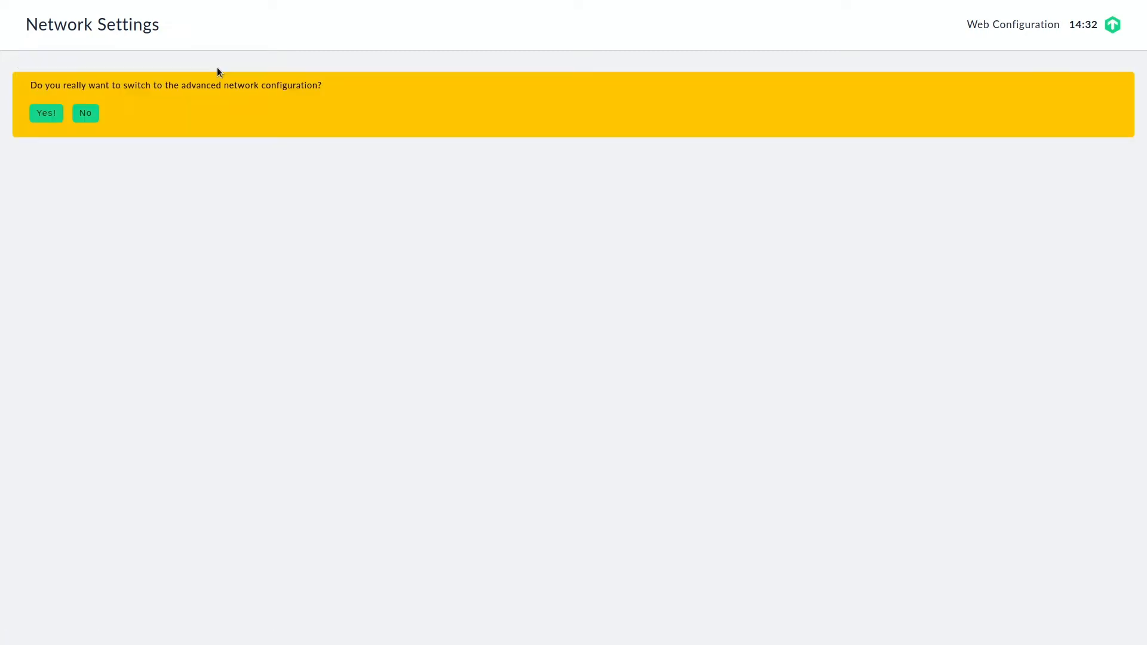
mouse_move(59, 101)
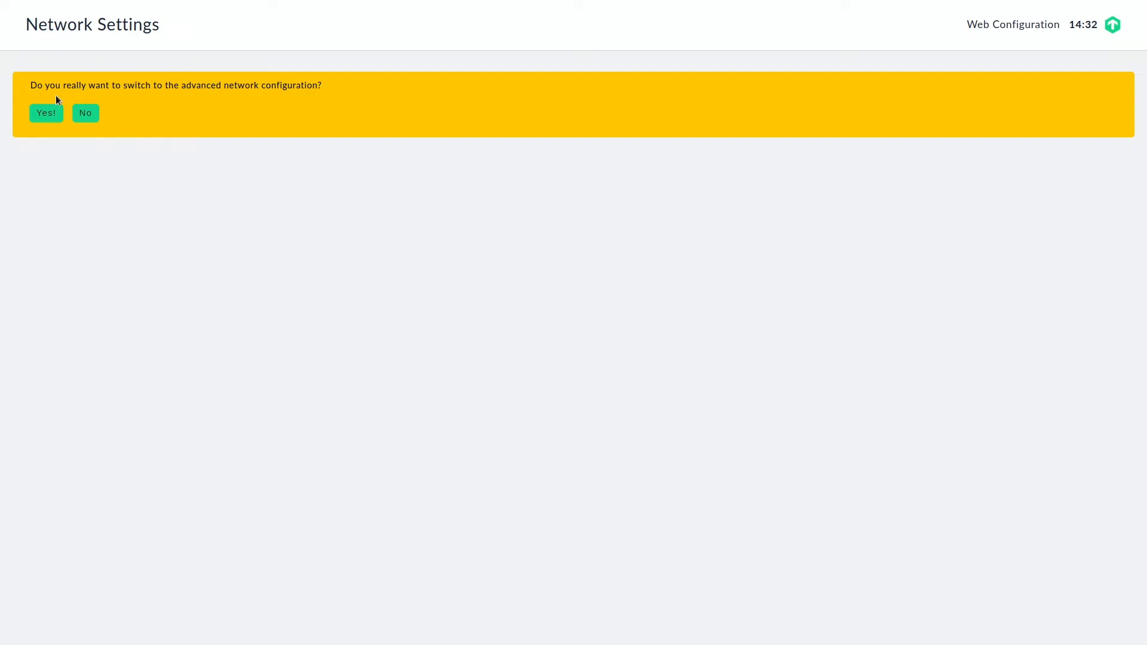
left_click(45, 112)
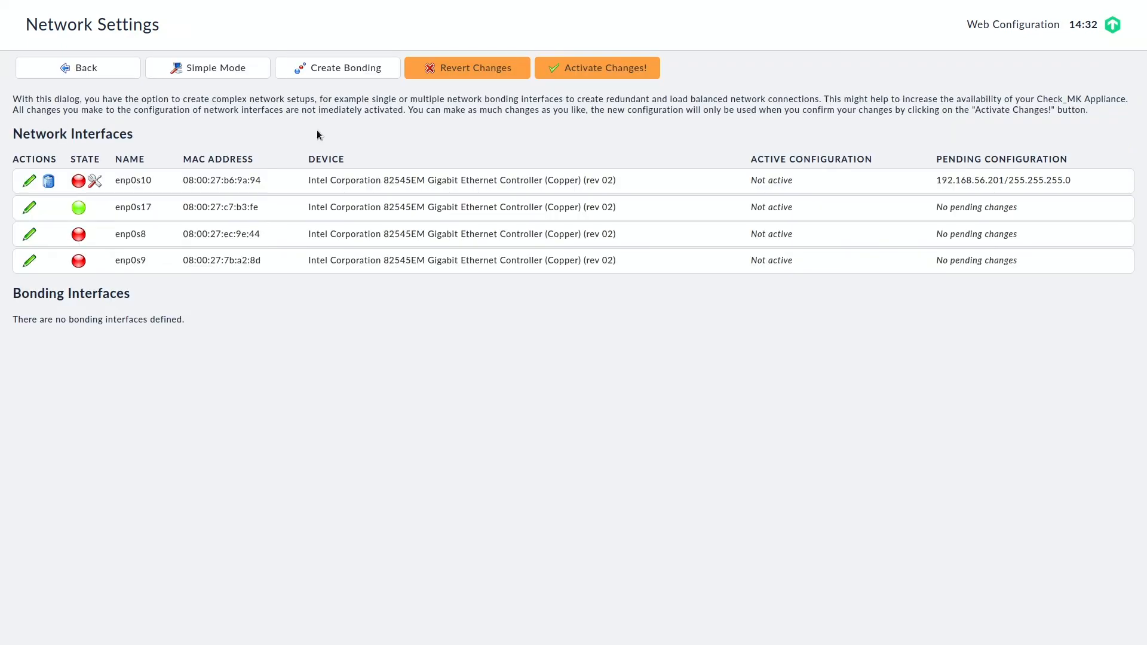
mouse_move(443, 151)
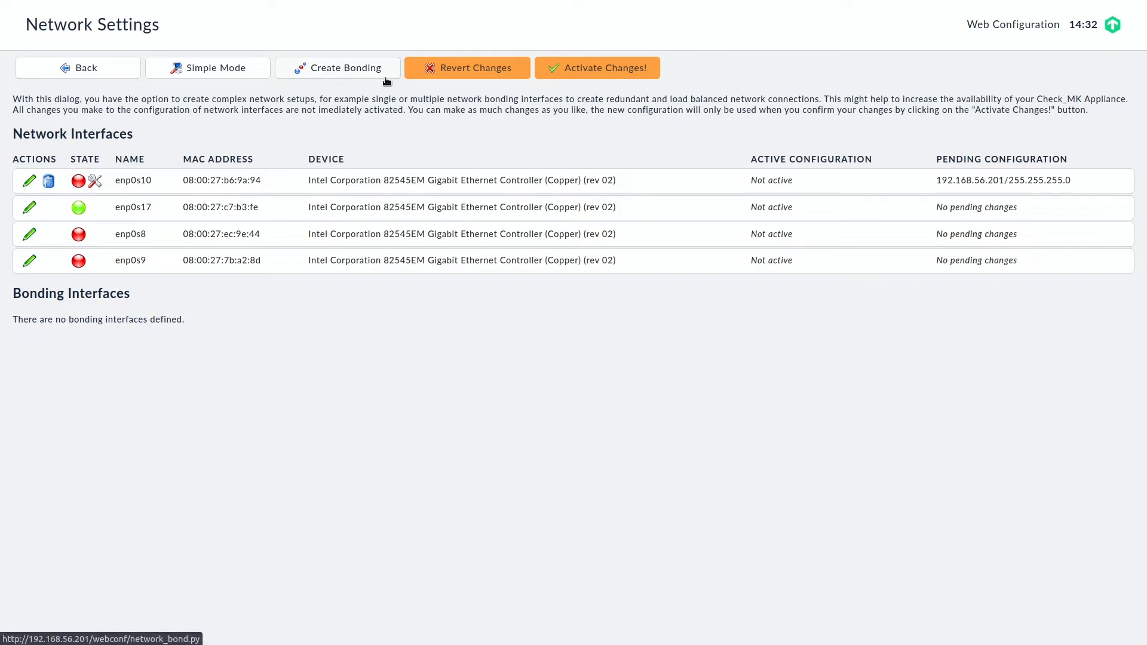
Save a new bond0 over enp0s10 and enp0s17 with simple IP 192.168.56.201 / 255.255.255.0
left_click(337, 67)
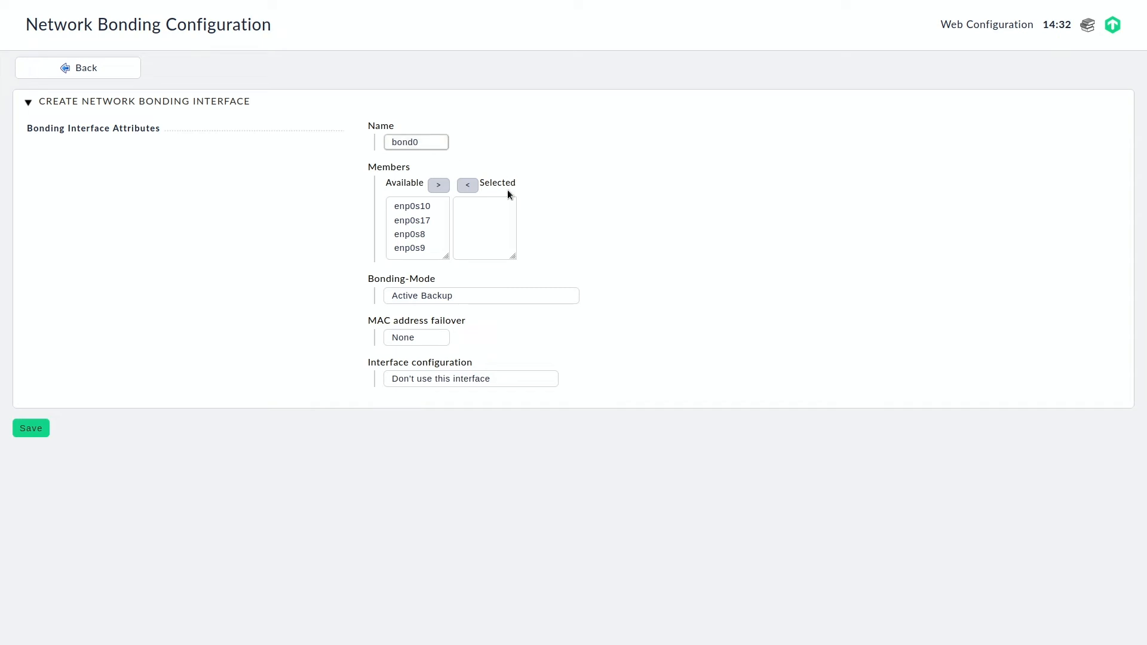
left_click(437, 182)
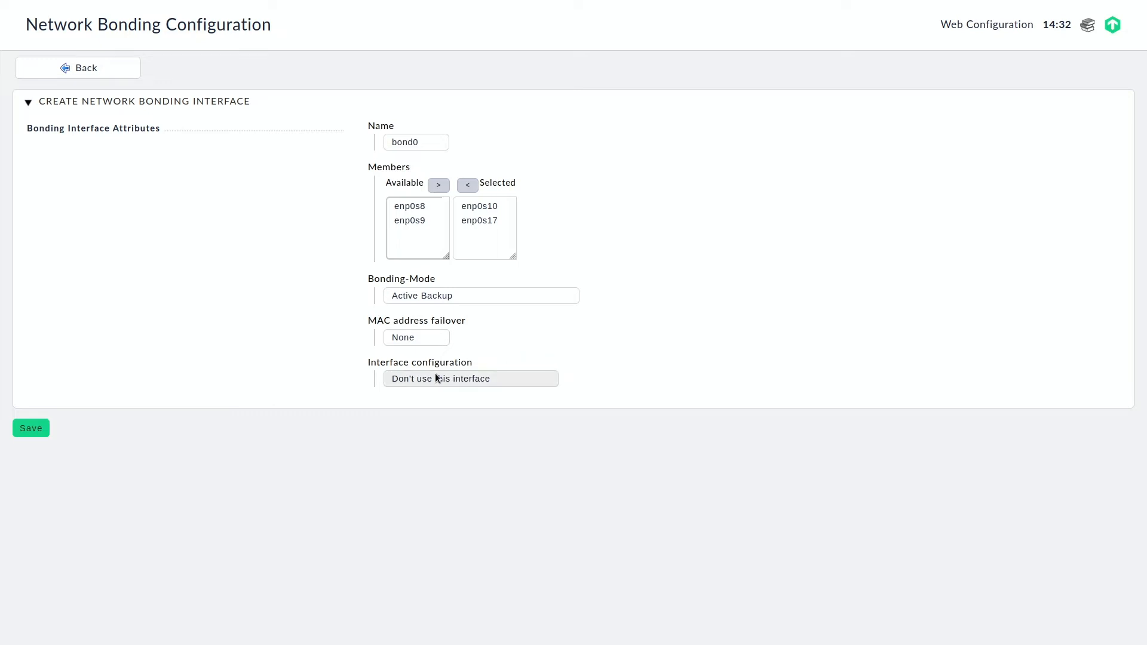
left_click(471, 379)
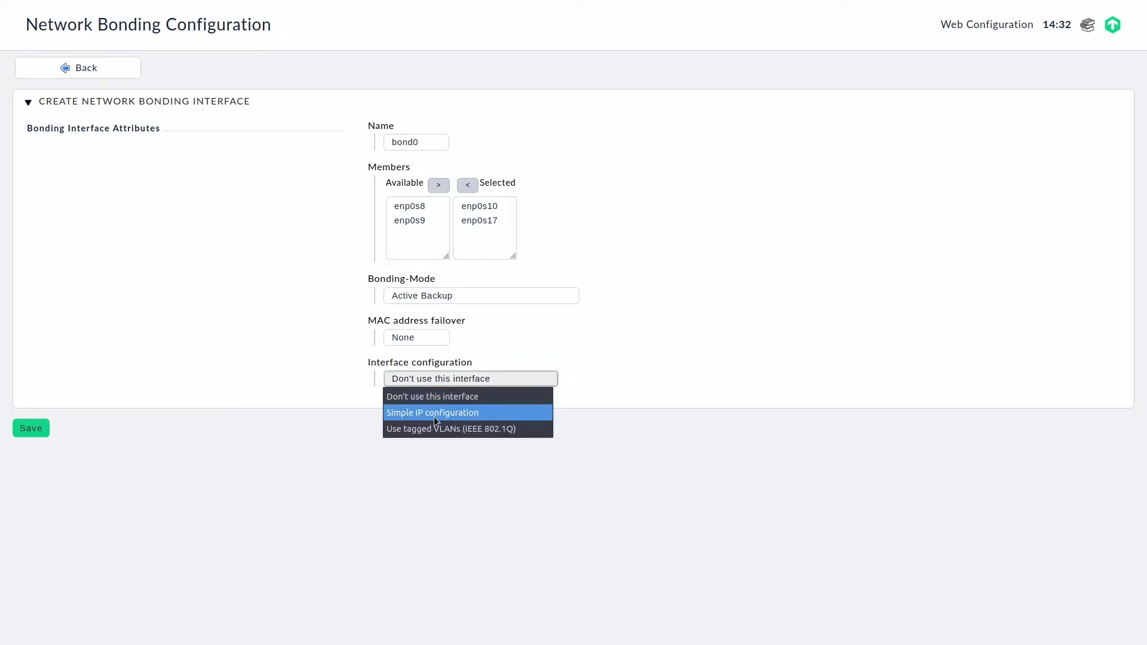
left_click(433, 413)
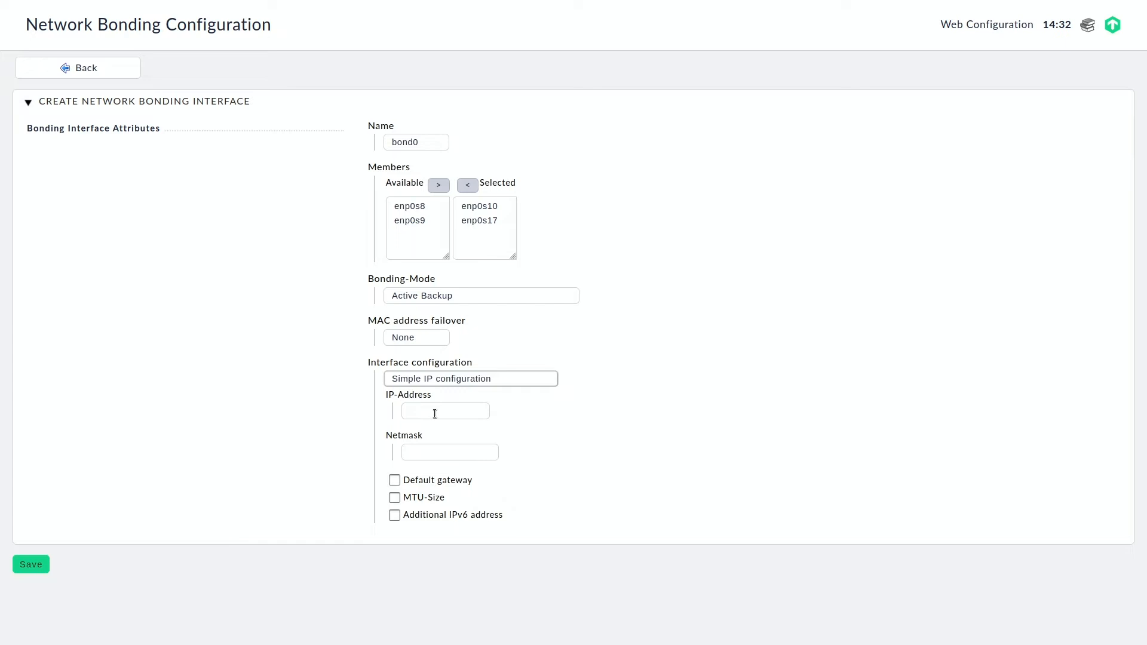
left_click(445, 410)
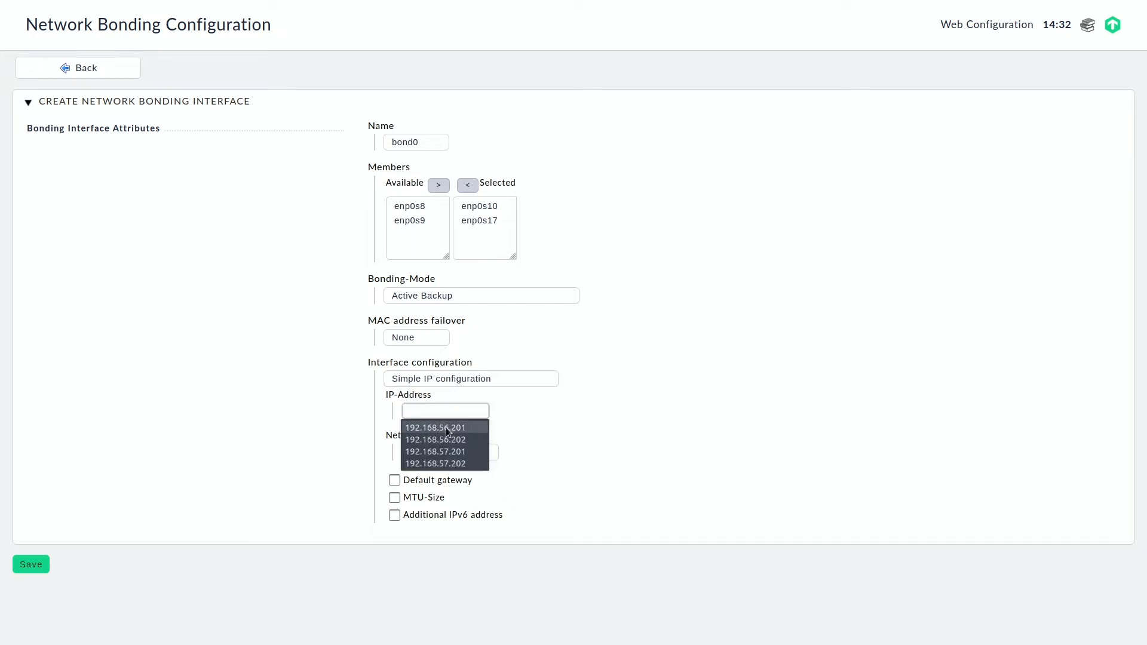
left_click(435, 427)
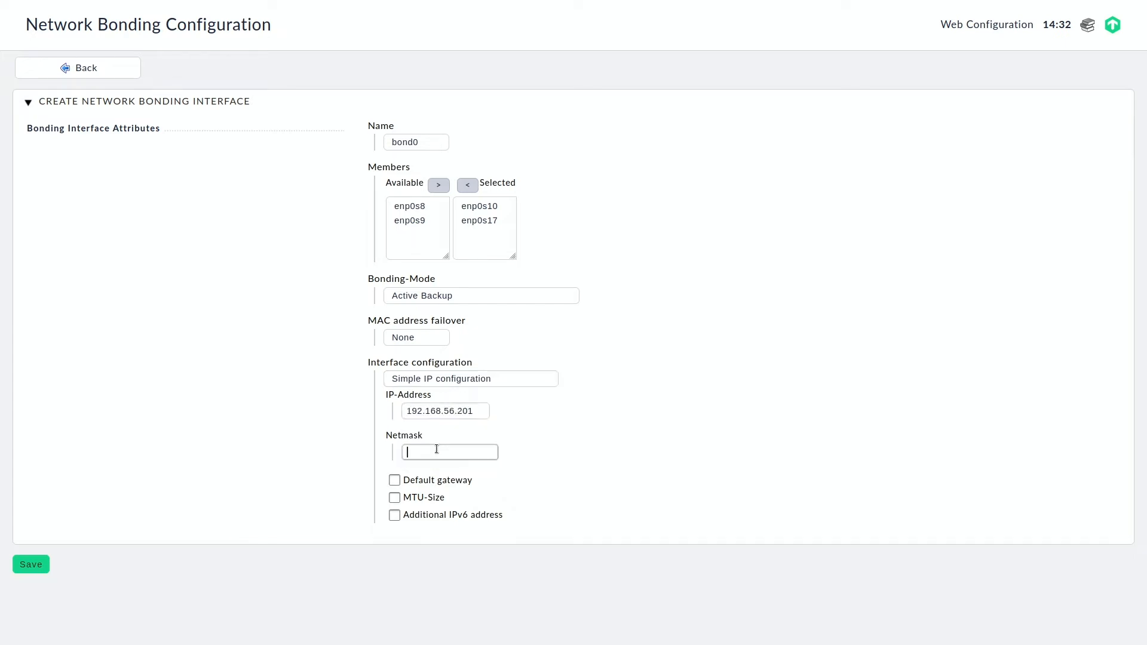
type("255")
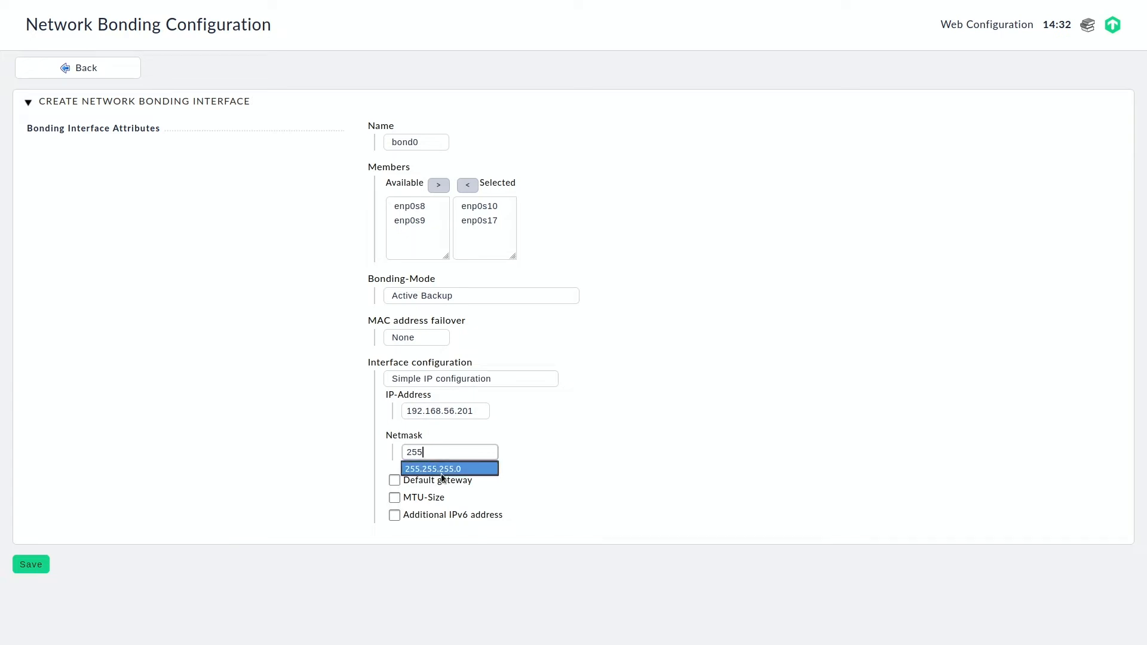
left_click(432, 468)
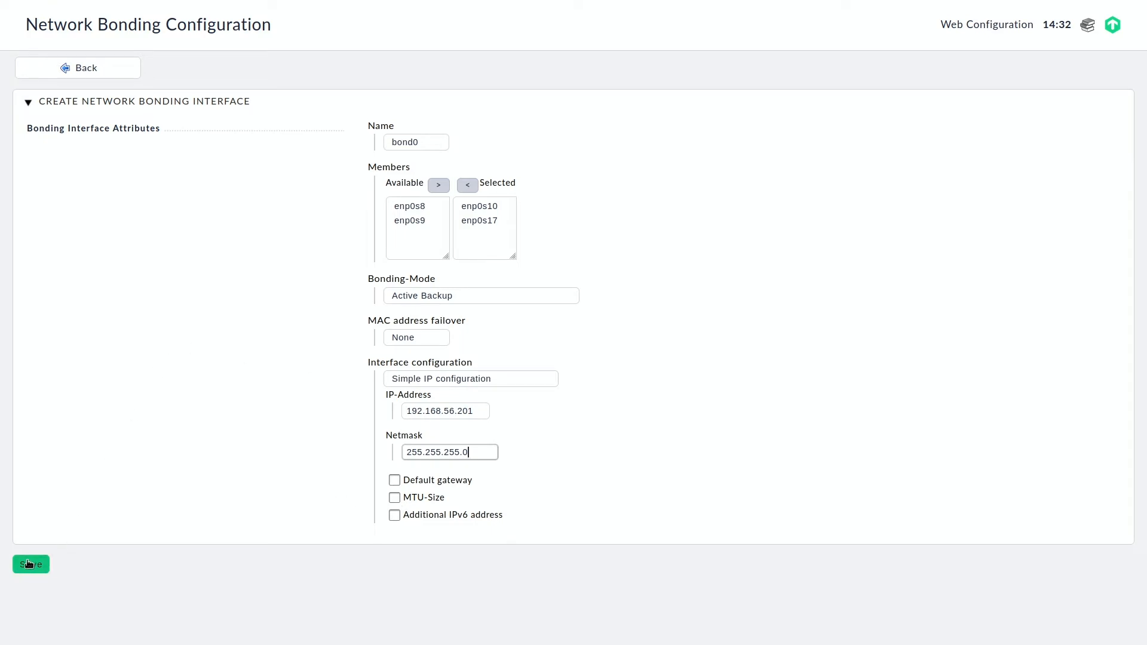
left_click(31, 564)
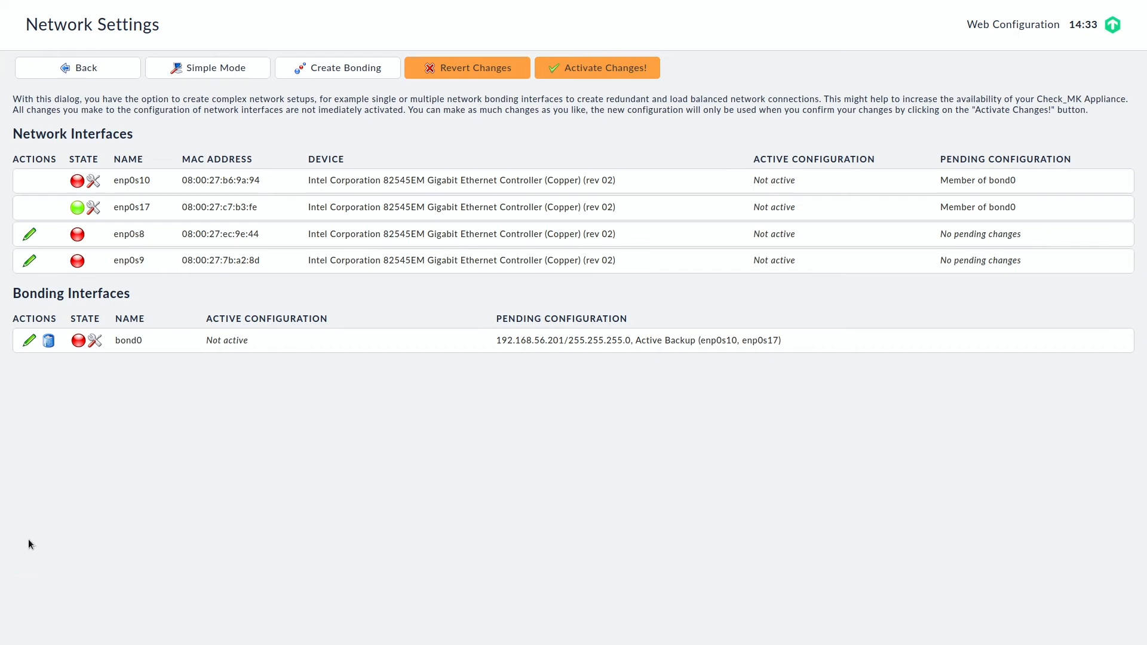
mouse_move(3, 316)
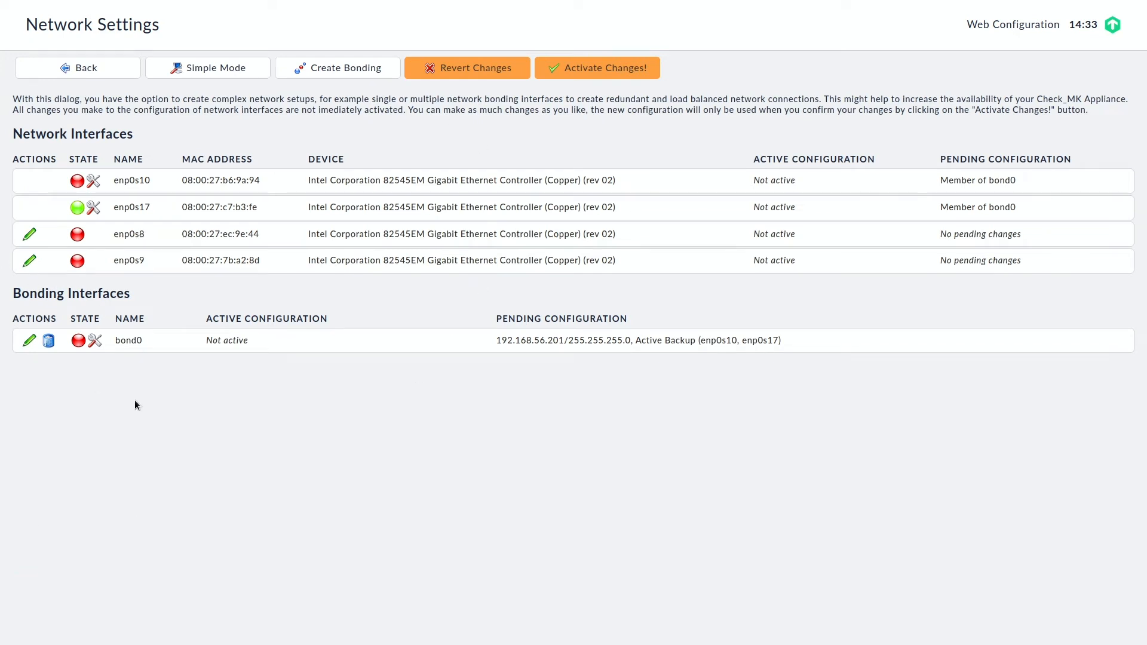
mouse_move(551, 184)
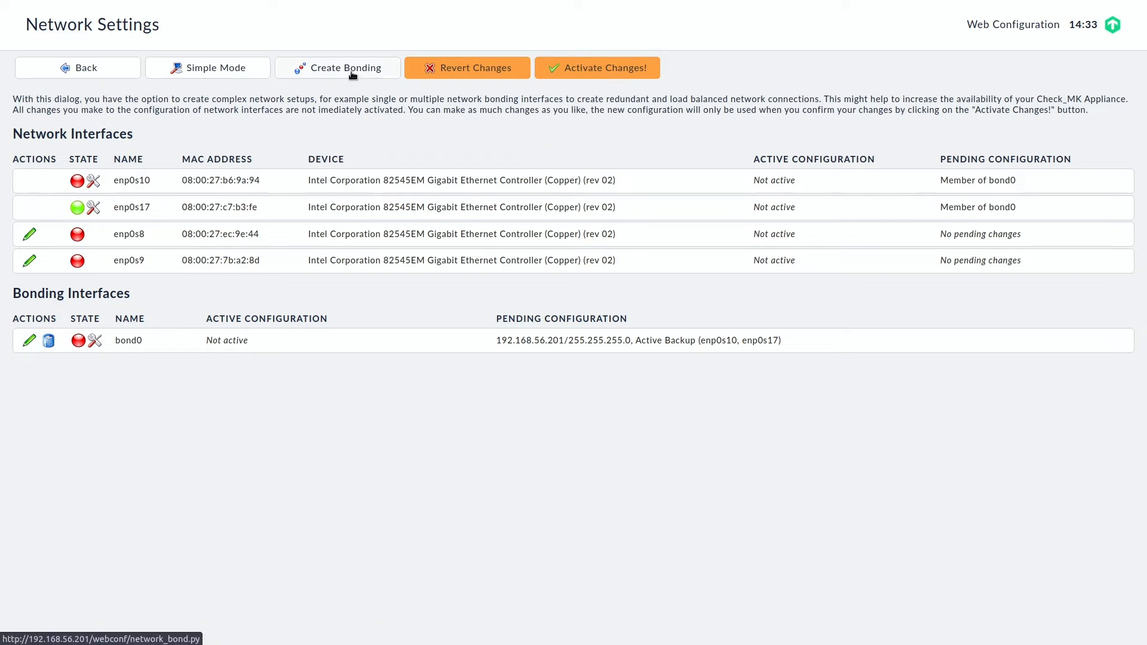
Fill in bond1 over enp0s8 and enp0s9 with simple IP 192.168.57.201 / 255.255.255.0
left_click(337, 67)
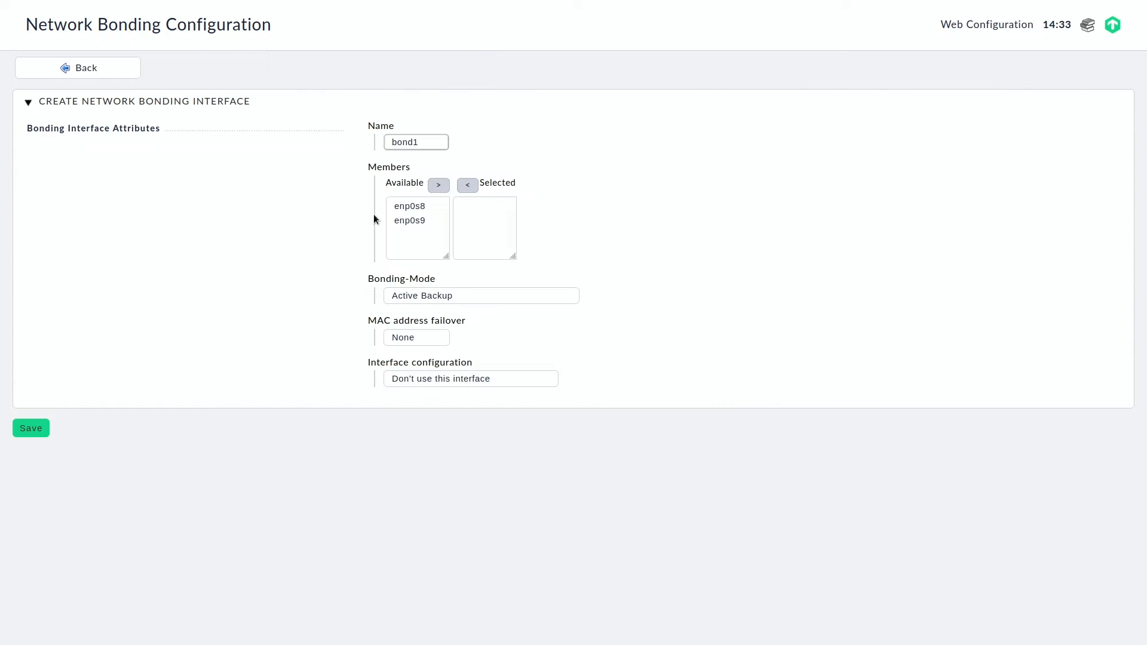
left_click(438, 183)
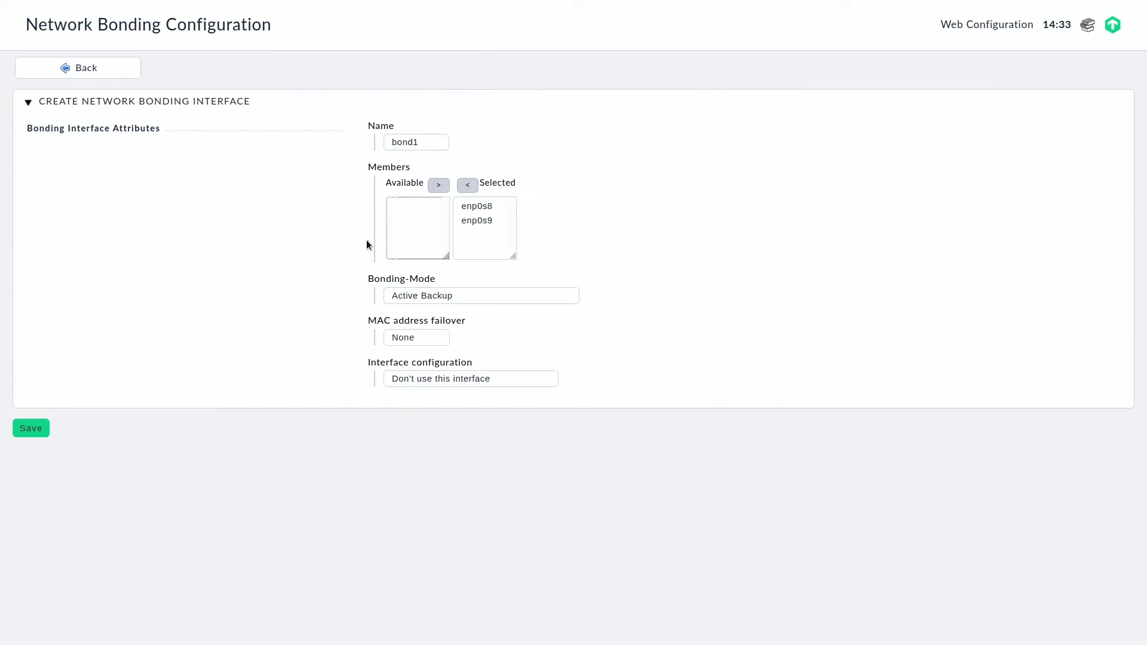
left_click(470, 379)
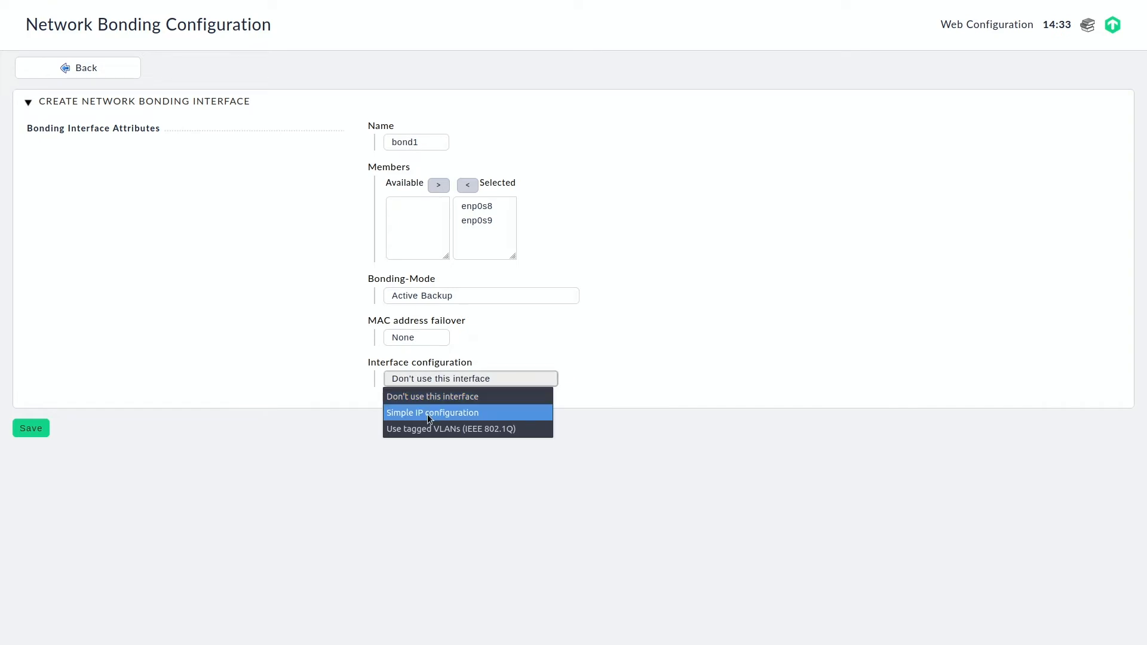
left_click(431, 412)
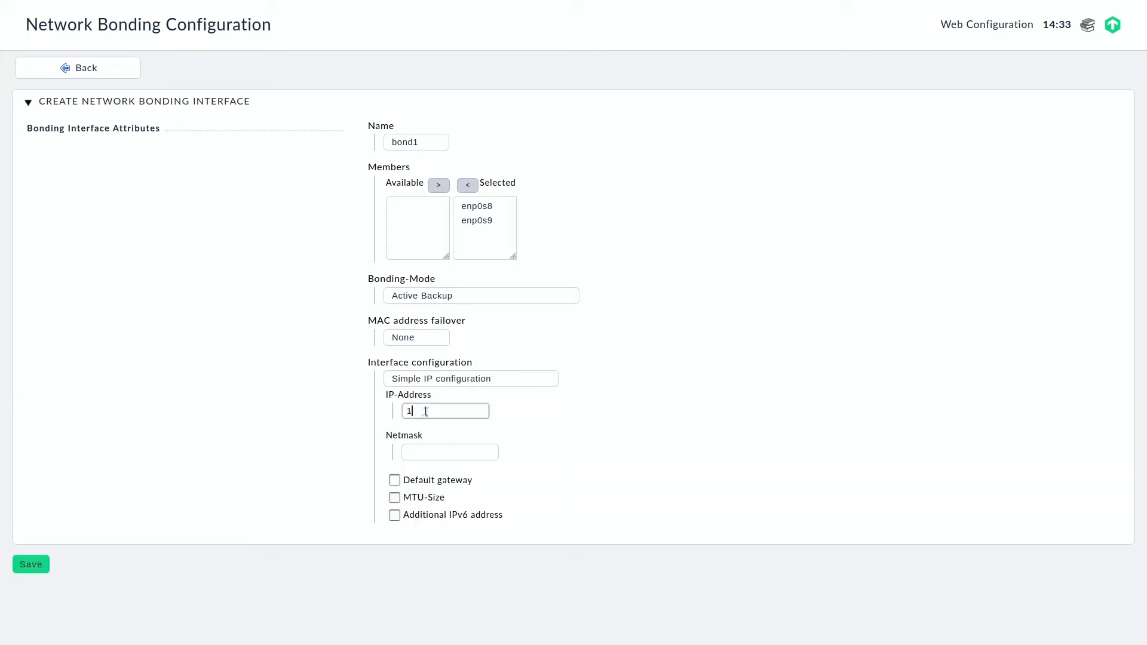
type("92")
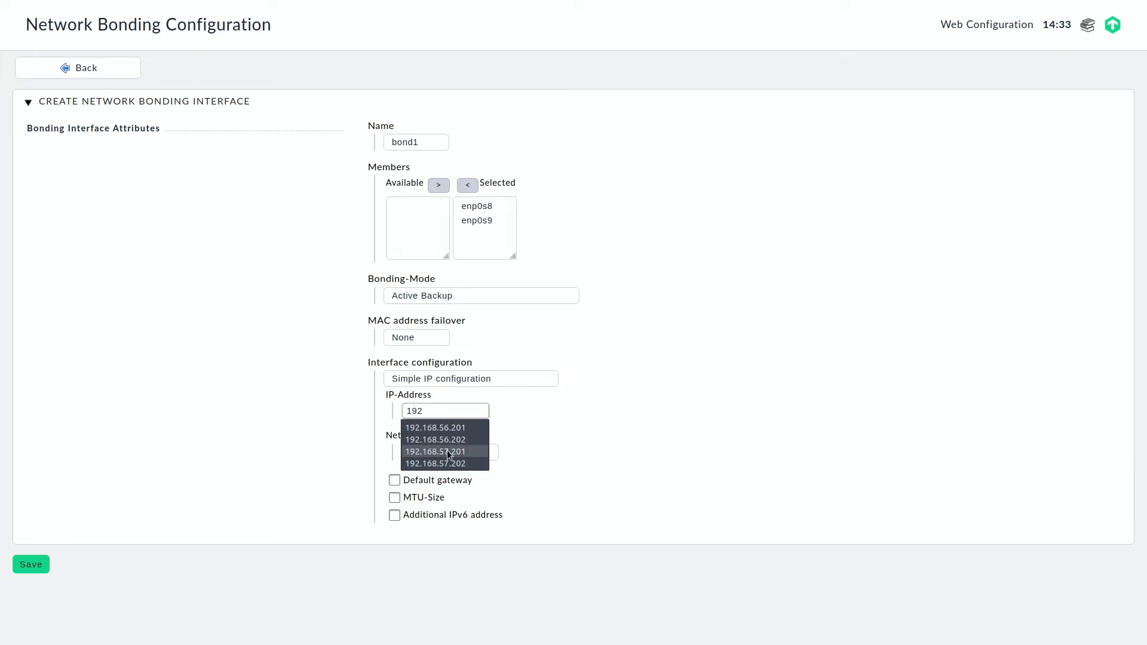
left_click(435, 451)
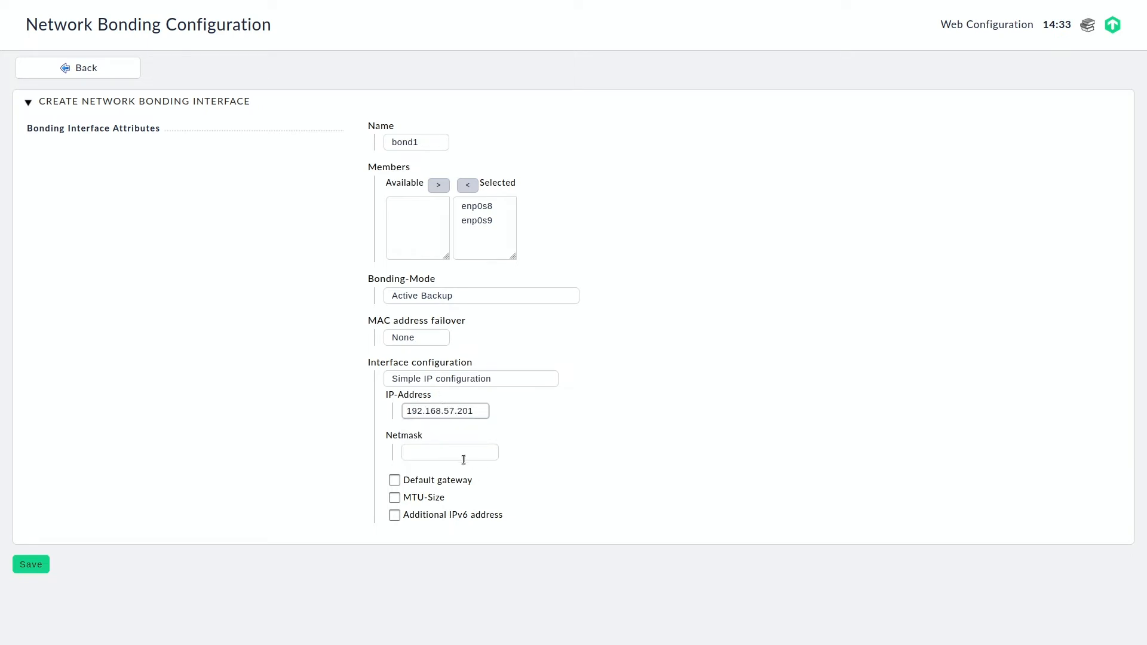
type("255")
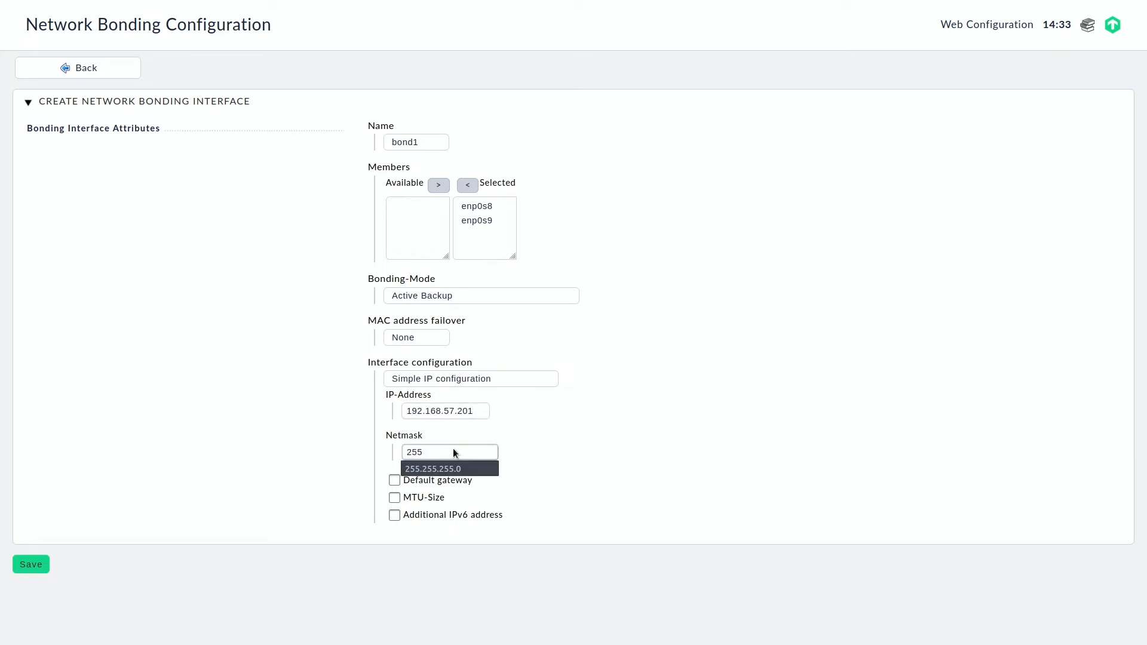
left_click(433, 469)
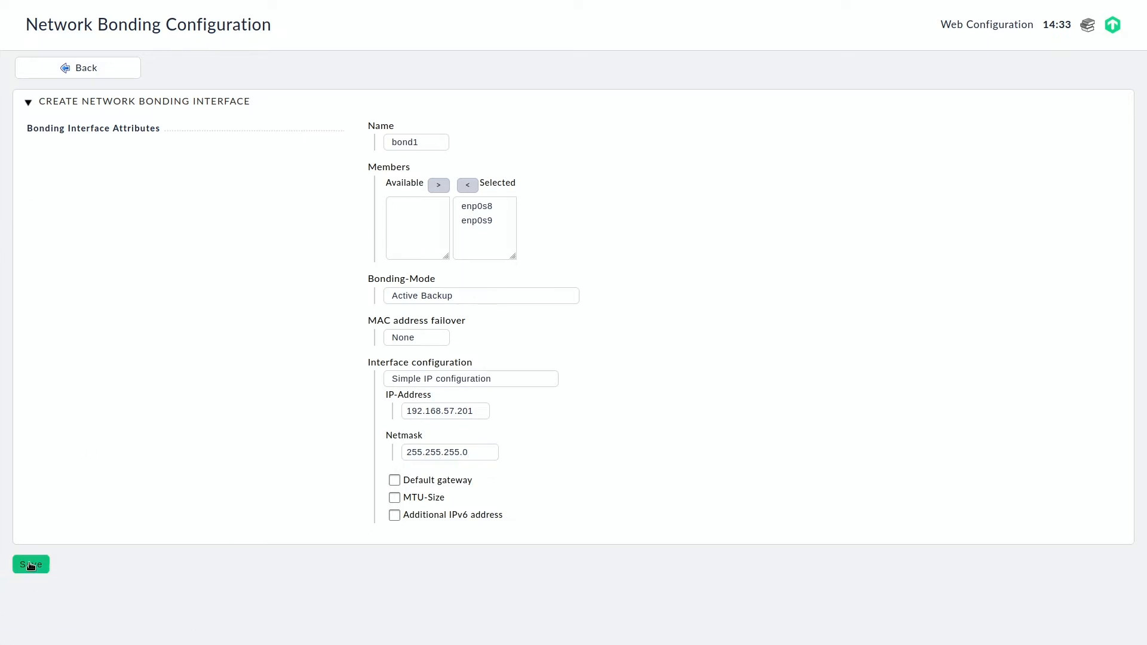
Save bond1 and activate the pending changes so bond0 and bond1 are both active
left_click(30, 564)
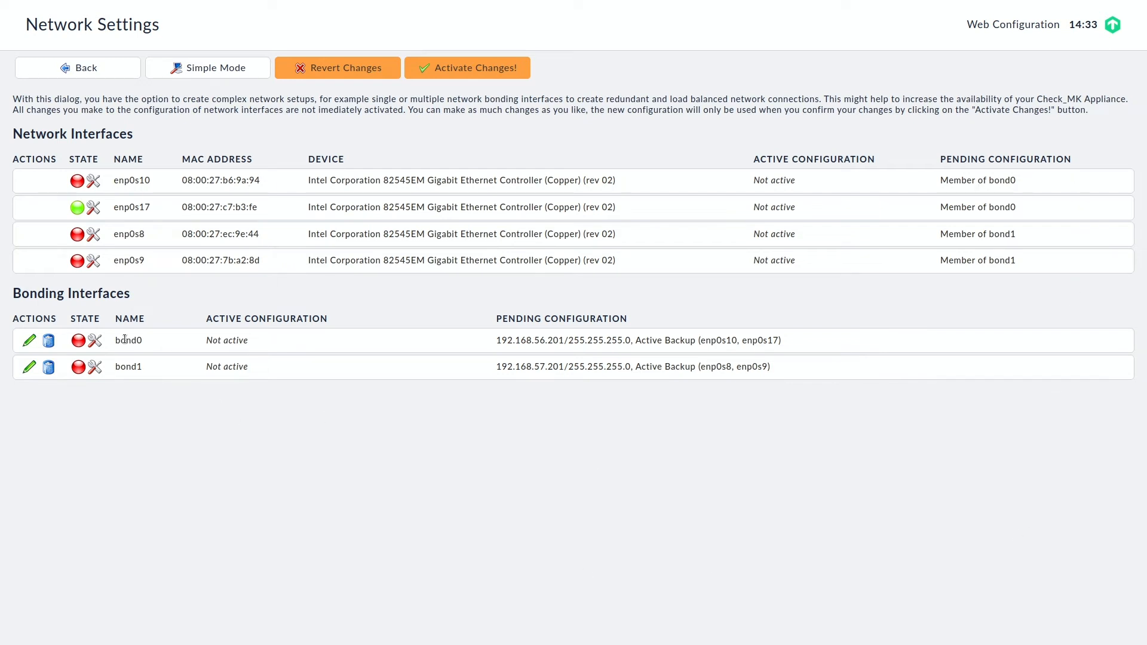
mouse_move(0, 256)
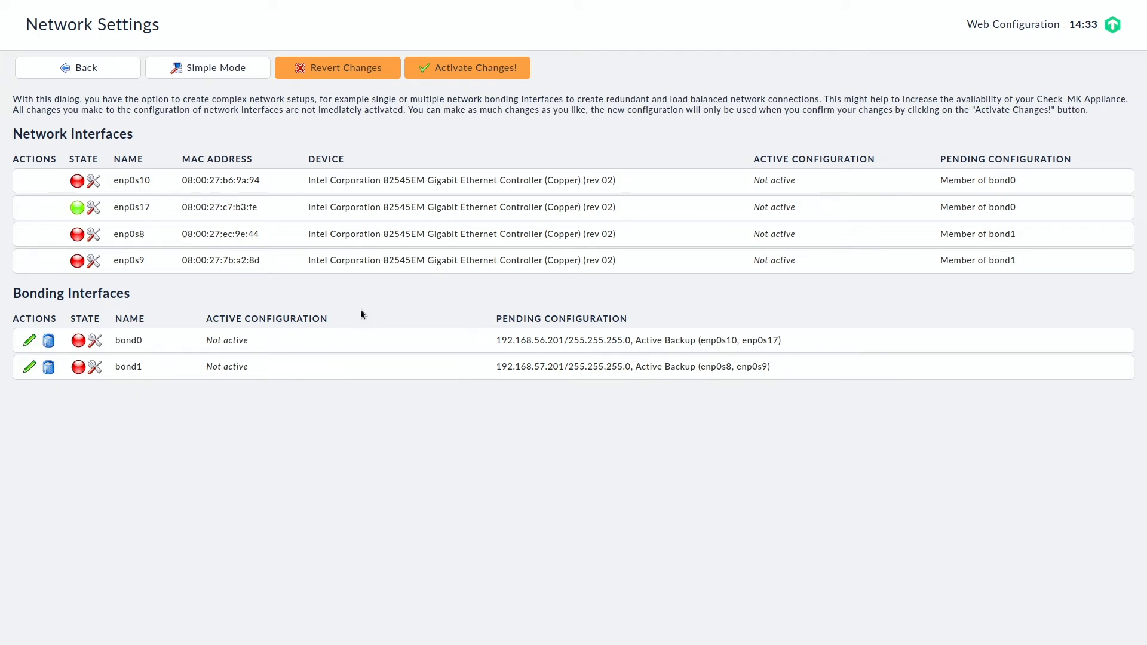
mouse_move(504, 140)
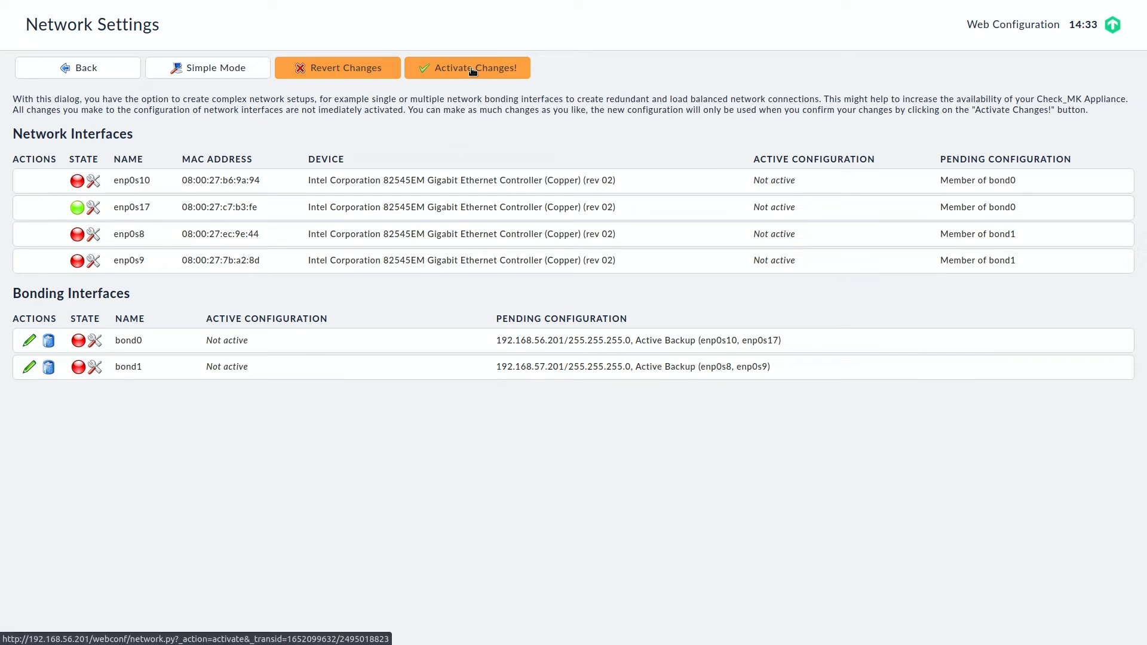
left_click(467, 67)
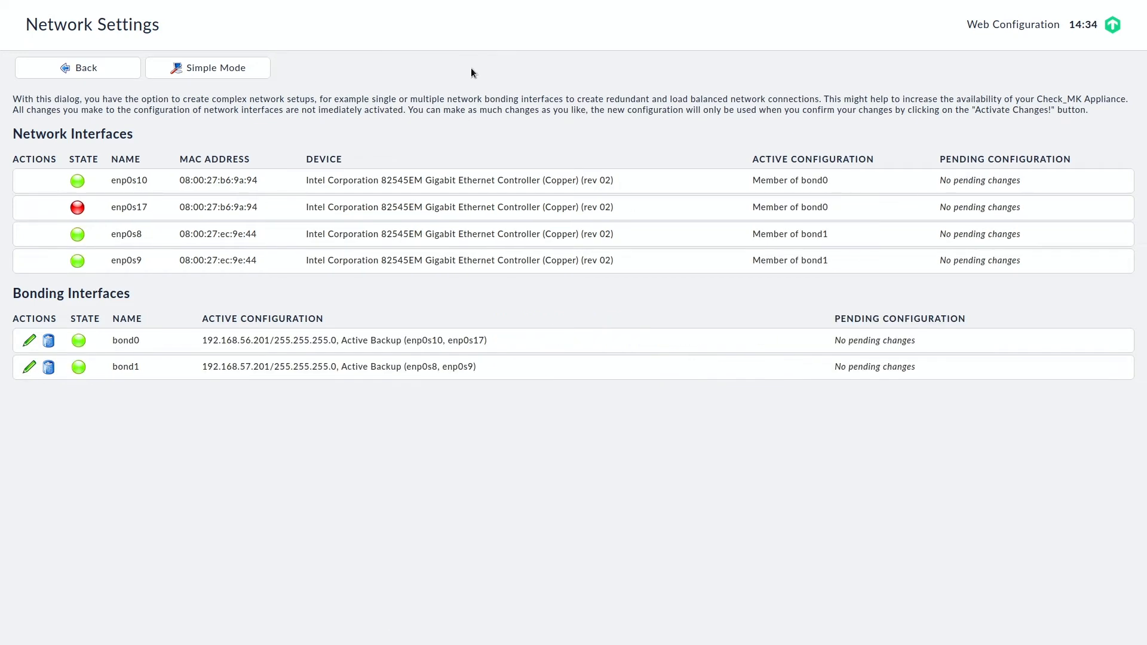
On cluster2, go to Device Settings > Network Settings and confirm Advanced Mode
left_click(77, 67)
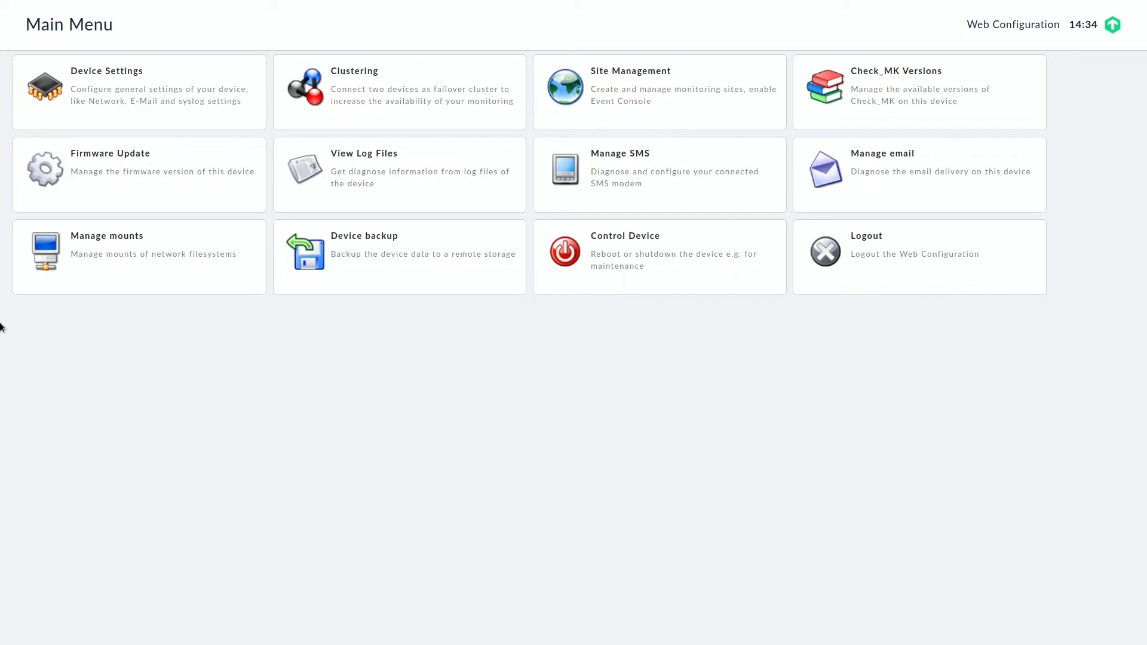
left_click(139, 92)
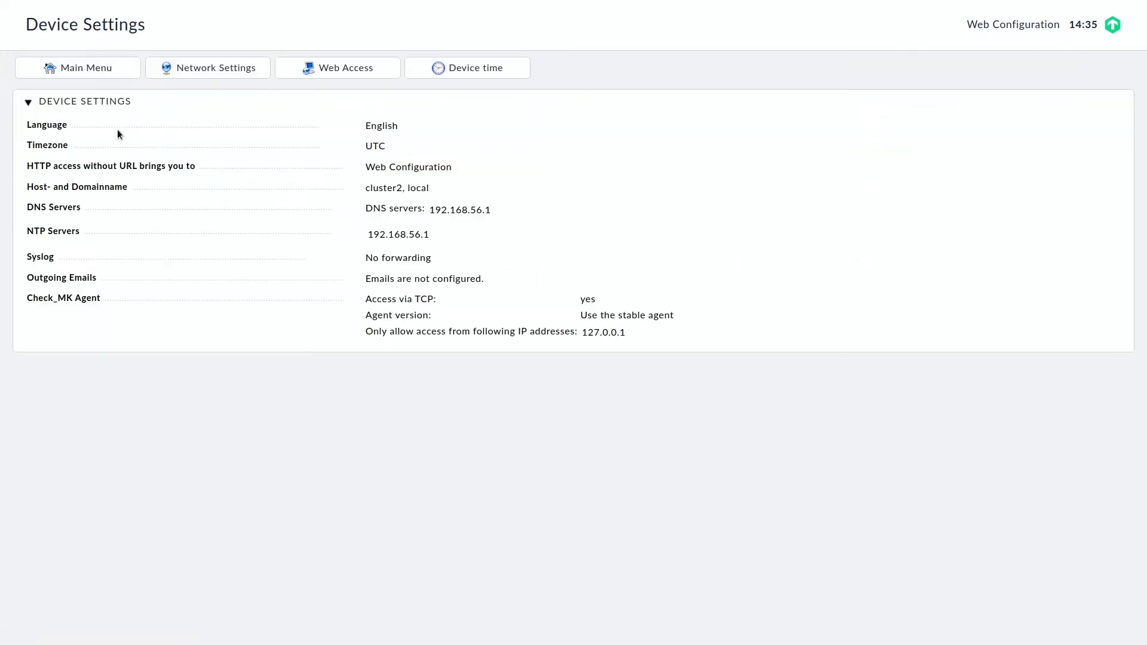
left_click(207, 67)
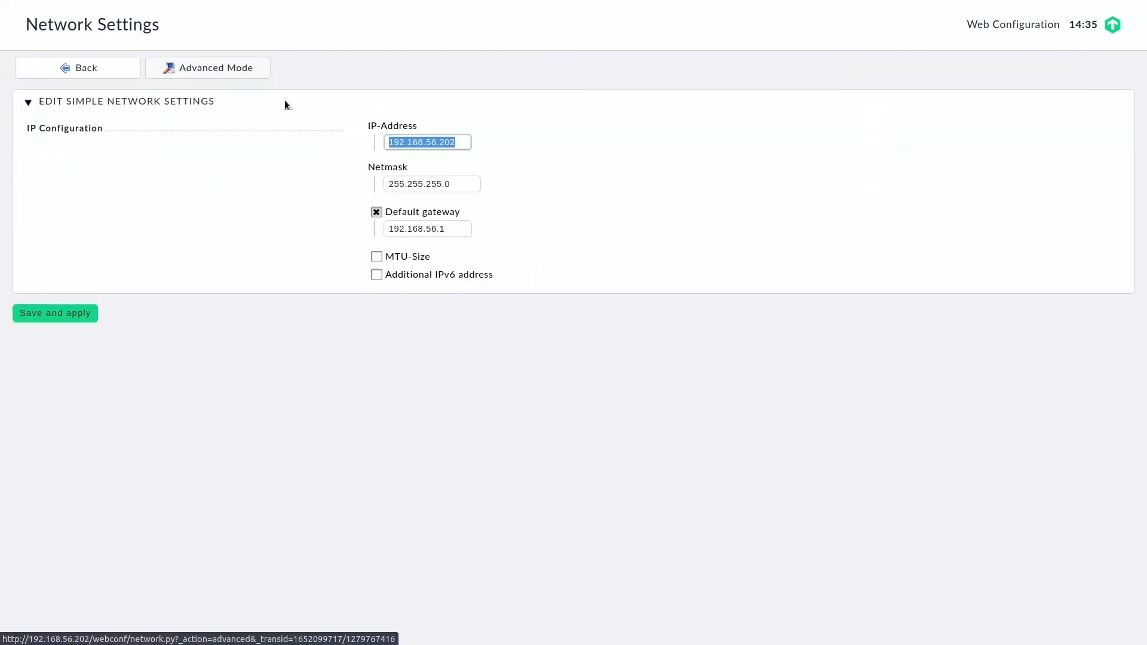
left_click(206, 67)
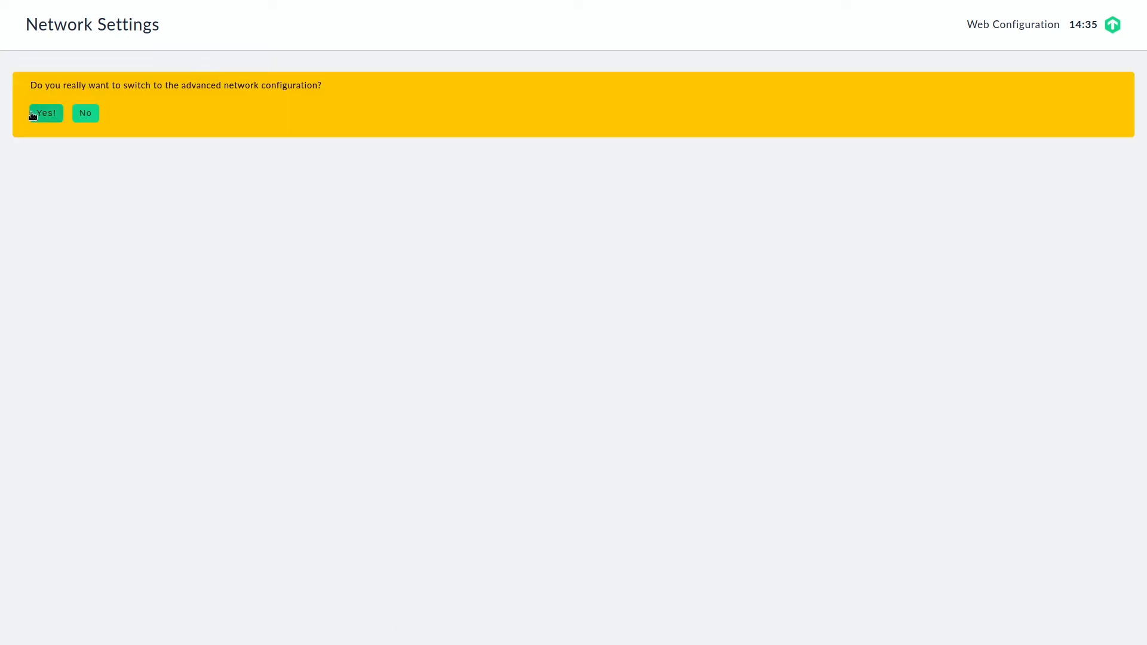
left_click(44, 113)
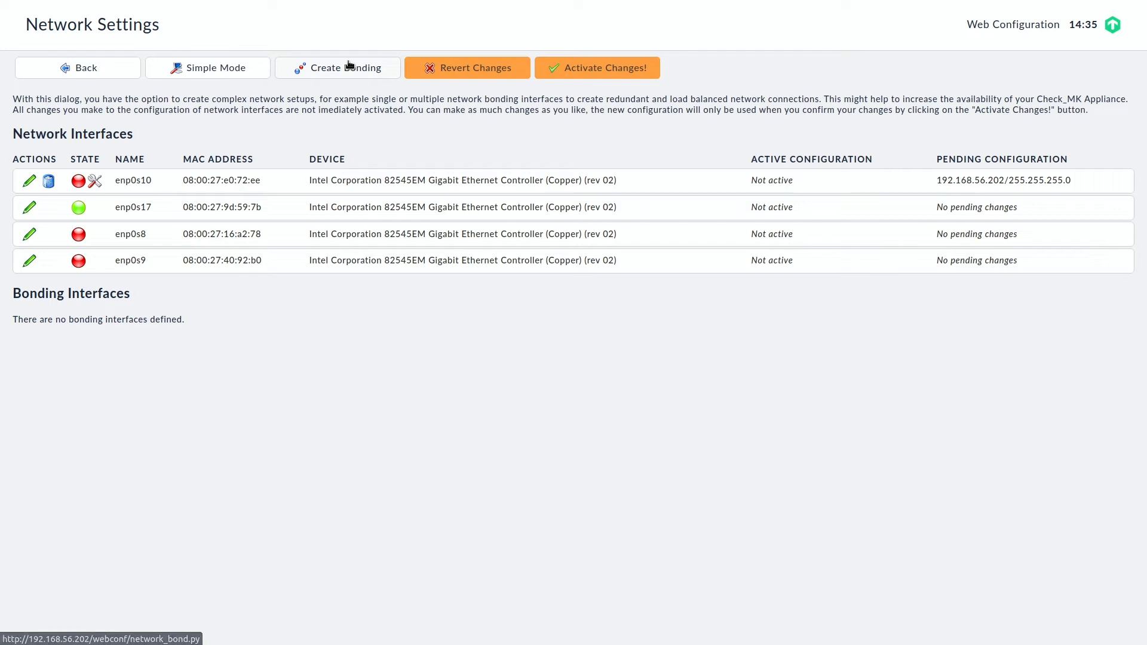
Save bond0 over enp0s10 and enp0s17 with simple IP 192.168.56.202 / 255.255.255.0 on cluster2
left_click(337, 67)
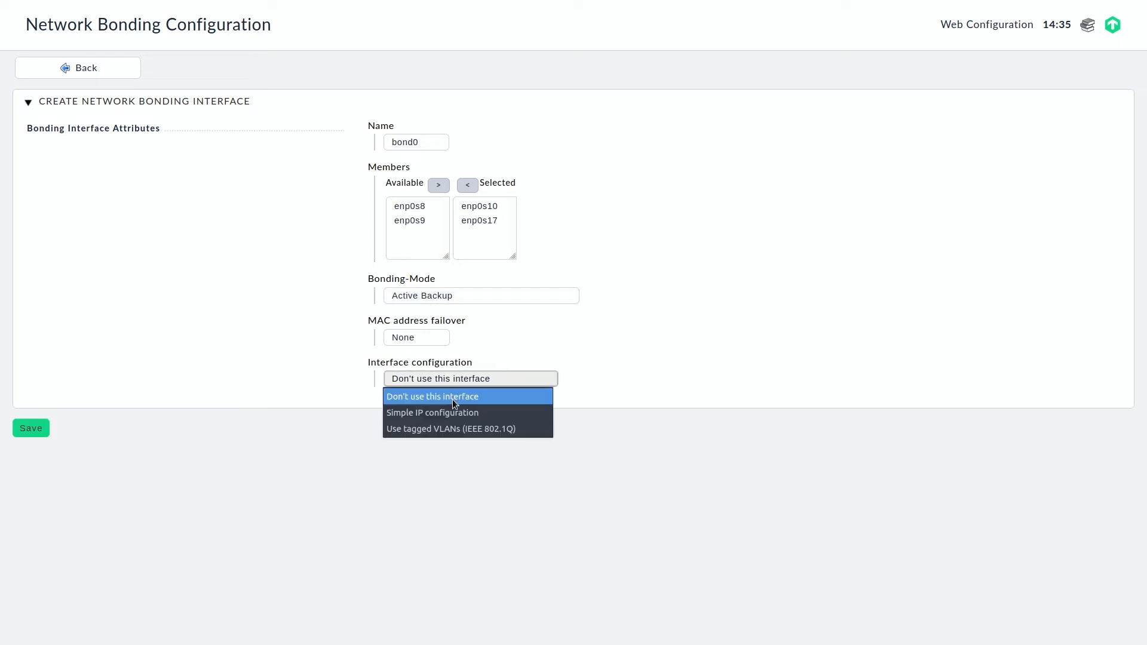
left_click(431, 412)
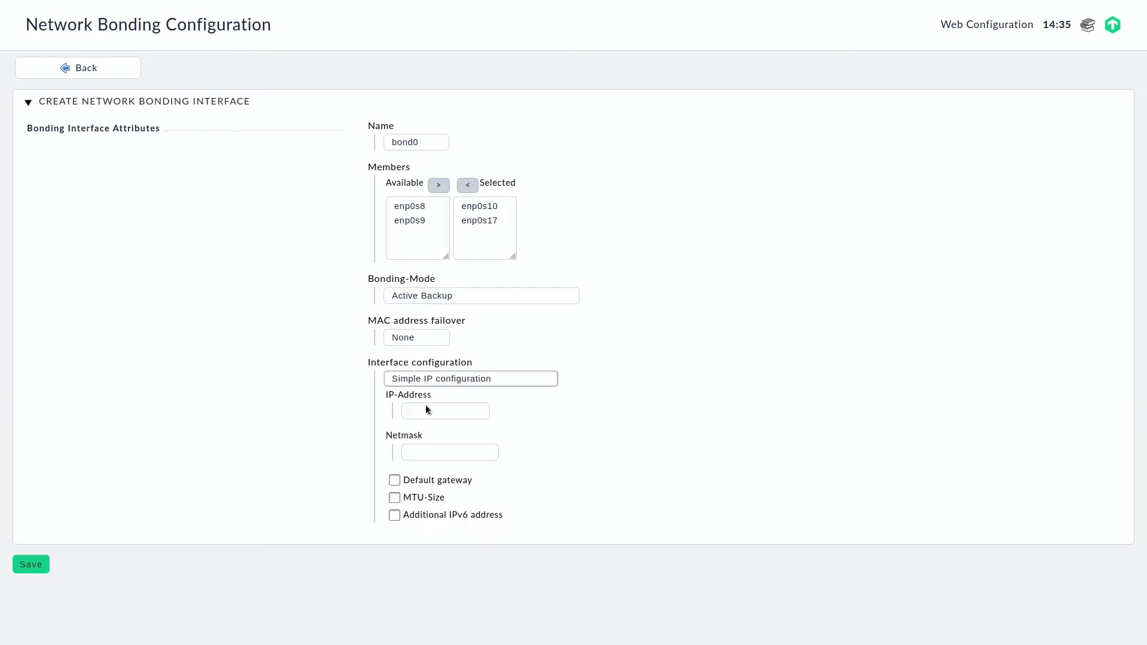
type("192")
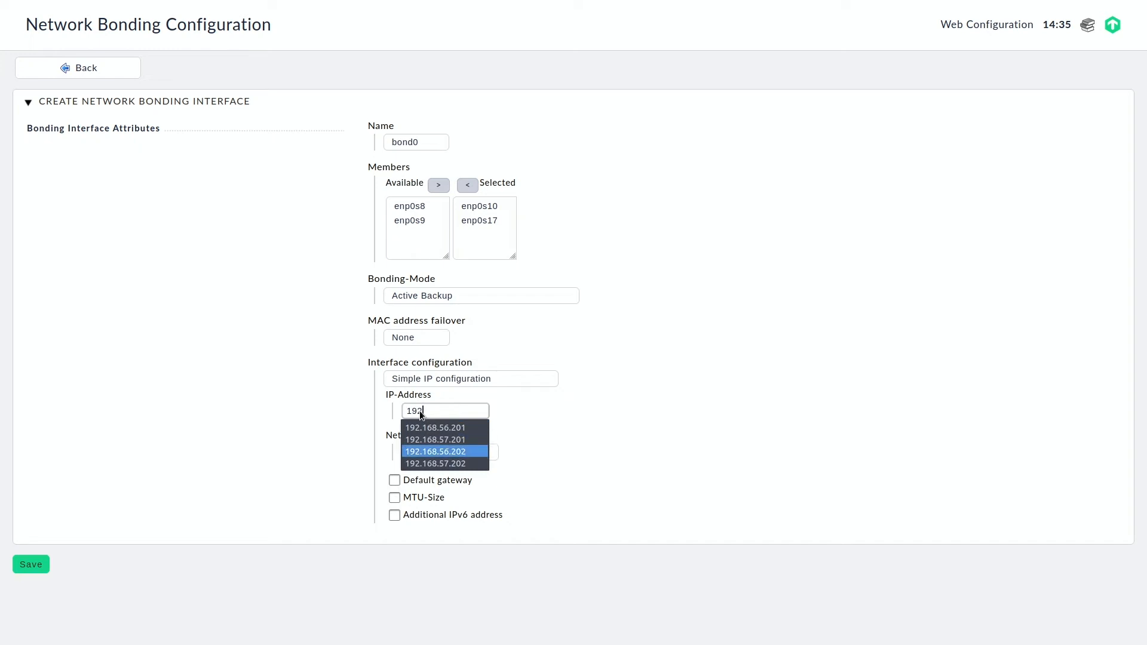
left_click(434, 452)
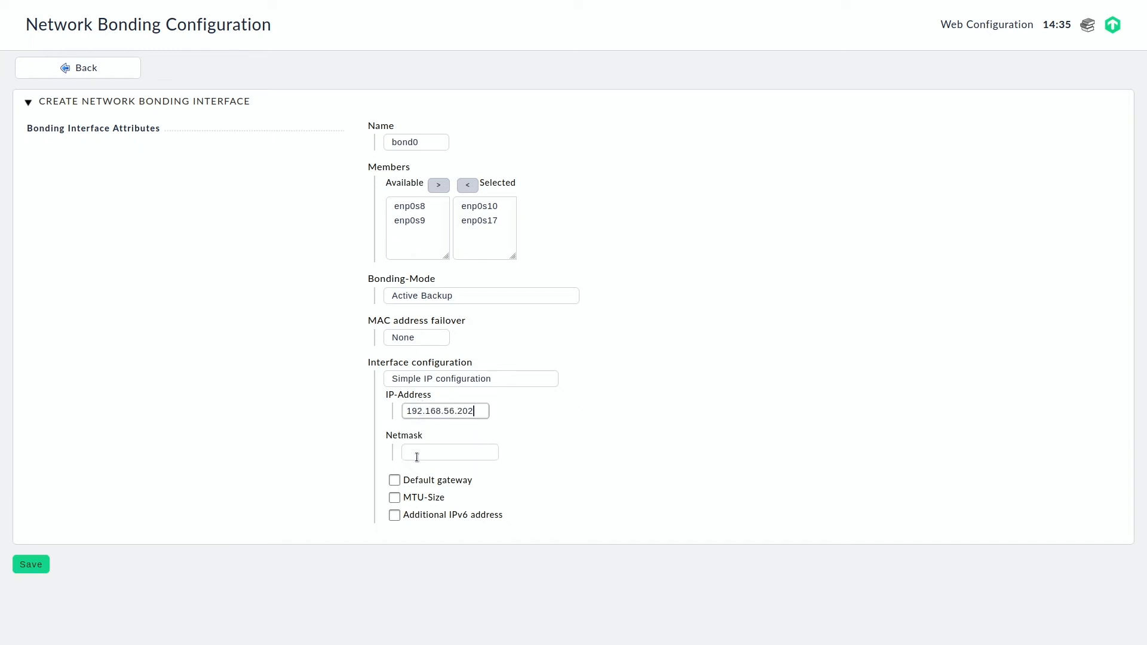
type("255")
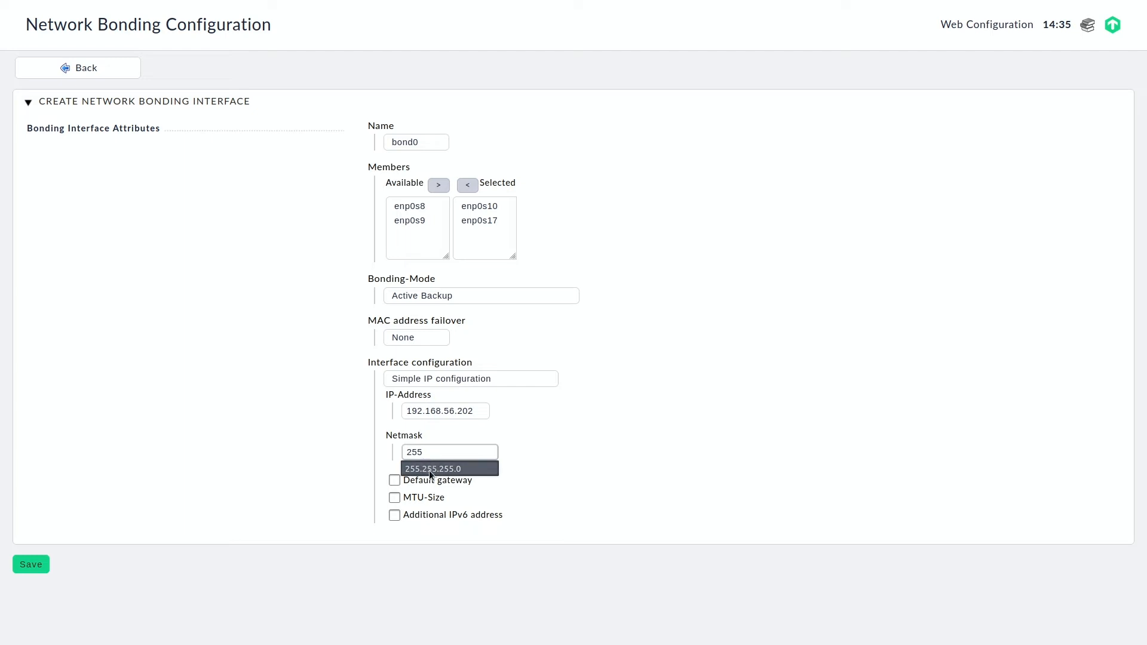
left_click(433, 469)
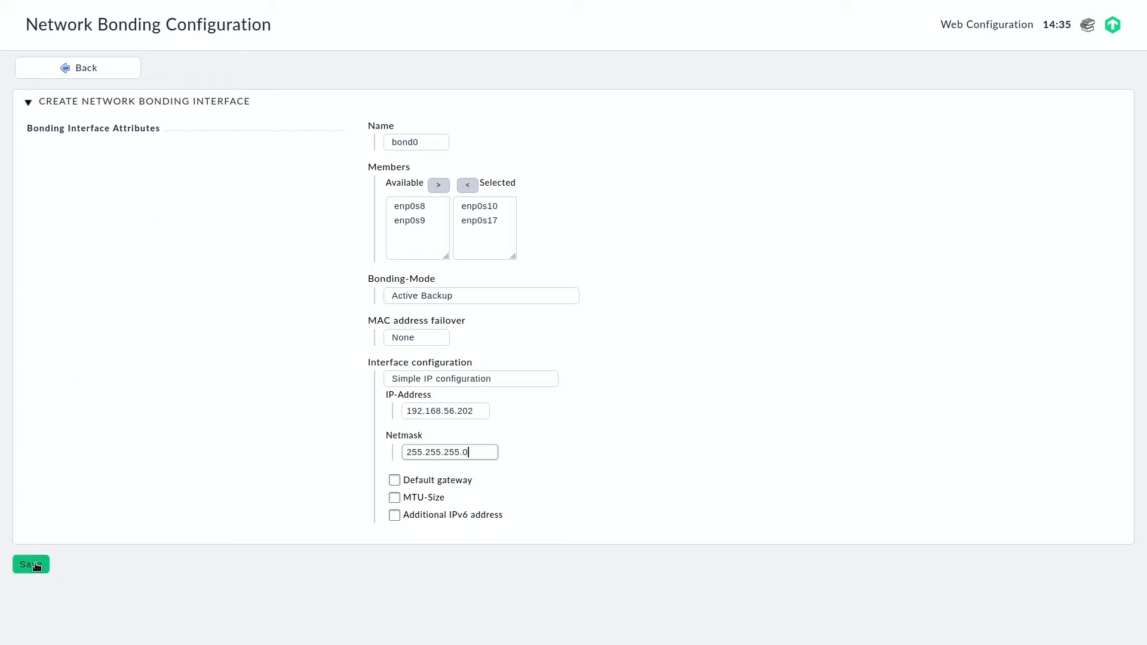
left_click(30, 564)
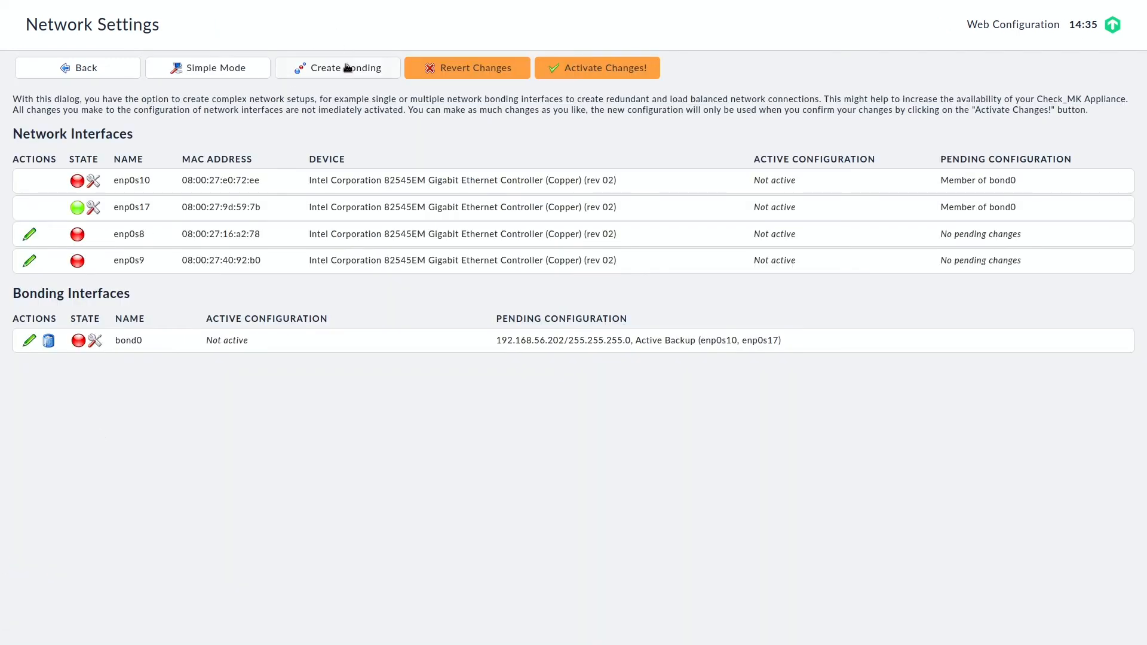
Save bond1 over enp0s8 and enp0s9 at 192.168.57.202 / 255.255.255.0 and activate changes
left_click(337, 67)
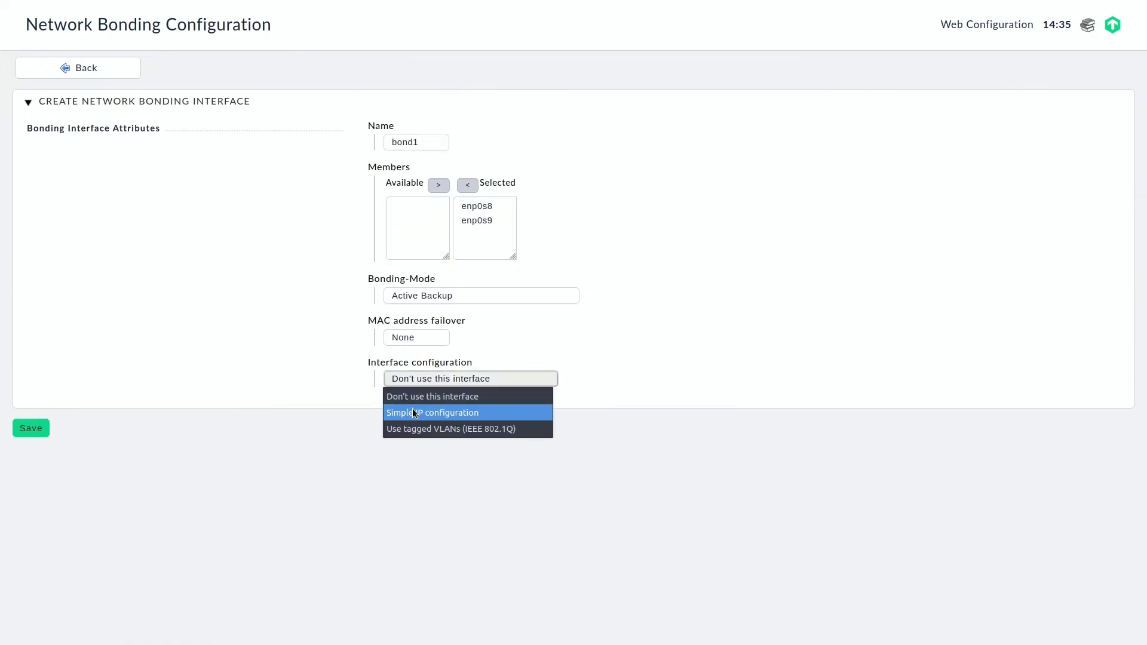
left_click(433, 412)
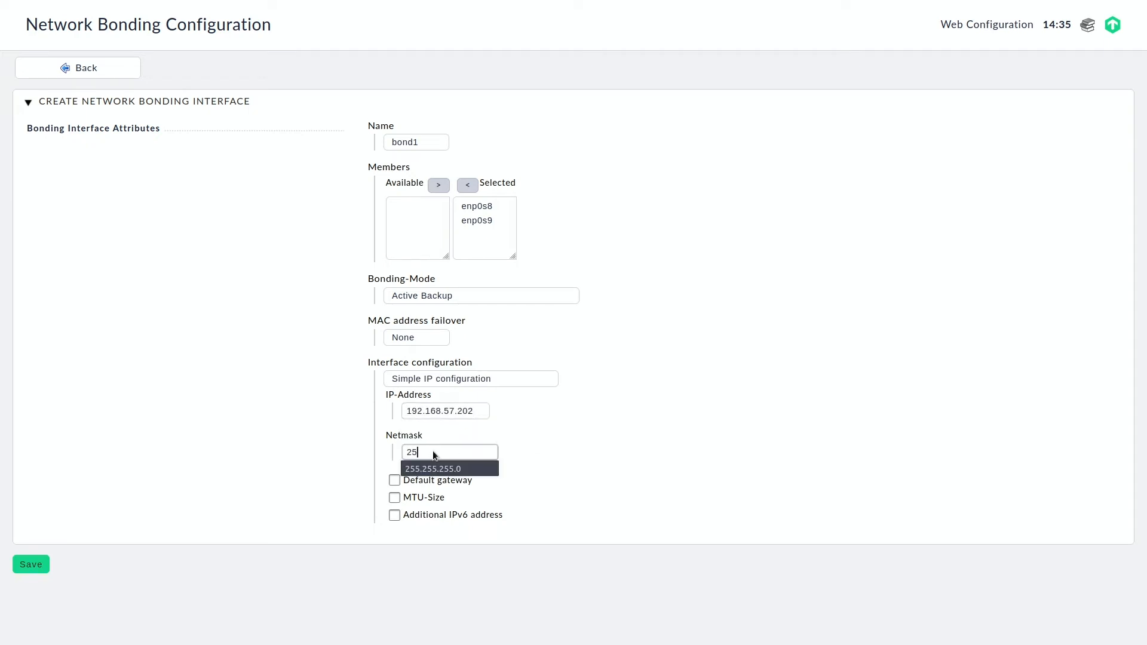
left_click(433, 468)
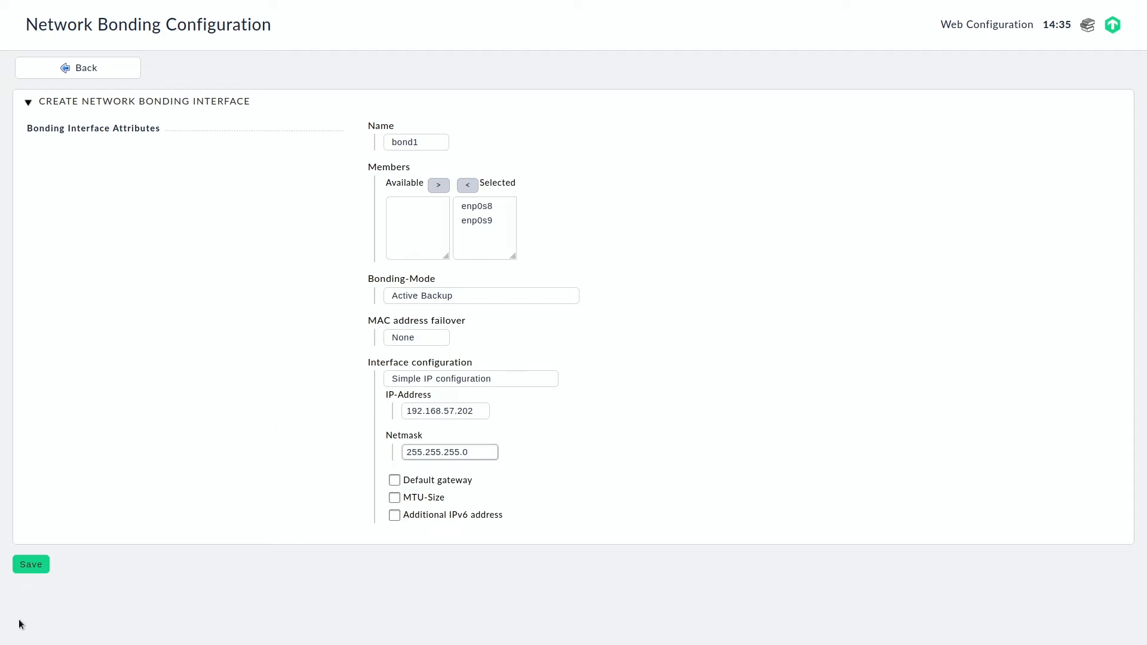
left_click(31, 563)
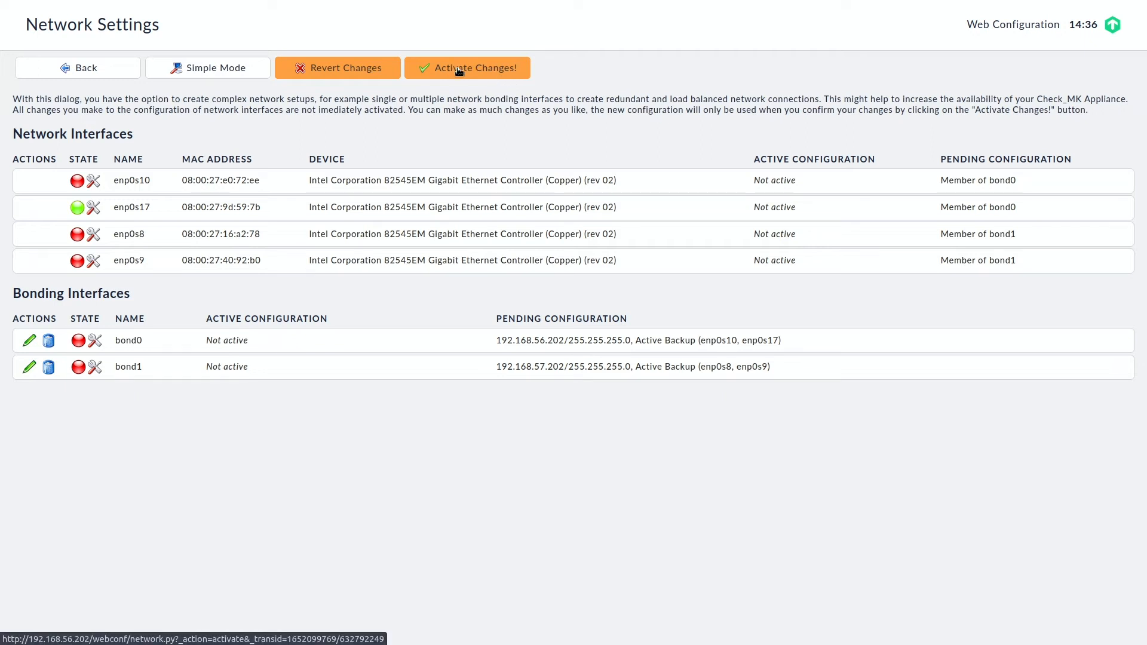
mouse_move(475, 76)
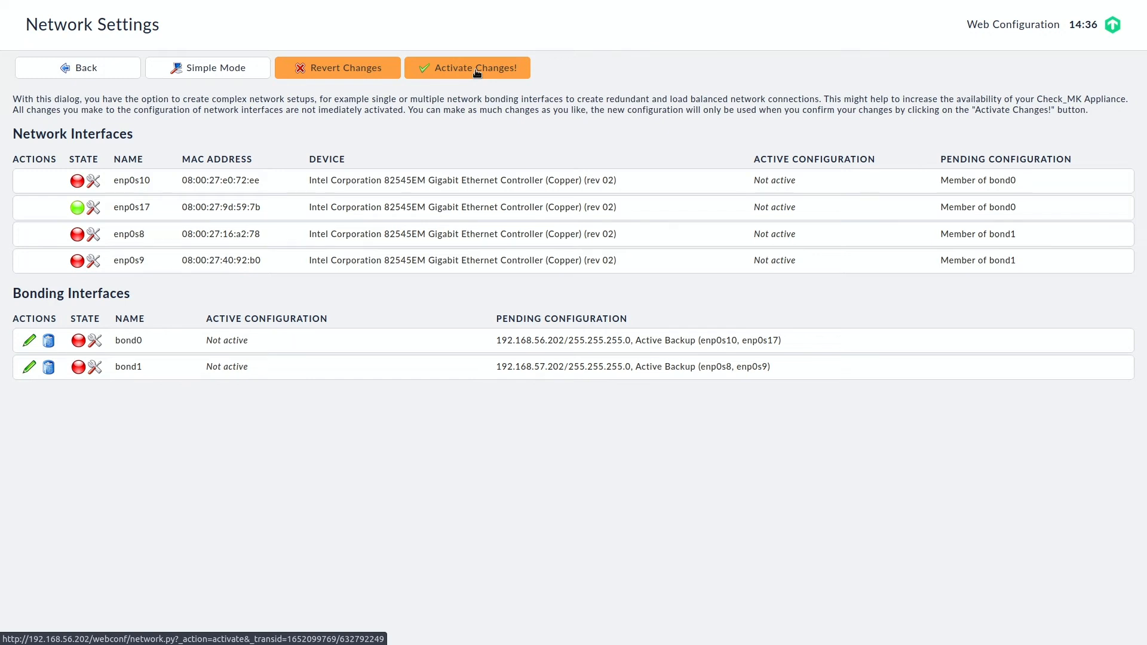
left_click(467, 67)
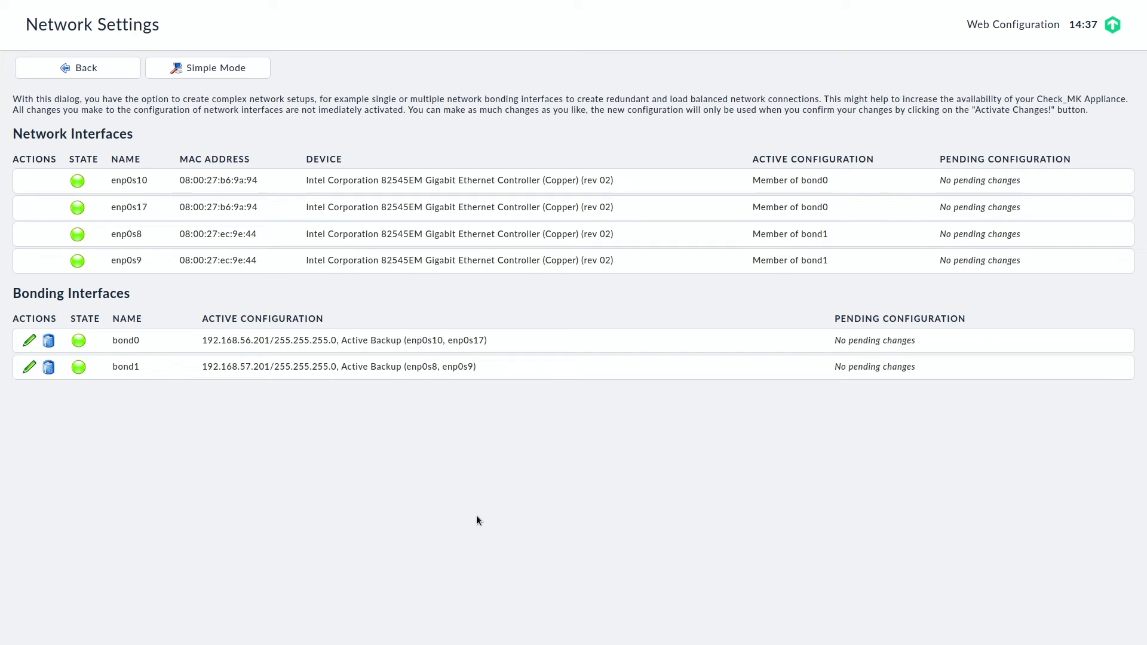
mouse_move(481, 511)
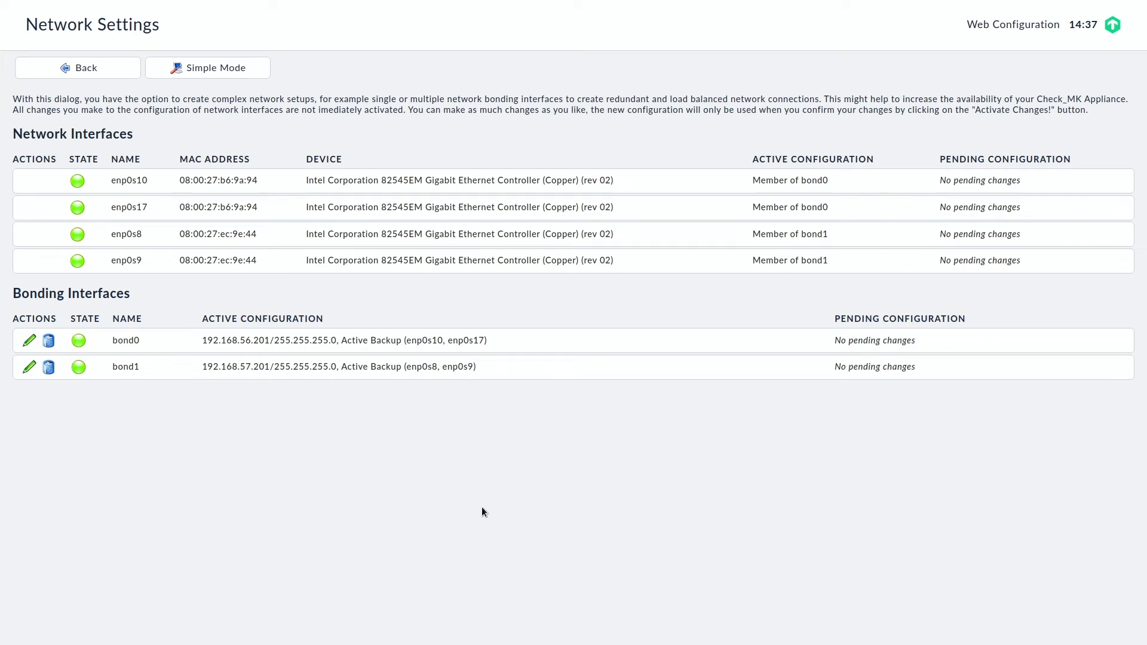
mouse_move(469, 506)
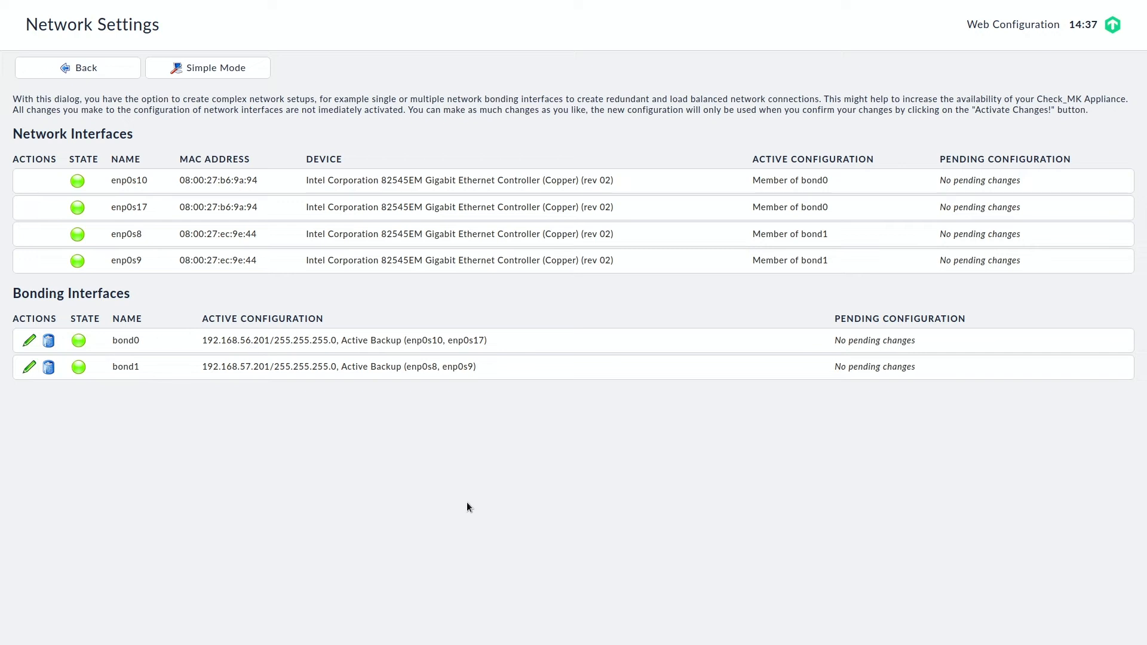
mouse_move(73, 67)
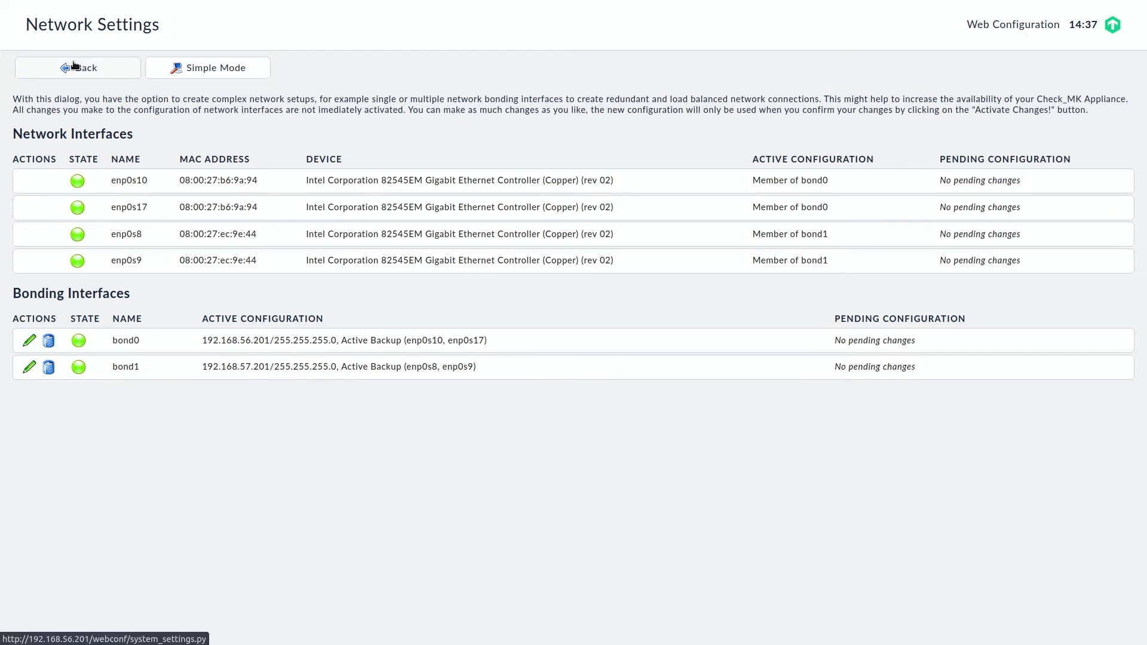
From the Main Menu, go to Clustering and start creating a cluster with a non-discovered device
left_click(77, 67)
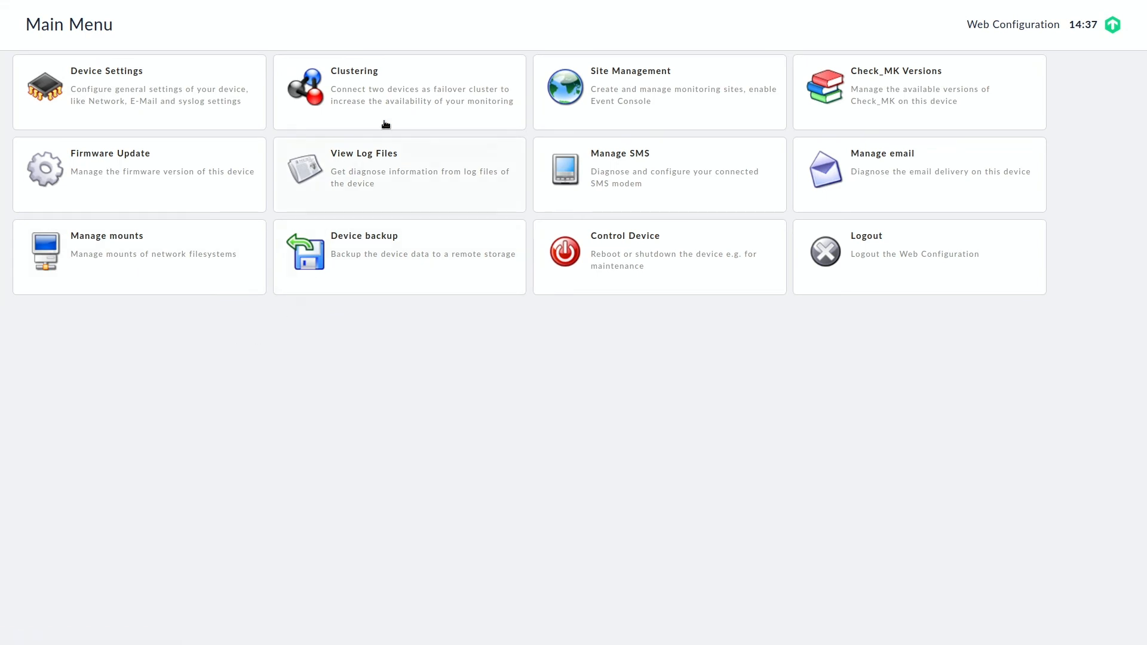
mouse_move(390, 85)
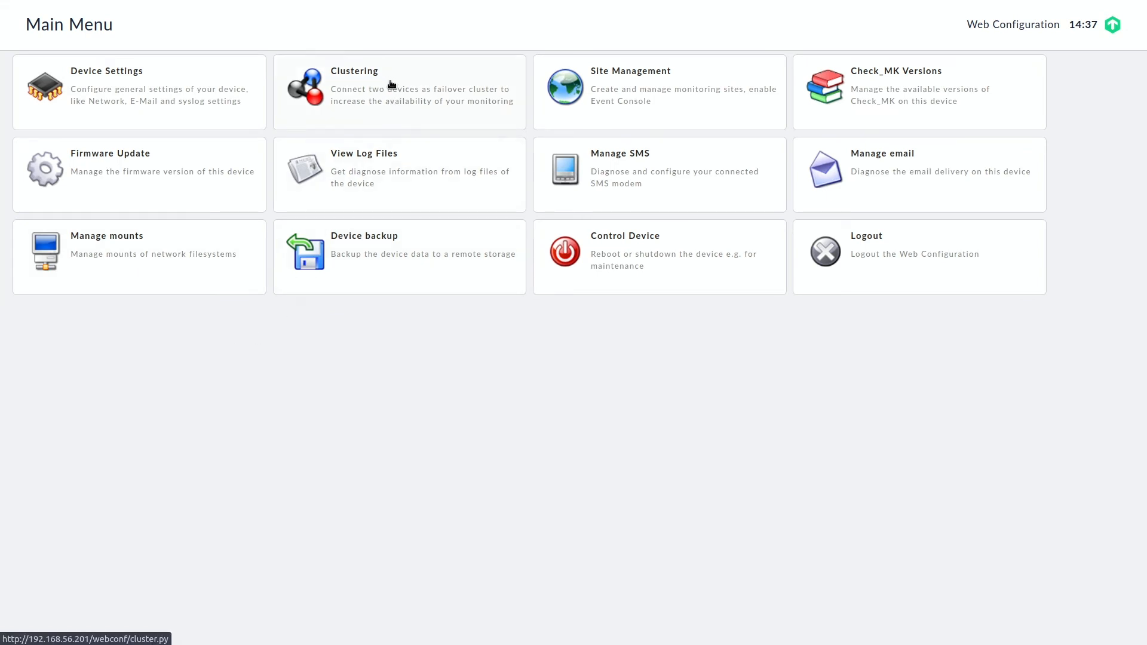
left_click(354, 70)
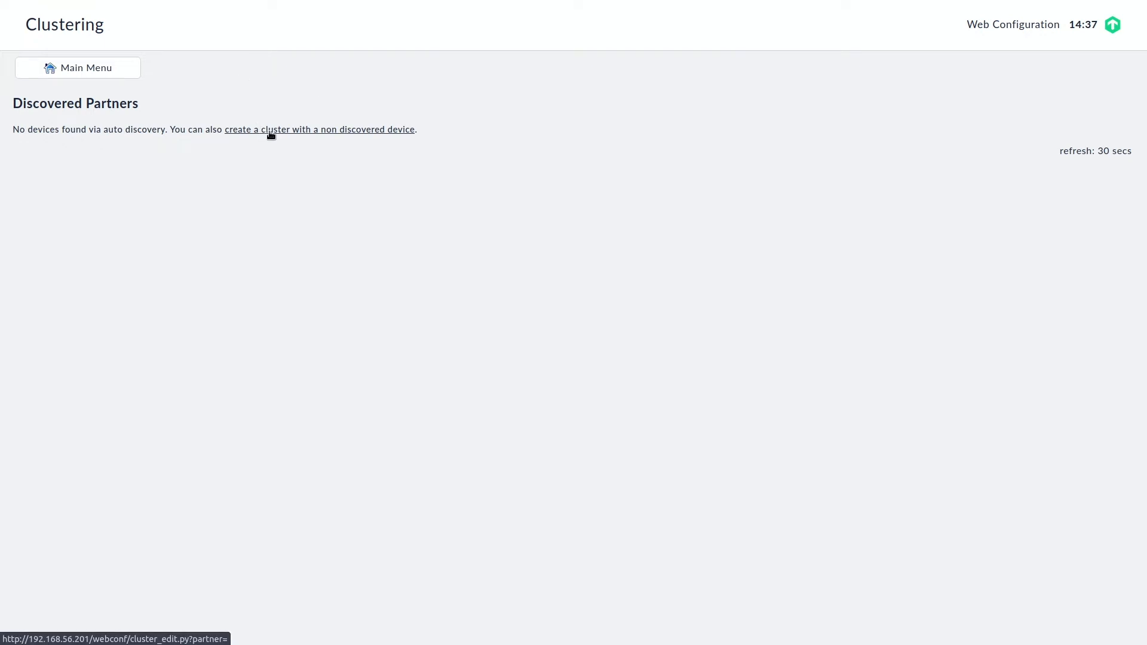
left_click(319, 129)
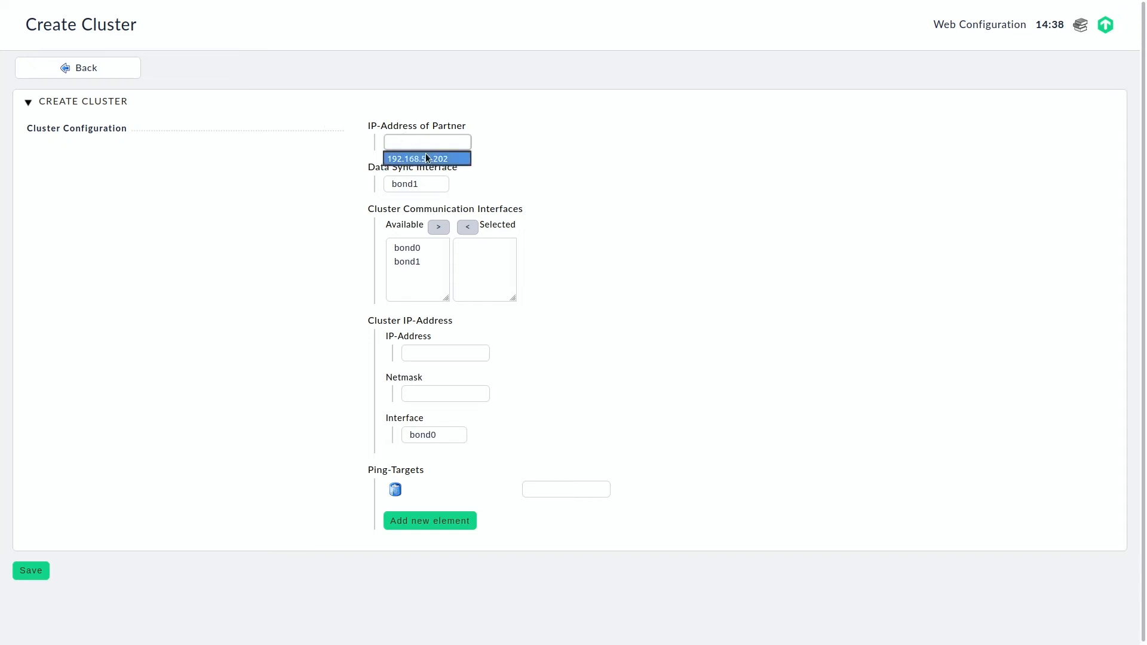
Set partner address 192.168.56.202 and add bond0 and bond1 as cluster communication interfaces
left_click(422, 158)
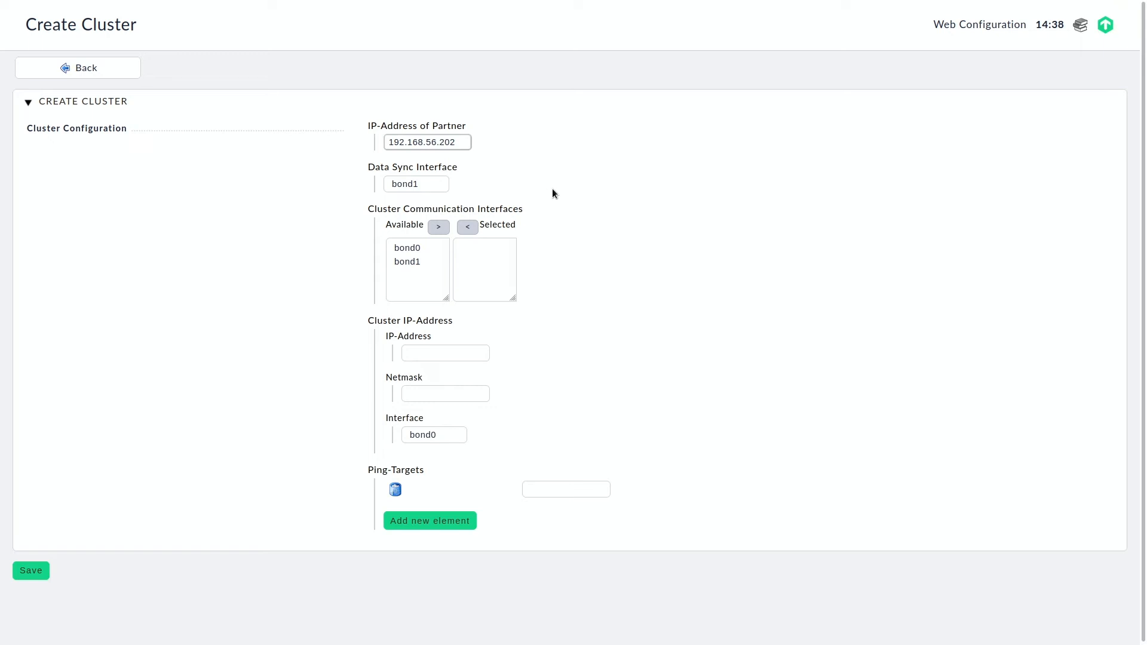
mouse_move(373, 176)
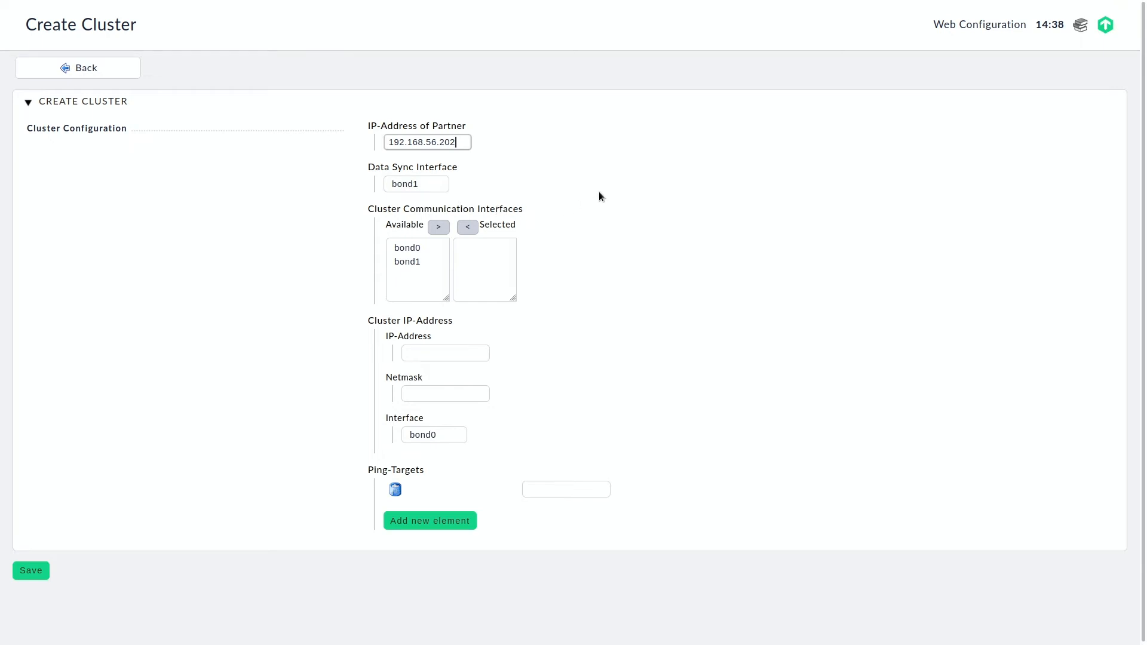
mouse_move(564, 209)
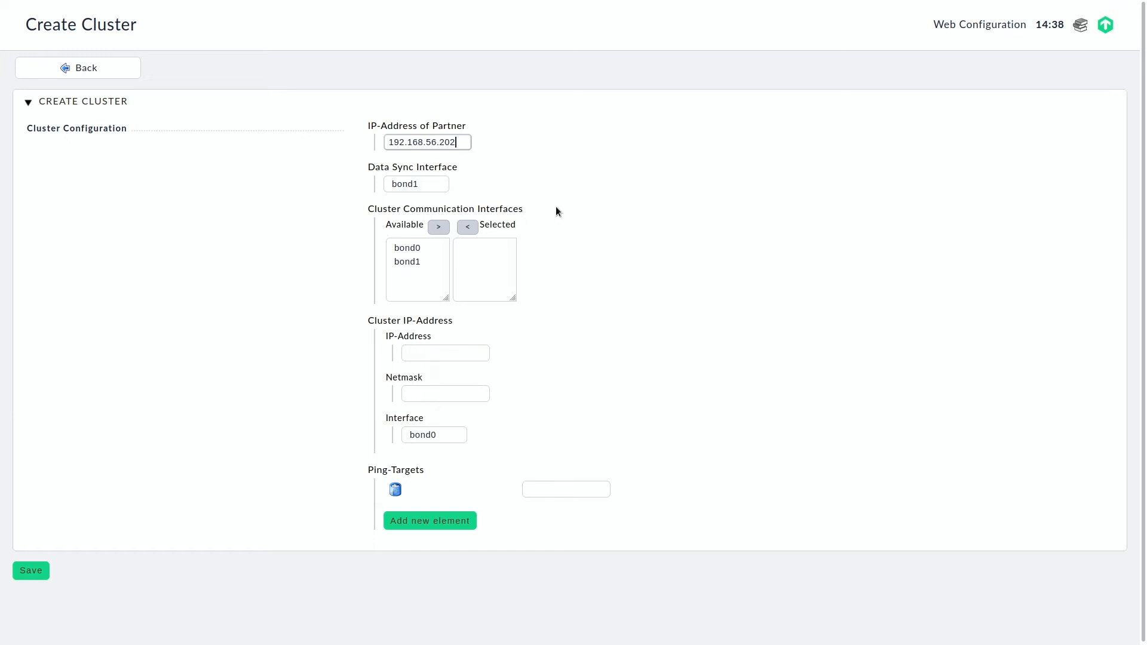
left_click(407, 249)
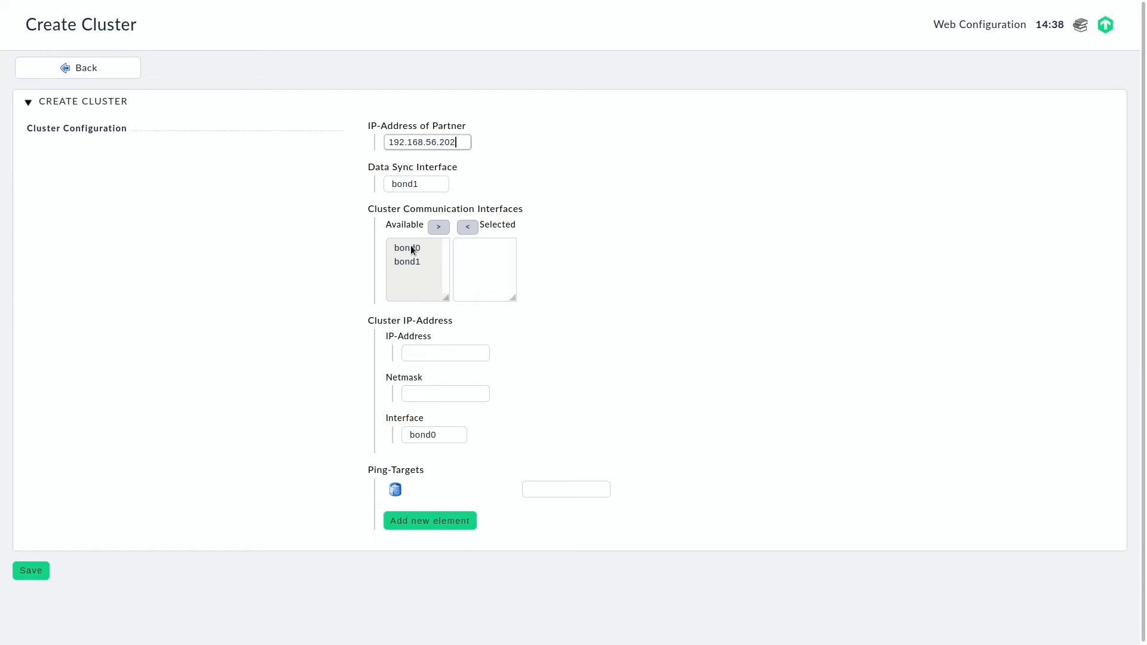
left_click(406, 249)
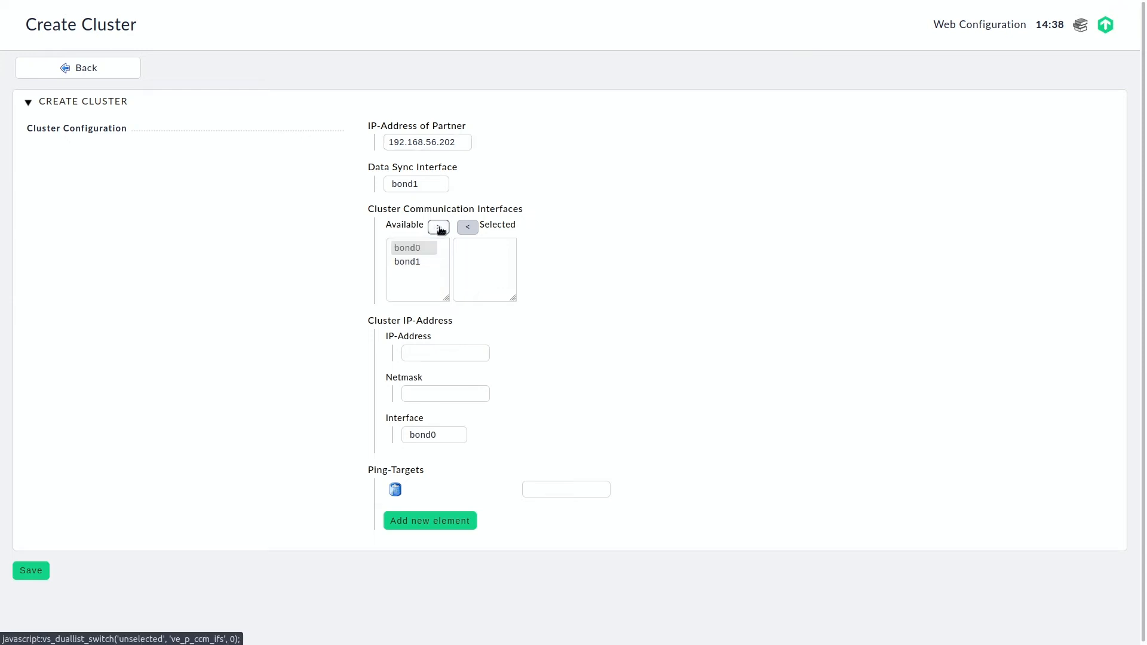
left_click(439, 227)
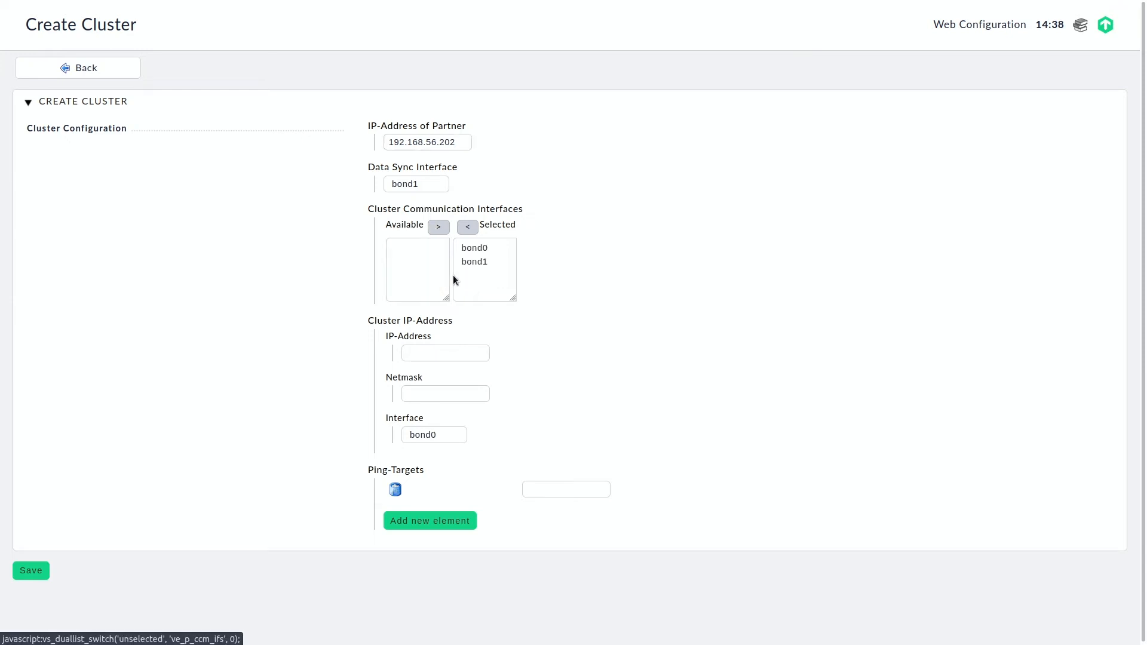
mouse_move(542, 350)
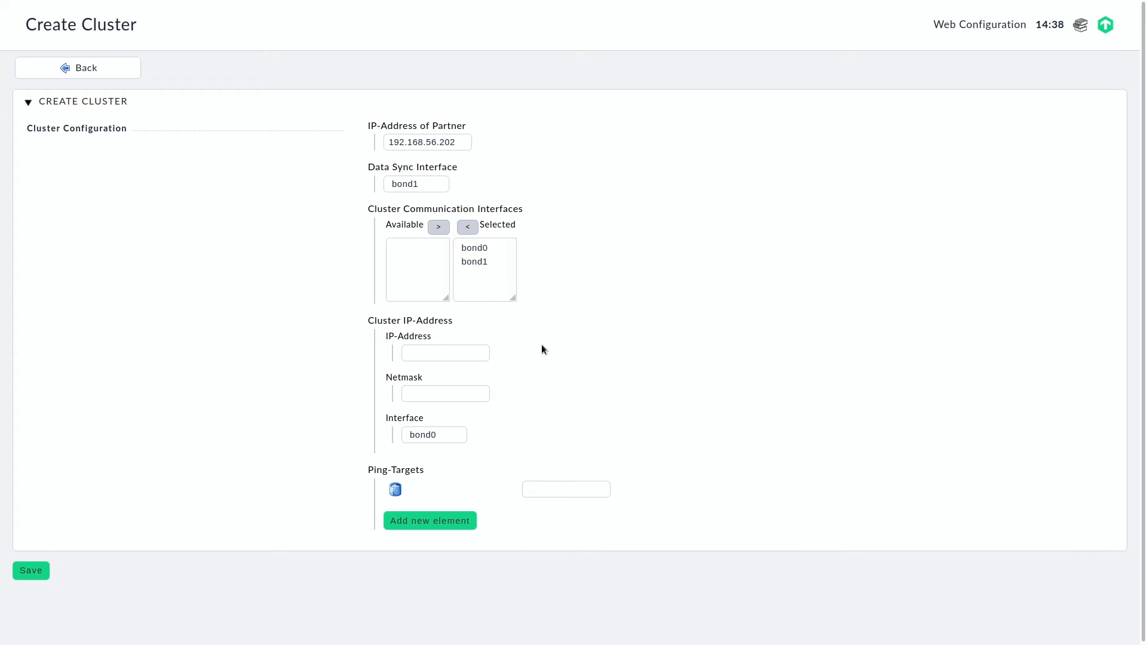
mouse_move(510, 285)
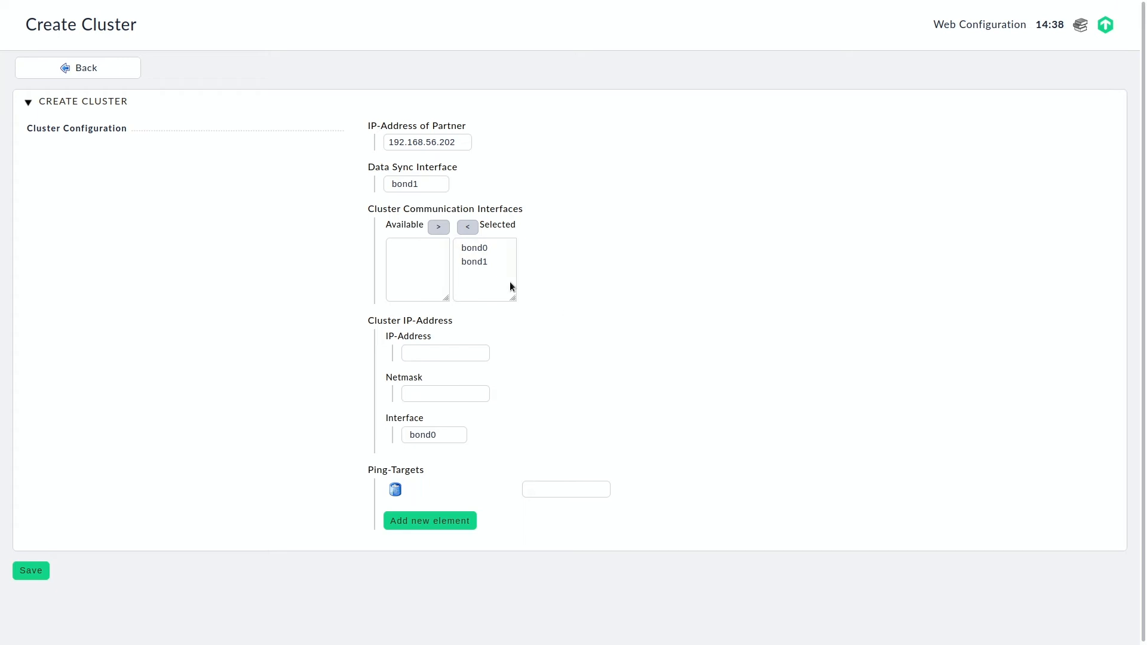
mouse_move(634, 368)
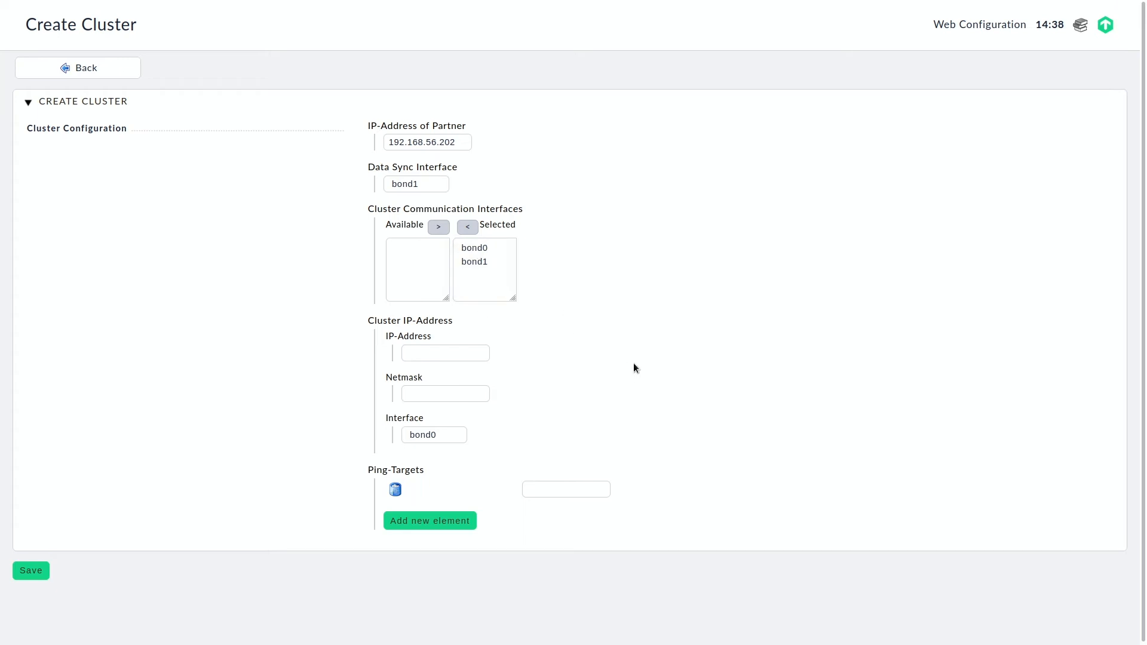
Set the cluster IP to 192.168.56.200 with netmask 255.255.255.0 on bond0
left_click(445, 352)
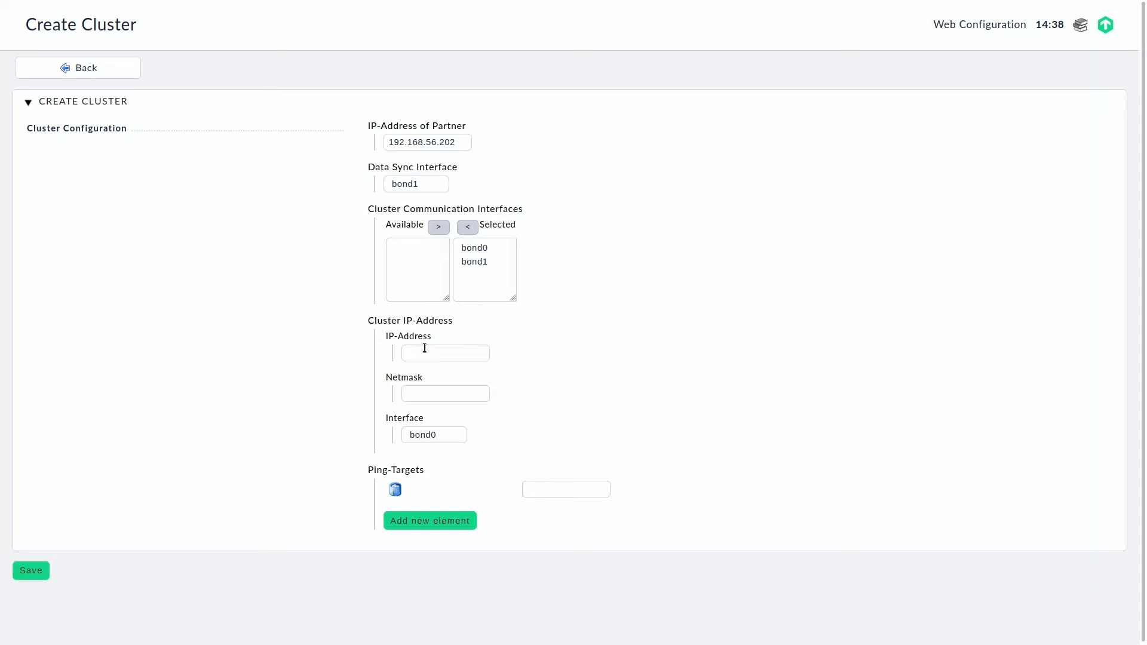
left_click(445, 353)
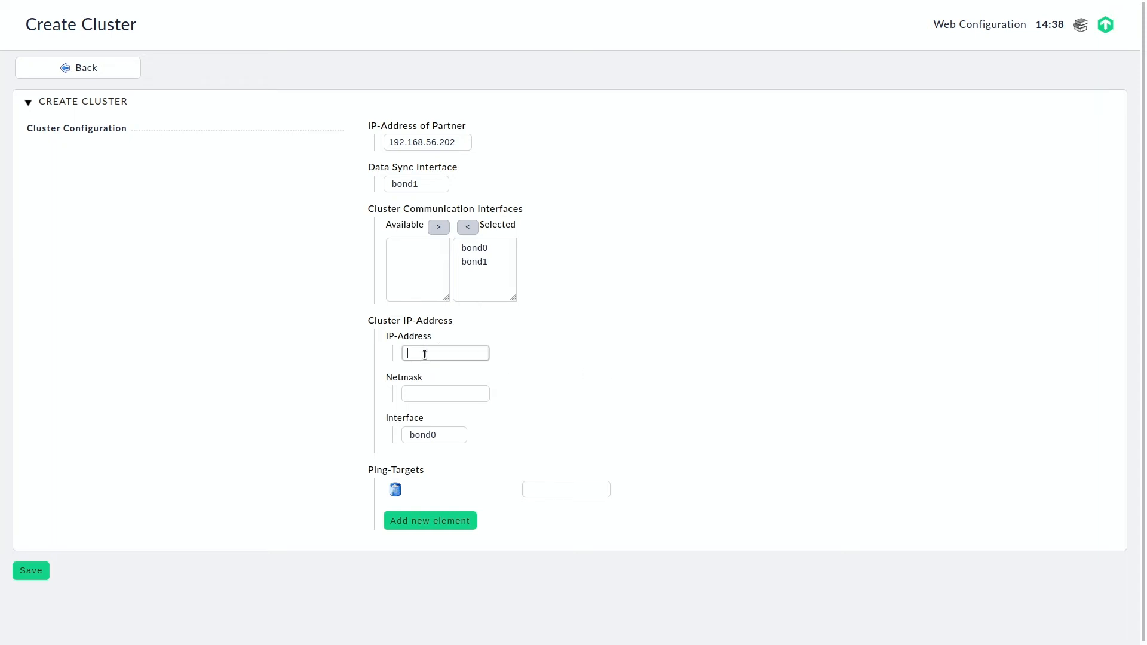
type("192")
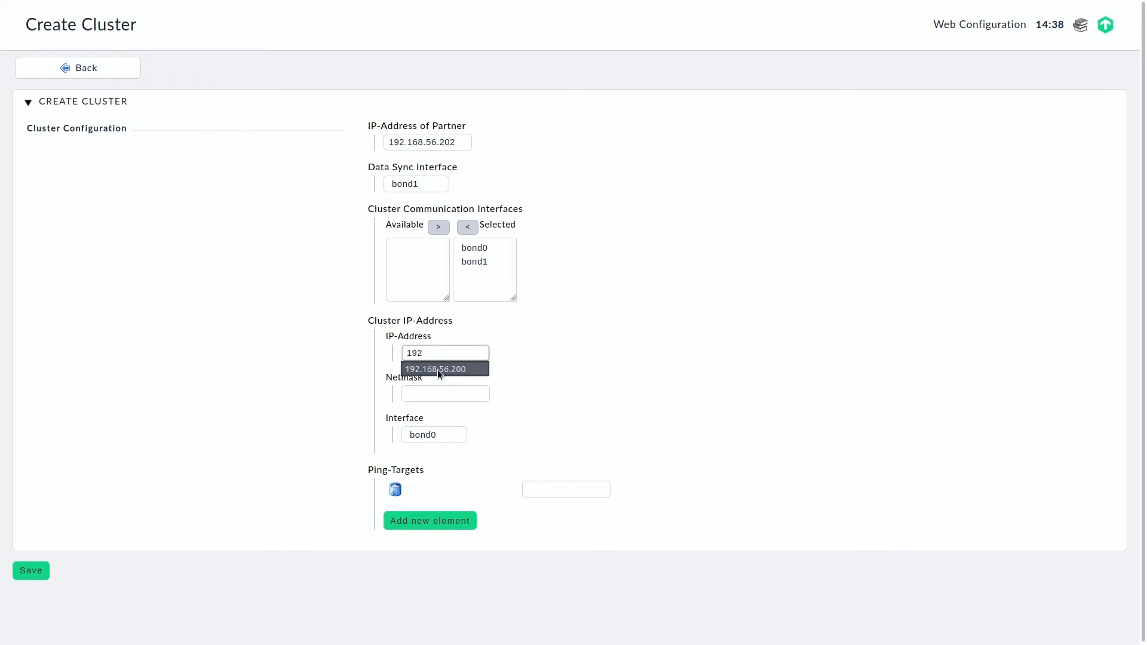
left_click(436, 369)
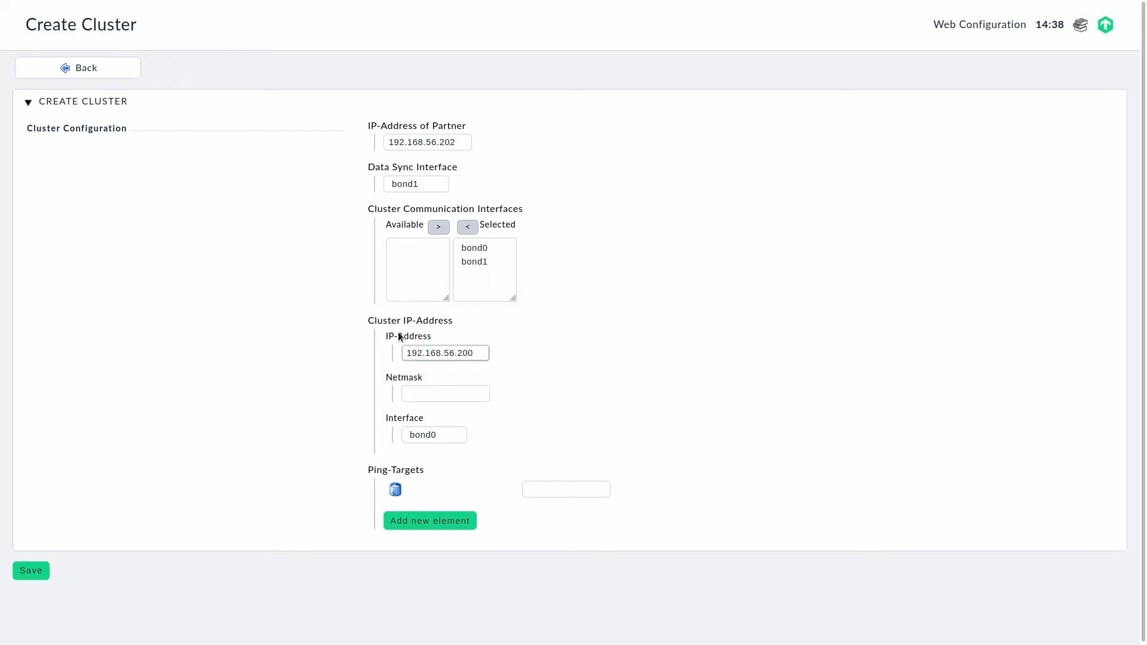
left_click(444, 393)
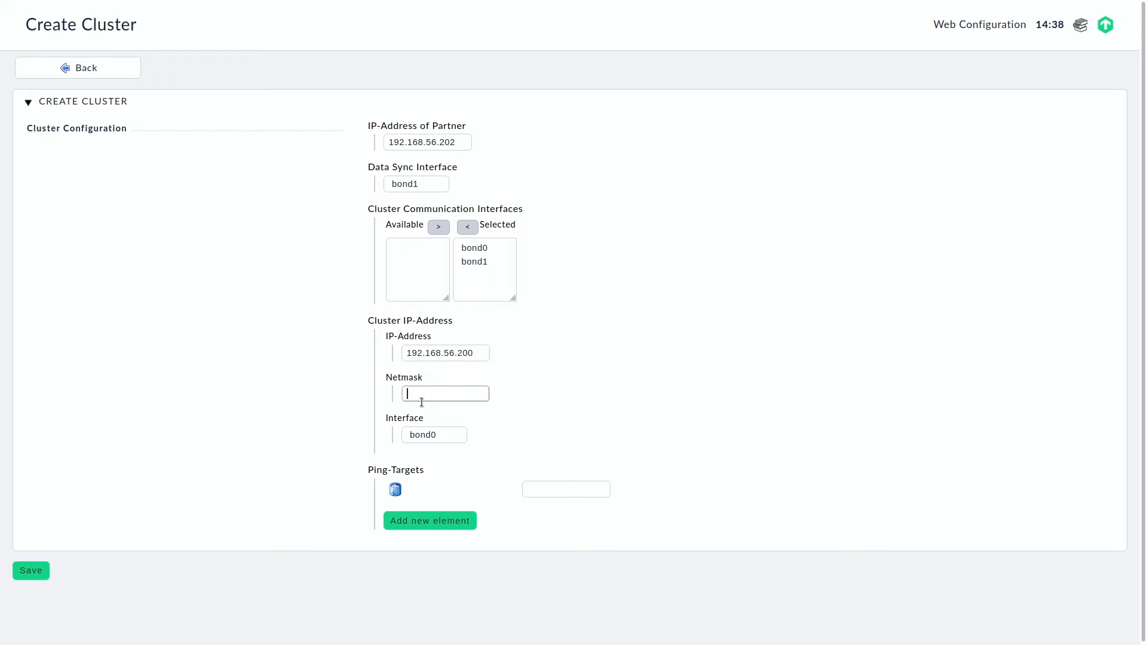
type("255.255.255.0")
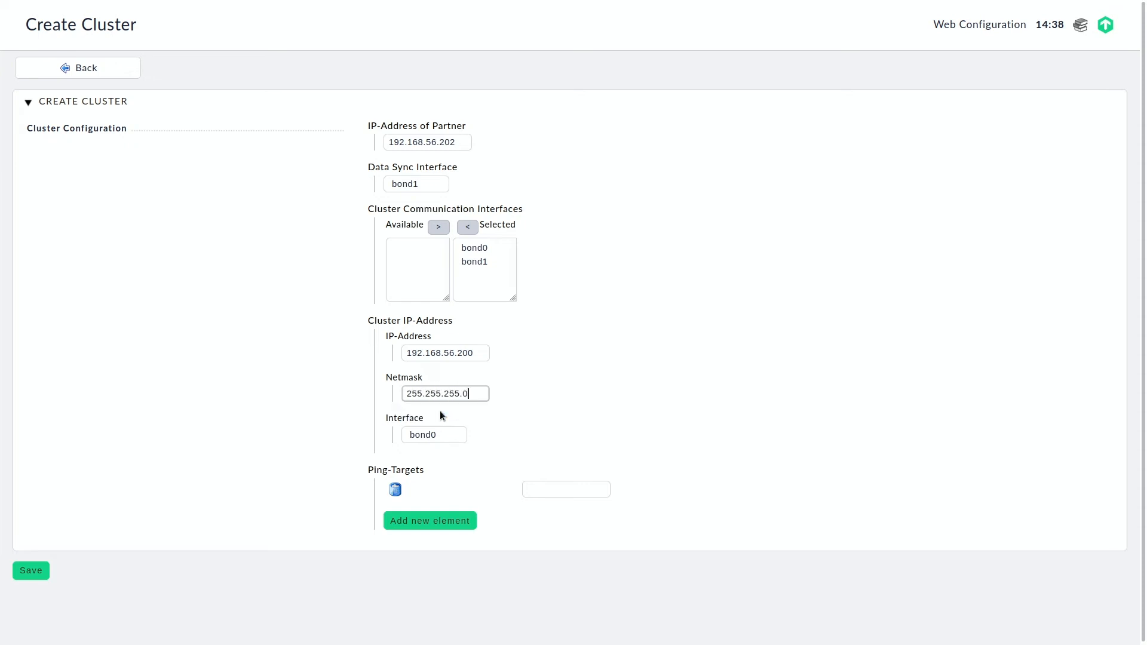
mouse_move(414, 490)
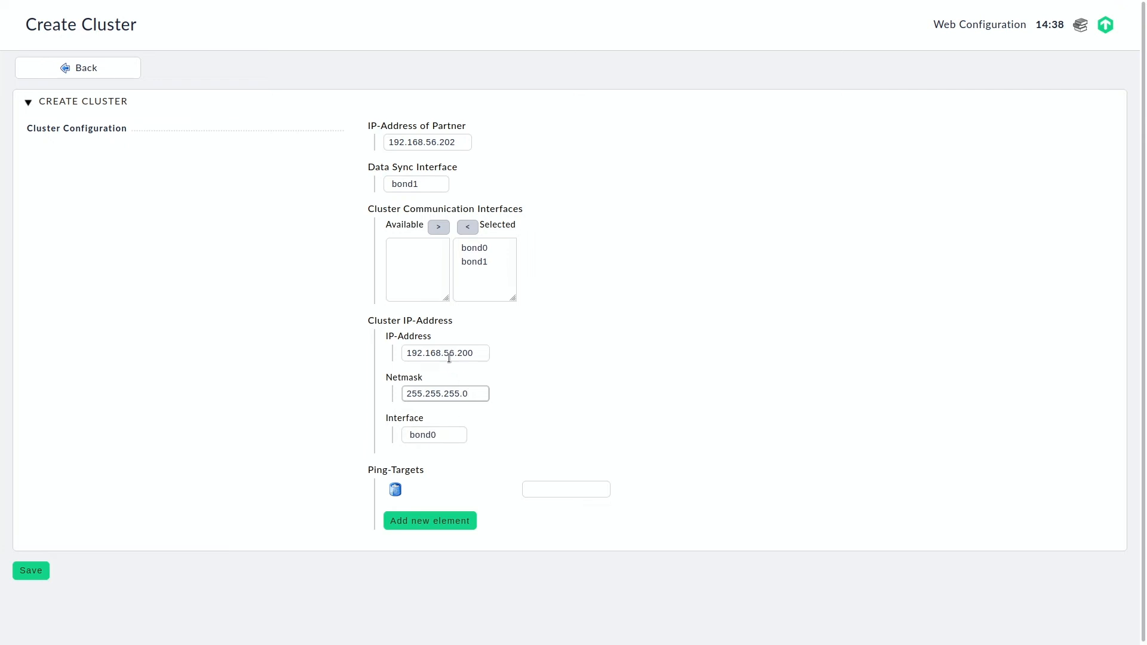
left_click(434, 435)
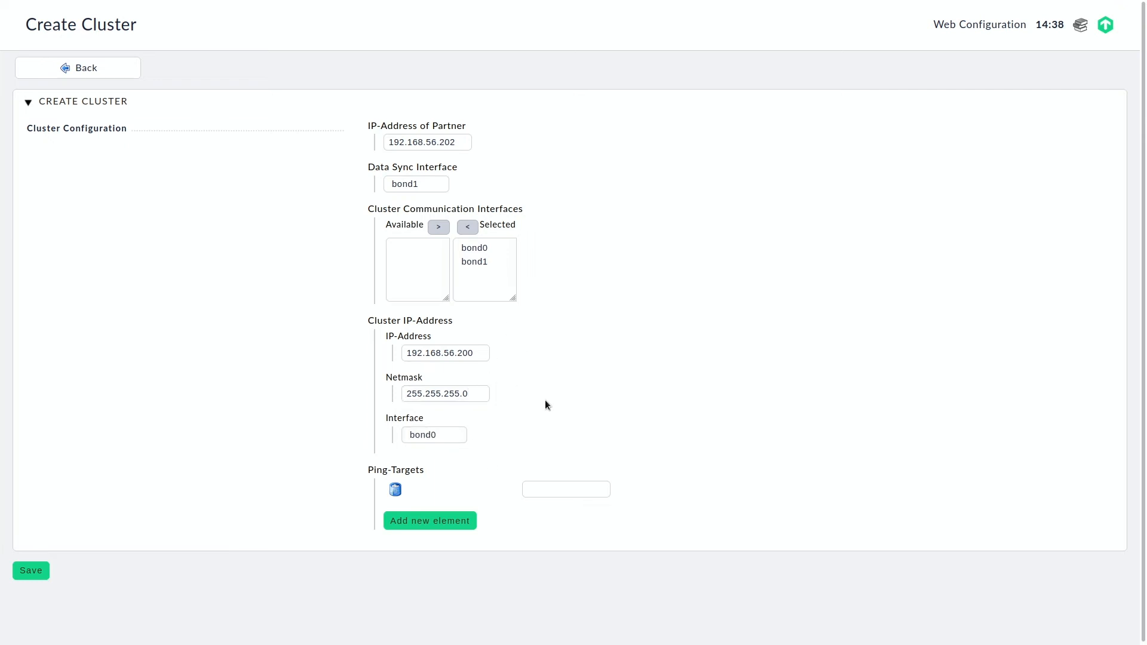
mouse_move(473, 499)
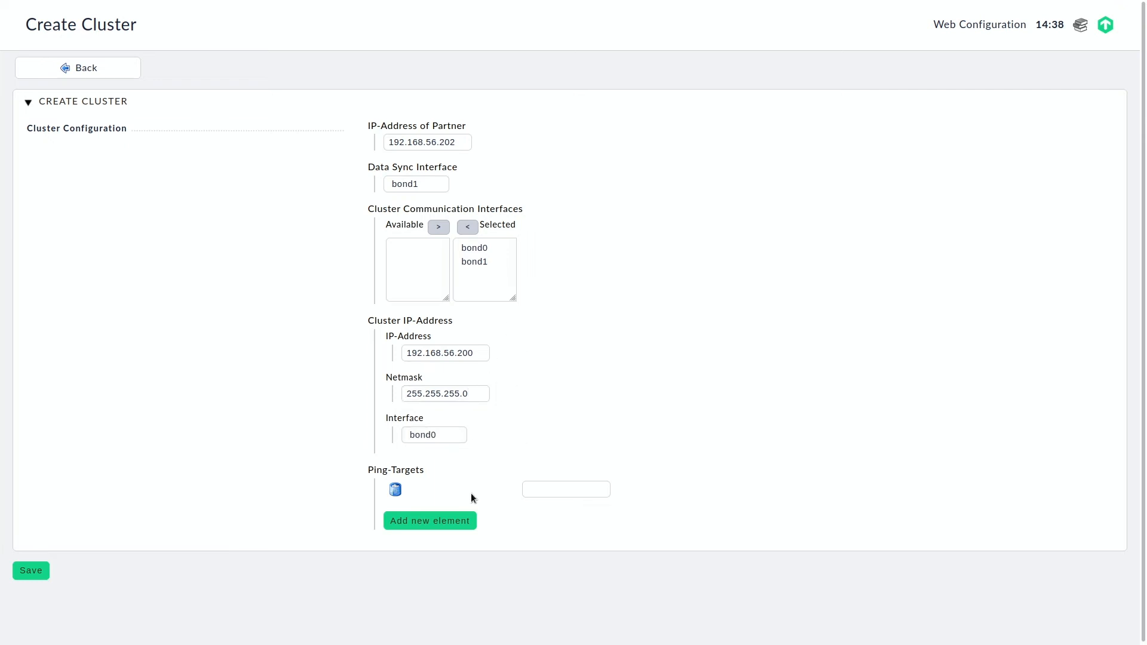
Choose 192.168.56.1 as the ping target and save the cluster form
left_click(565, 488)
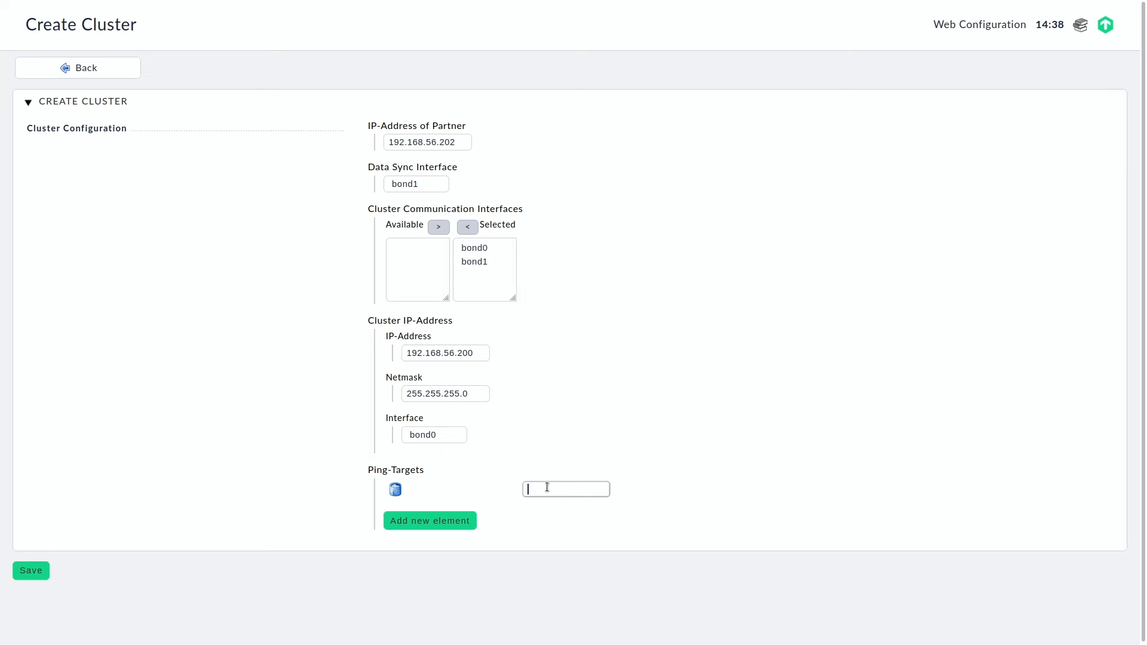
mouse_move(631, 432)
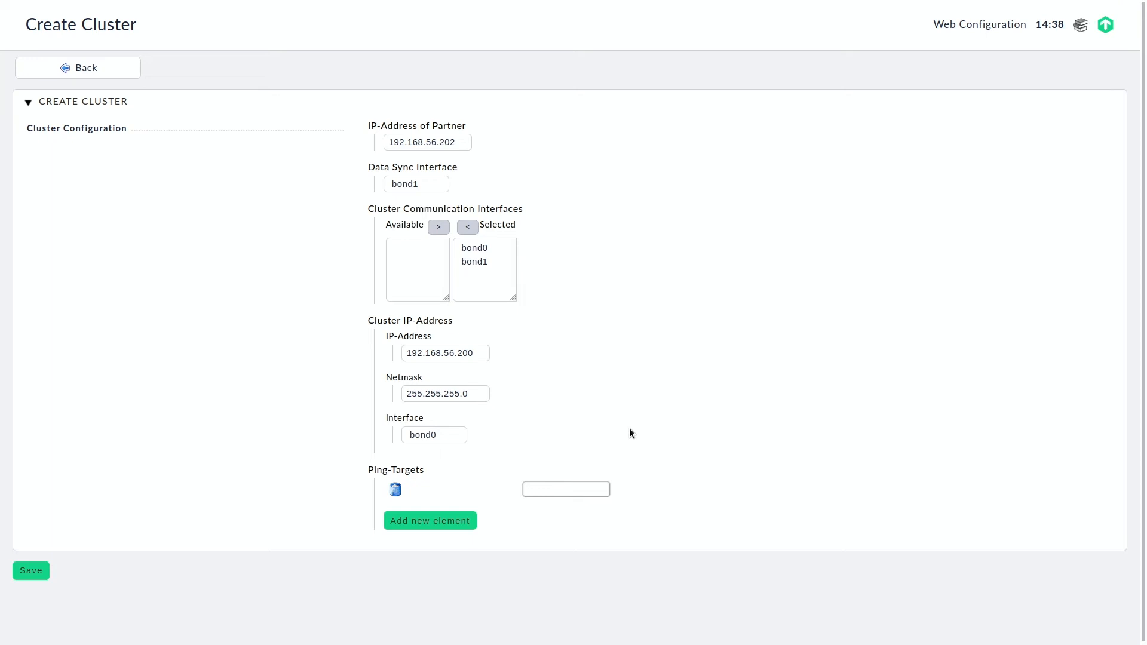
left_click(565, 488)
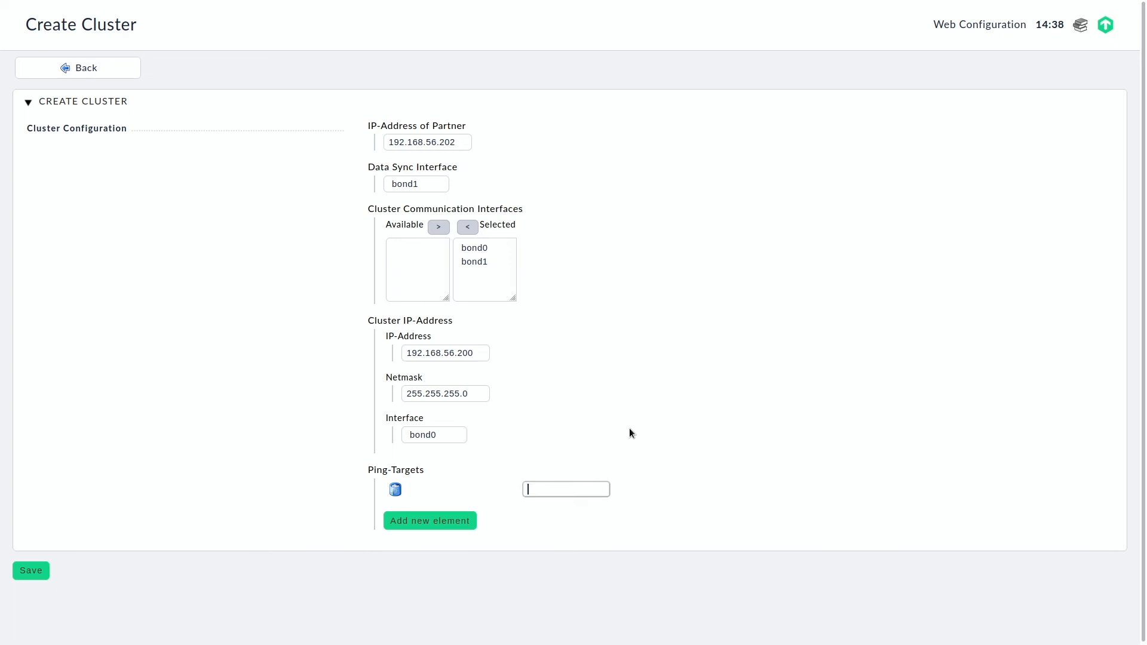
type("192")
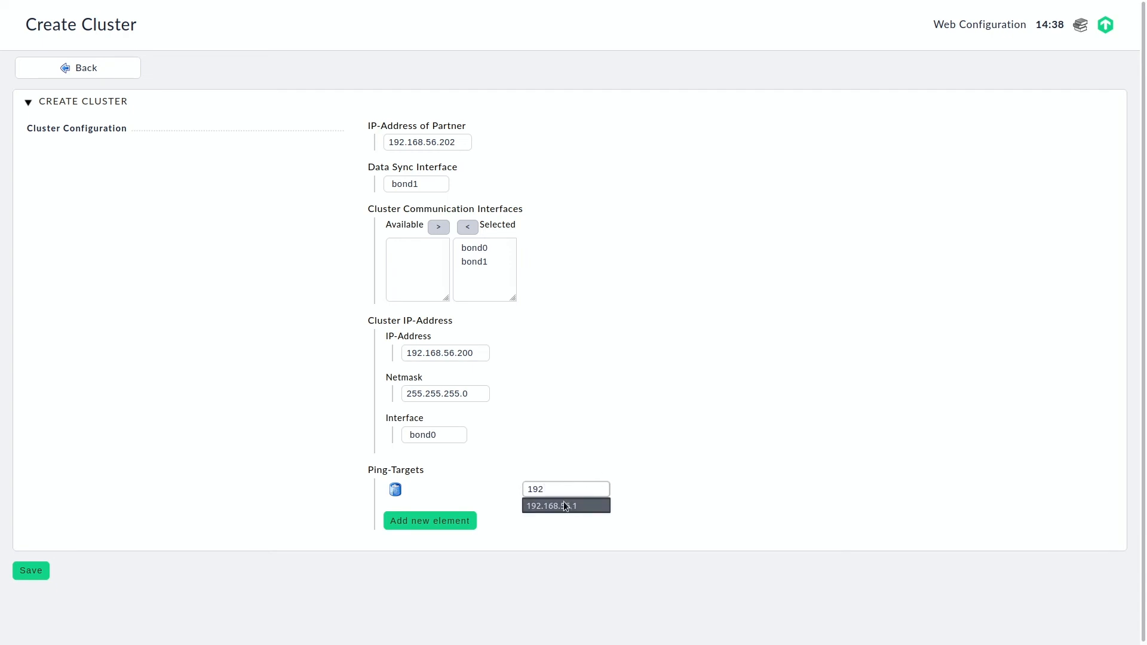
left_click(565, 505)
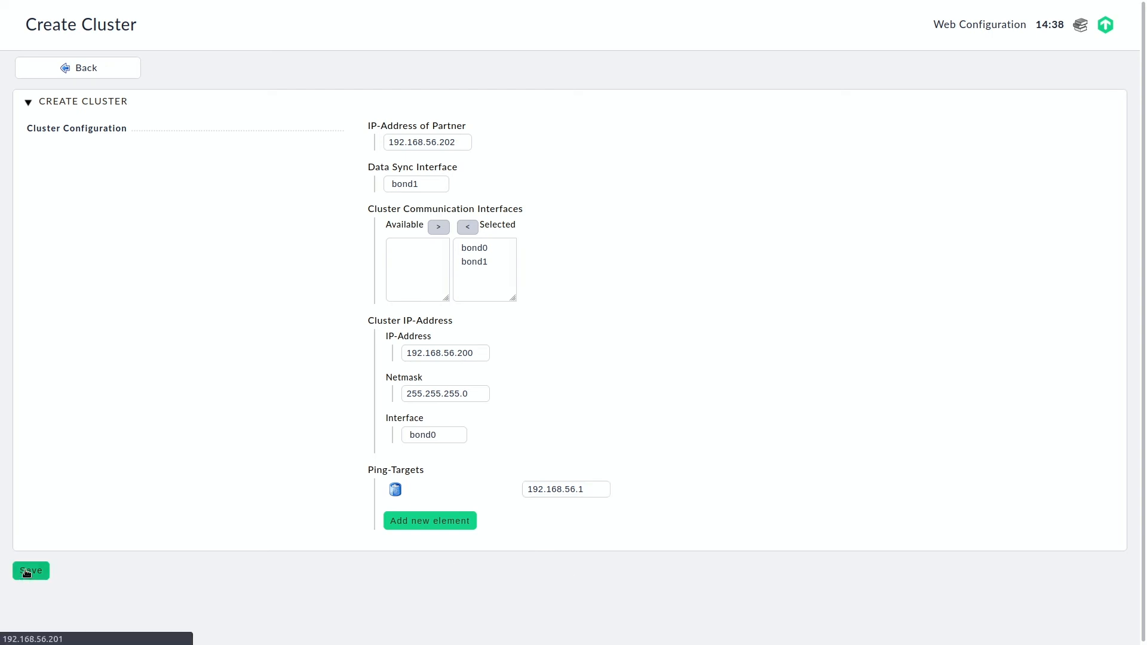
left_click(30, 571)
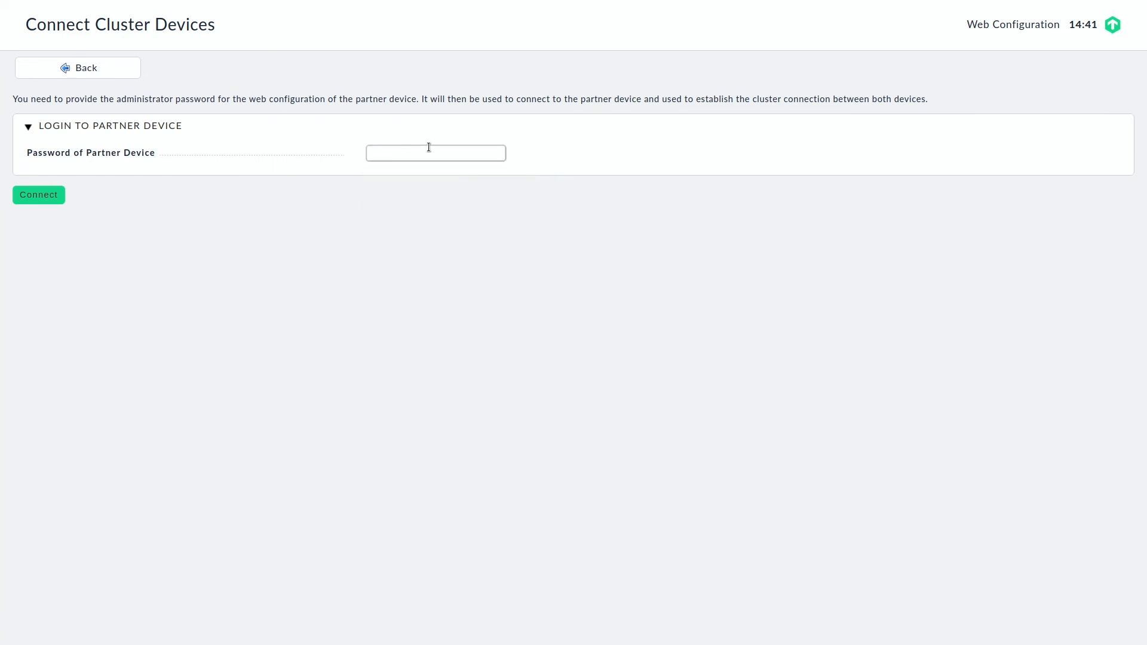
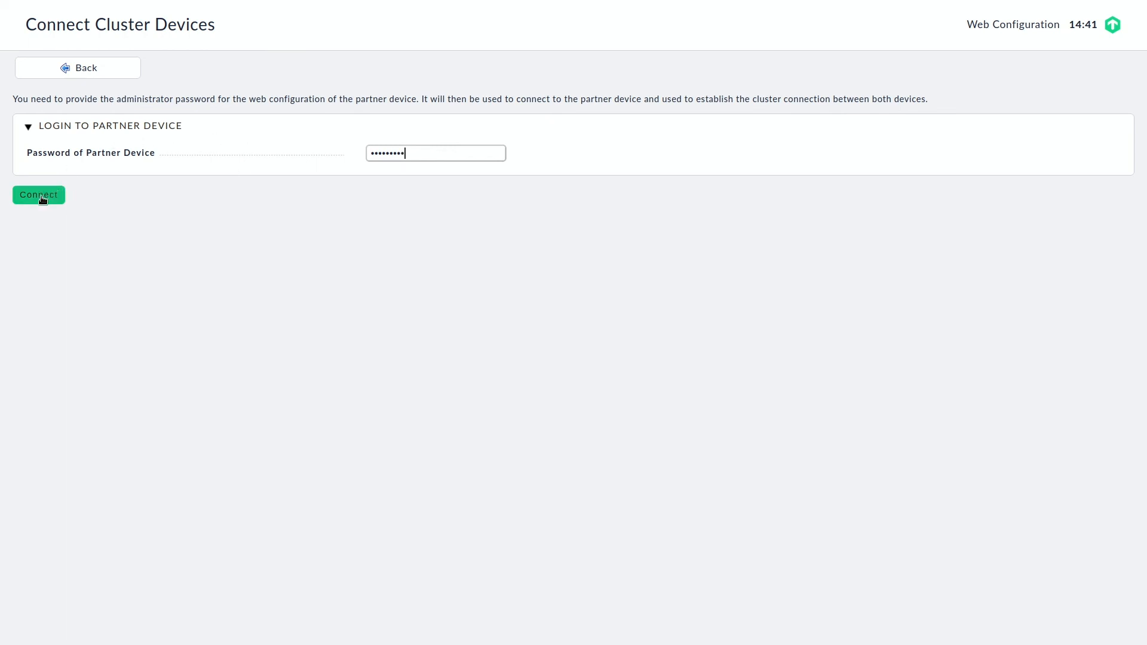
Enter the partner's administrator password, connect, and approve wiping its monitoring data
left_click(38, 194)
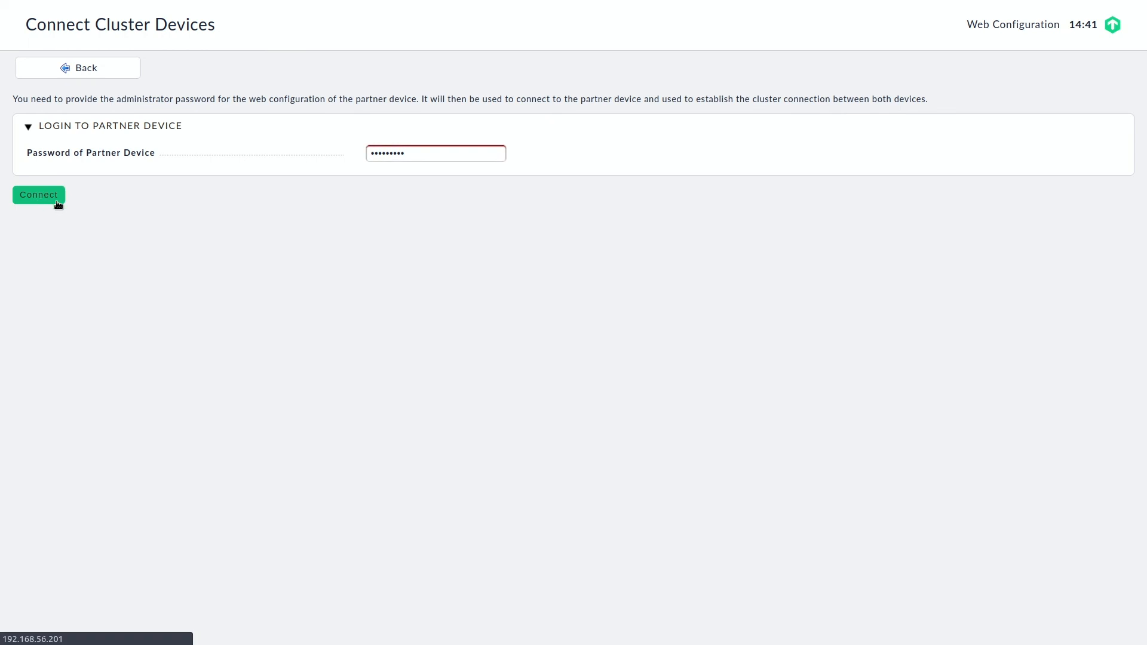
left_click(38, 195)
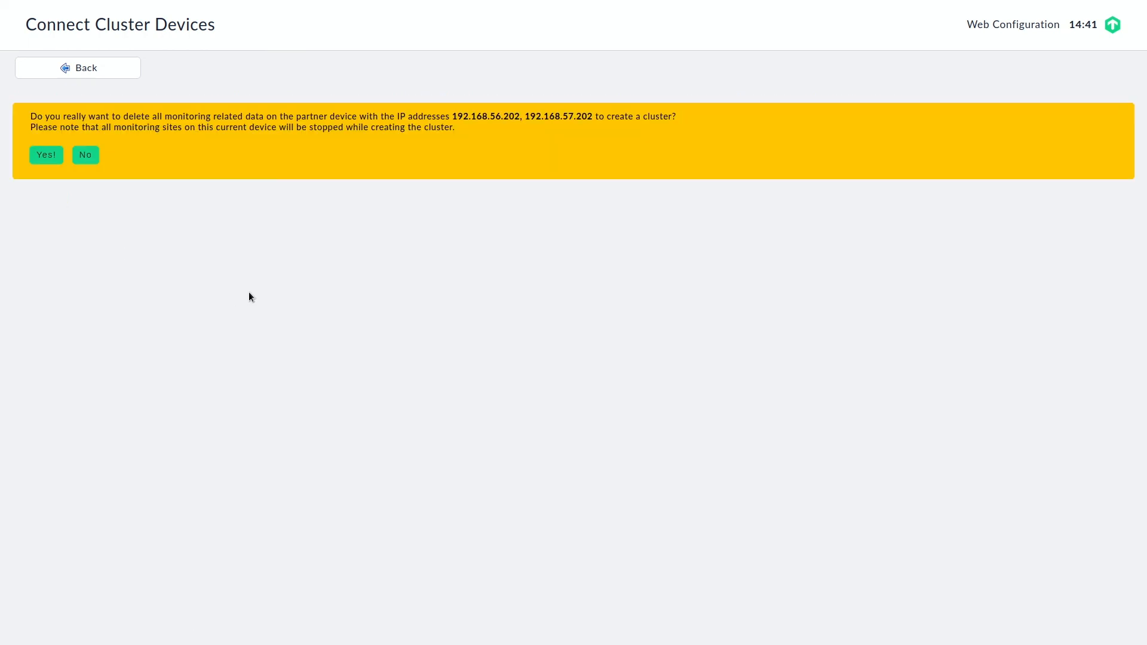
mouse_move(283, 193)
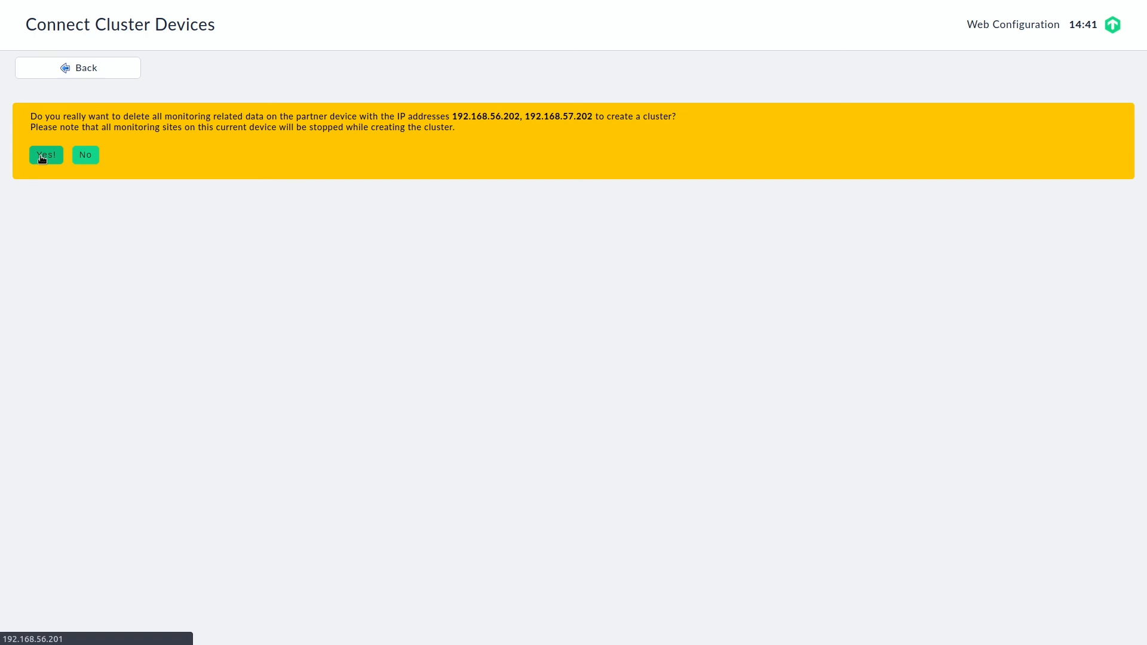
mouse_move(122, 325)
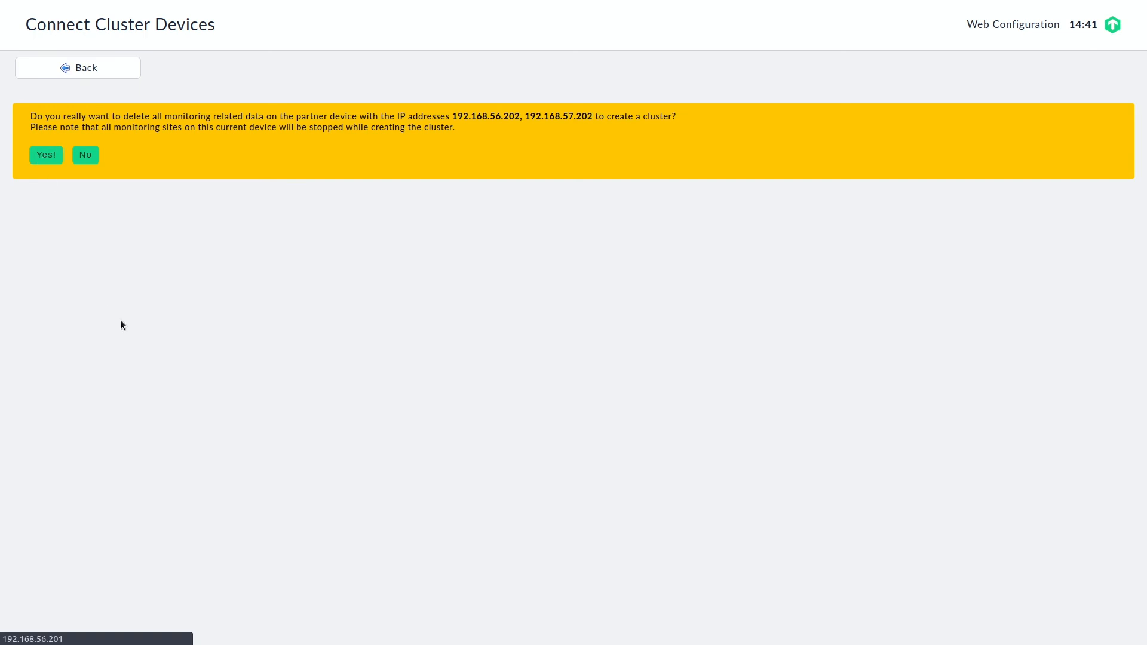
left_click(46, 154)
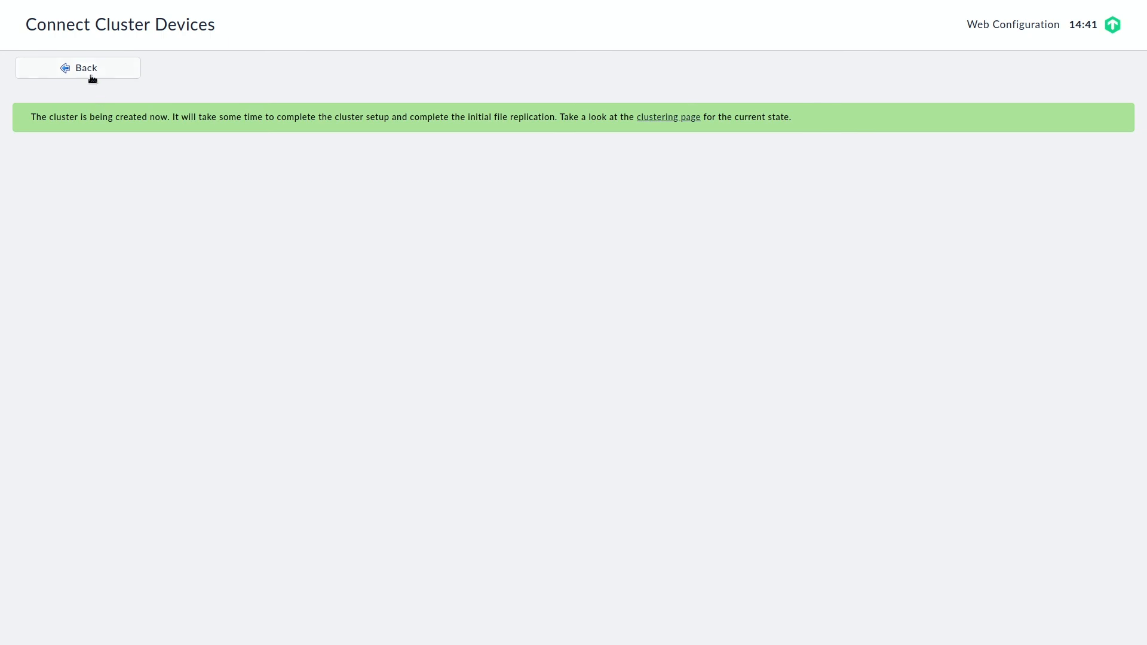
Go back to the Clustering status page showing partner 192.168.57.202 and cluster IP 192.168.56.200
left_click(667, 117)
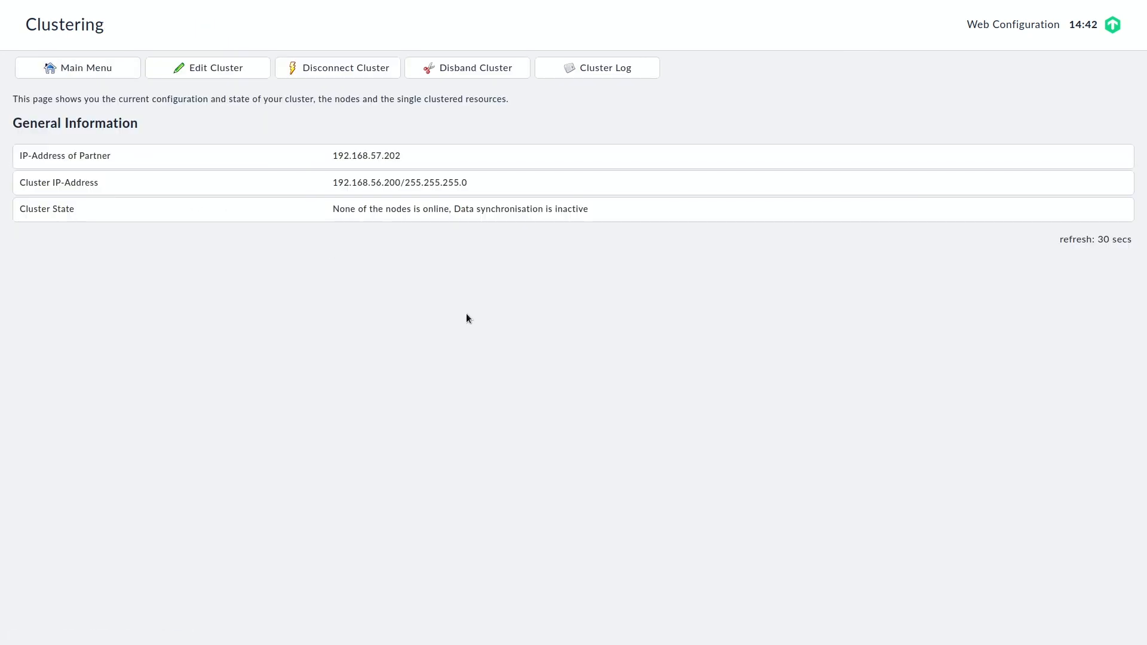
mouse_move(249, 295)
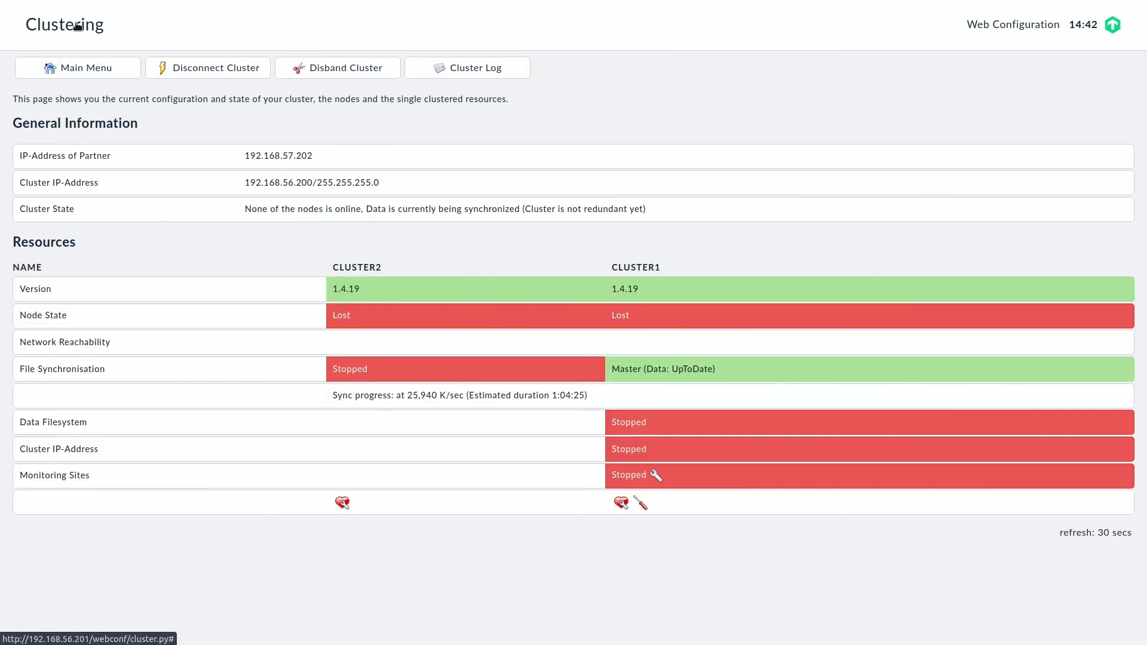
mouse_move(680, 86)
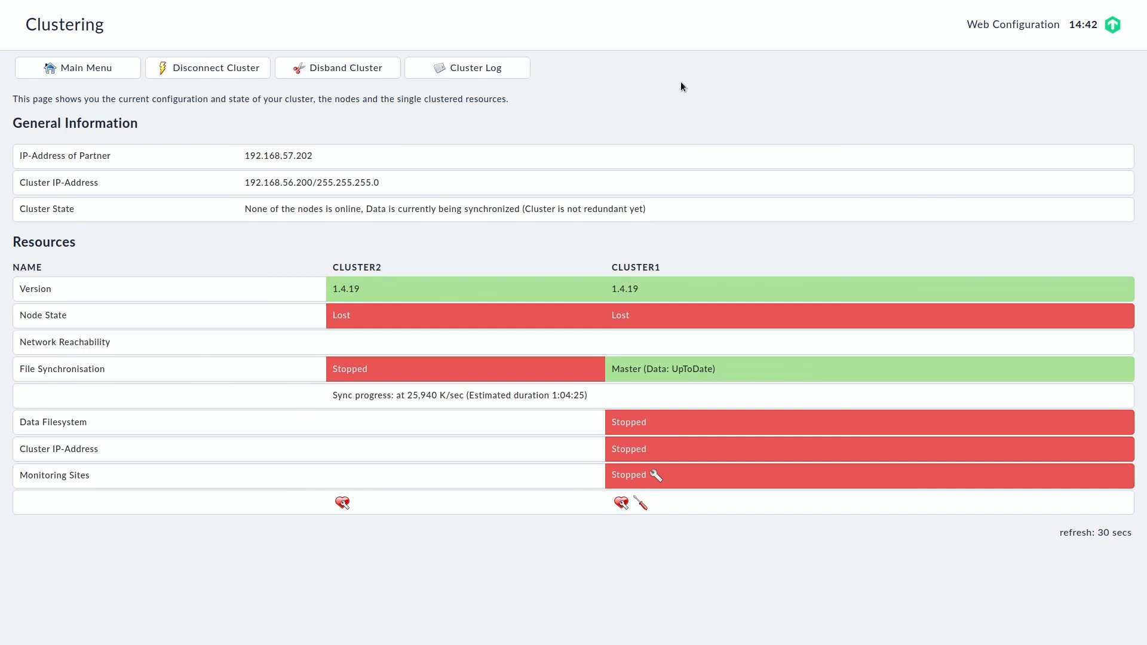
mouse_move(719, 86)
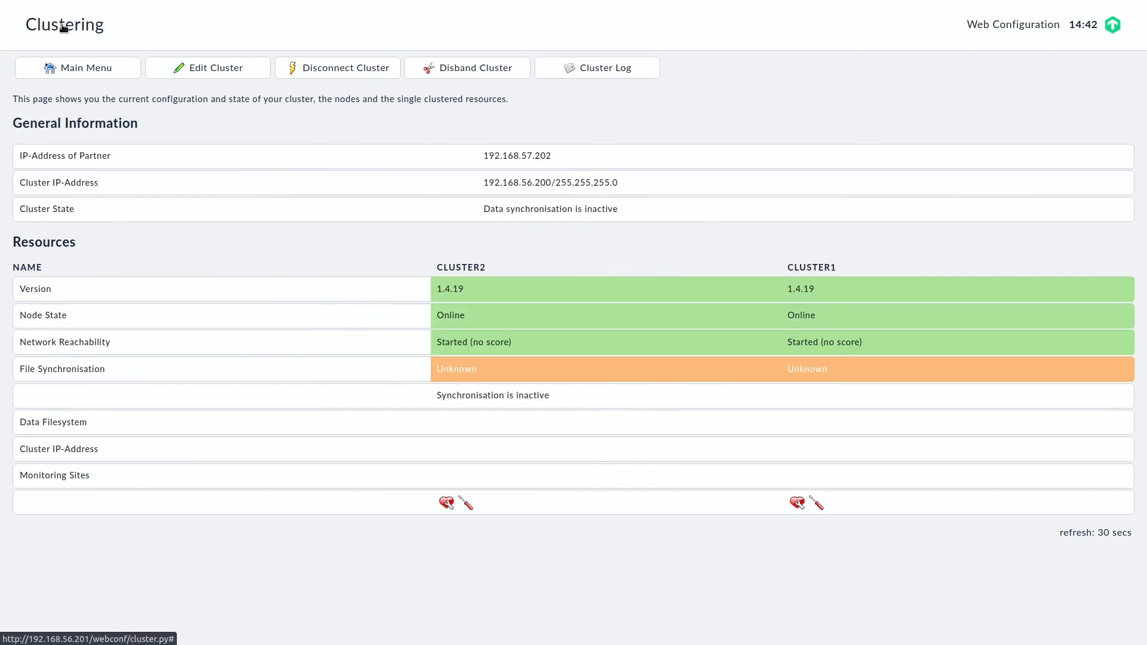
mouse_move(888, 161)
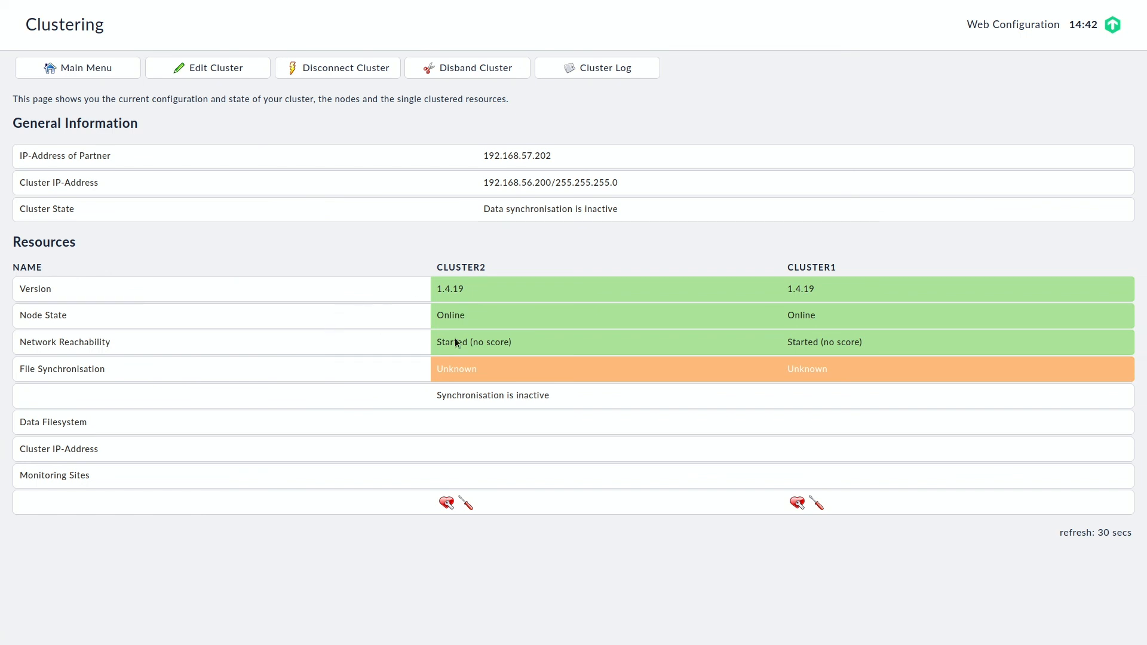
mouse_move(779, 342)
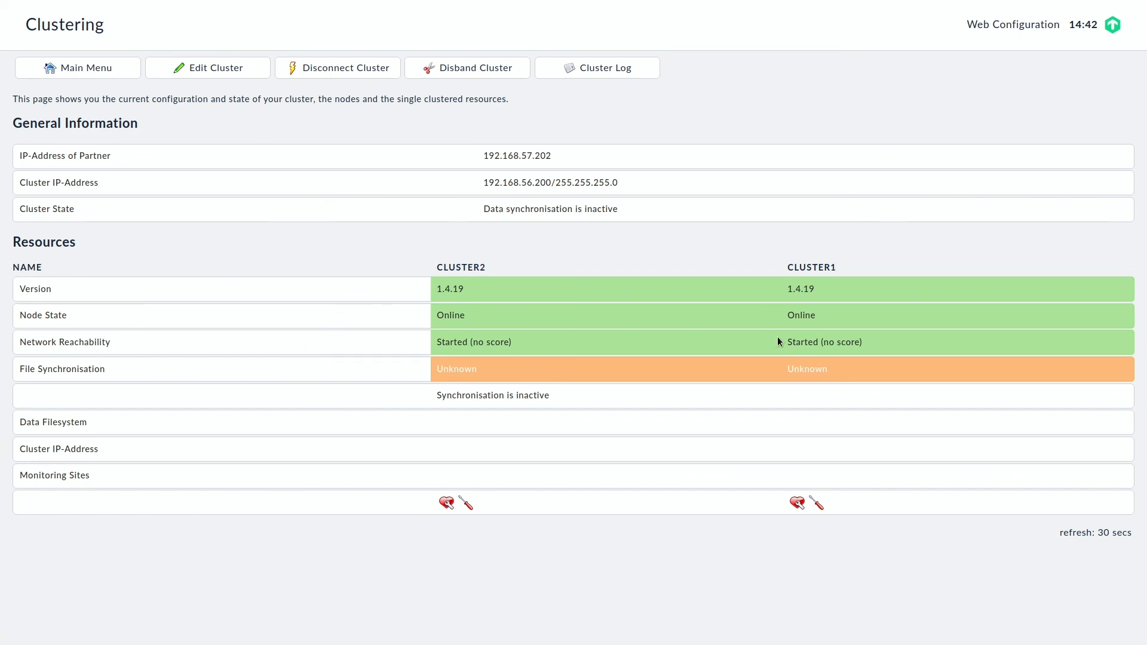